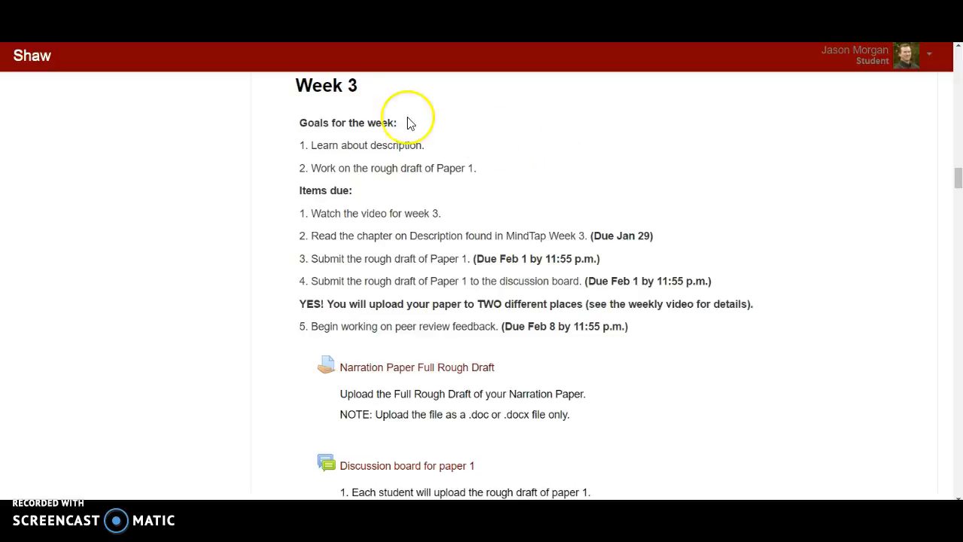
pyautogui.moveTo(376, 102)
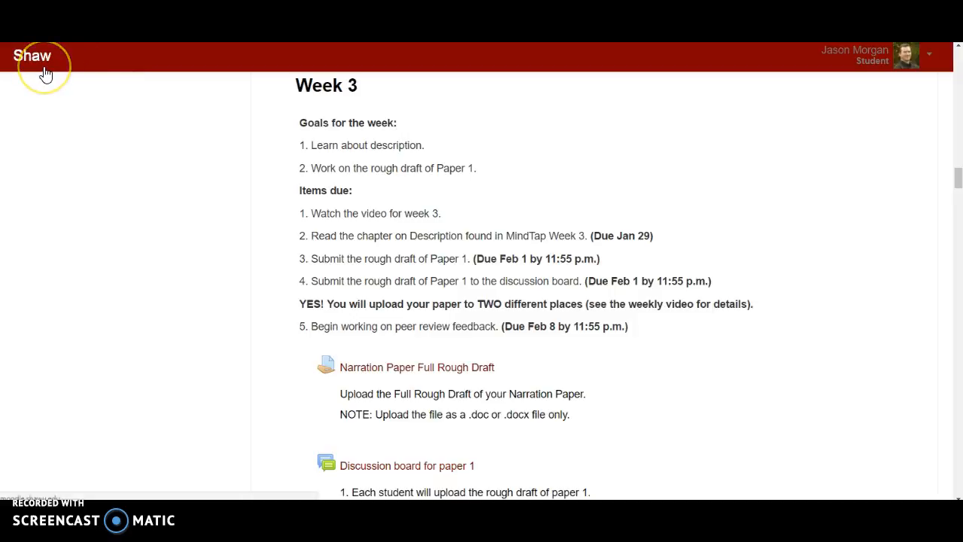
pyautogui.moveTo(591, 160)
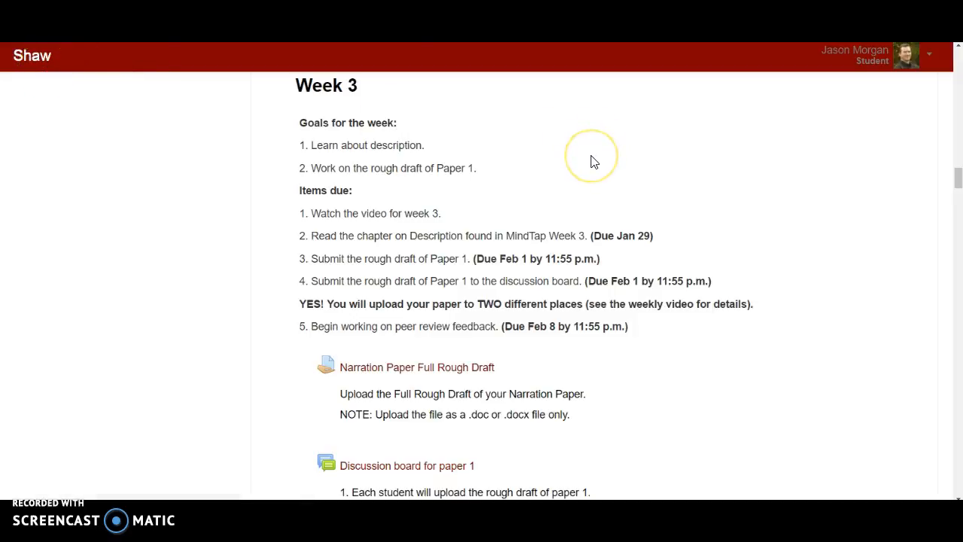
pyautogui.moveTo(593, 161)
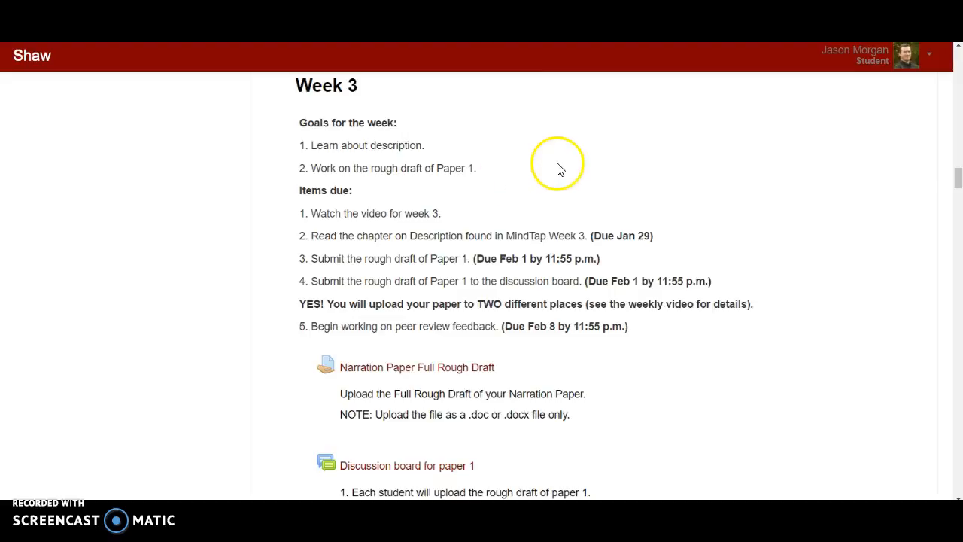
pyautogui.moveTo(534, 178)
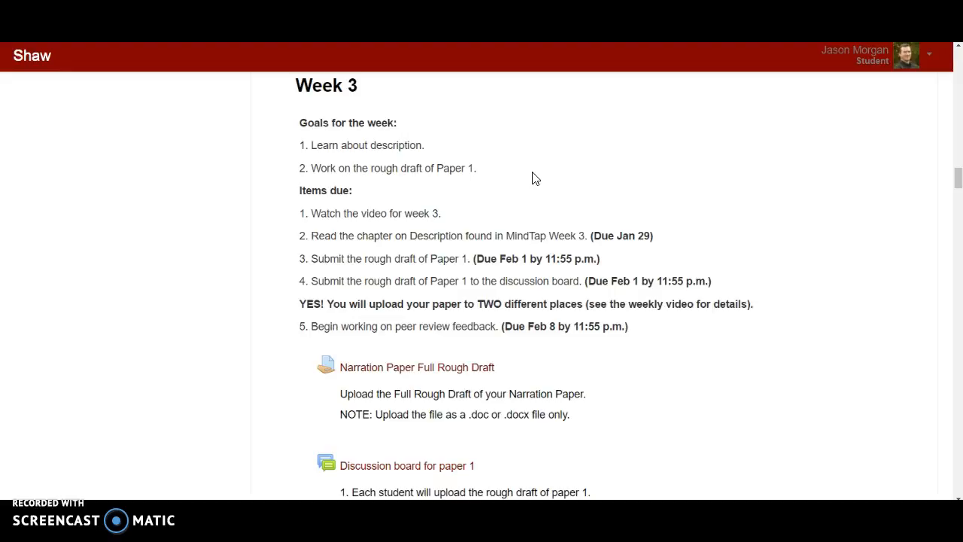
pyautogui.moveTo(537, 178)
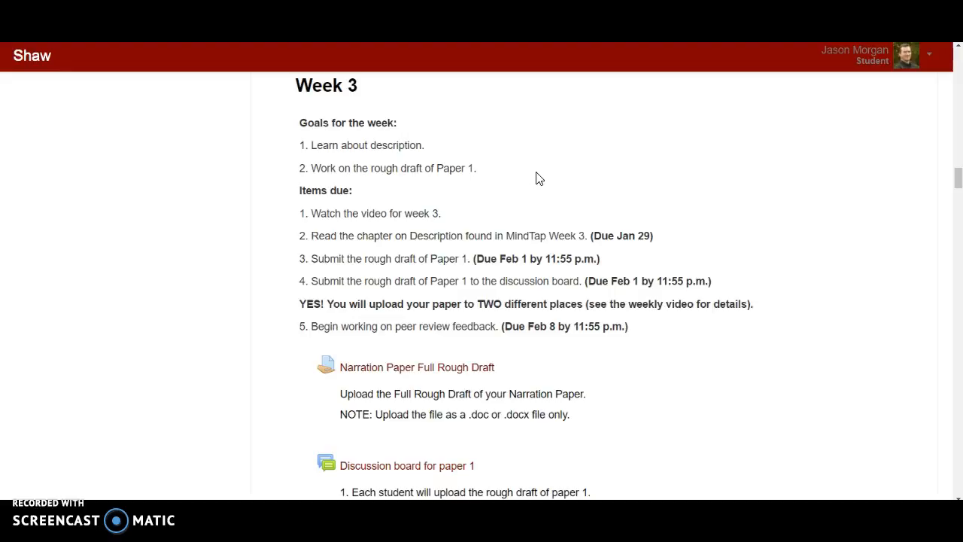
pyautogui.moveTo(448, 115)
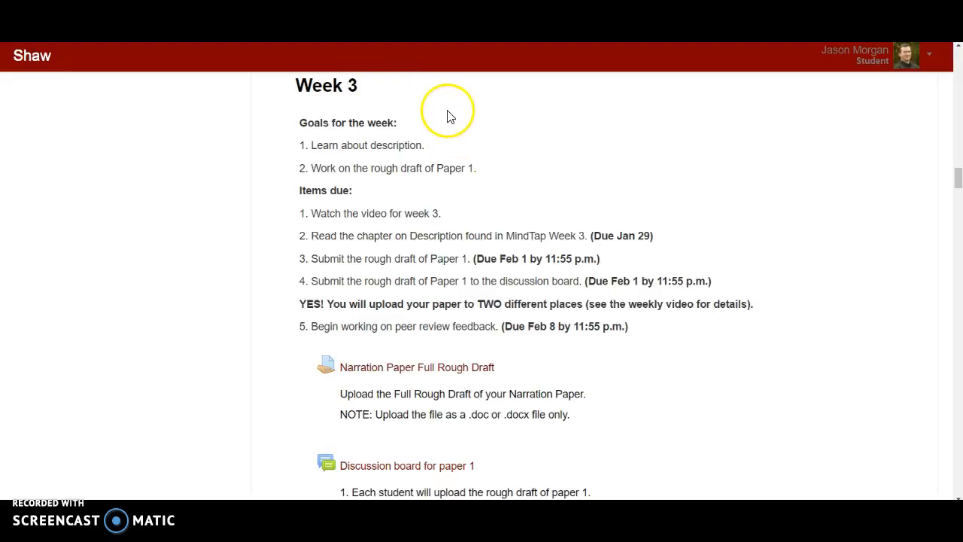
pyautogui.moveTo(578, 154)
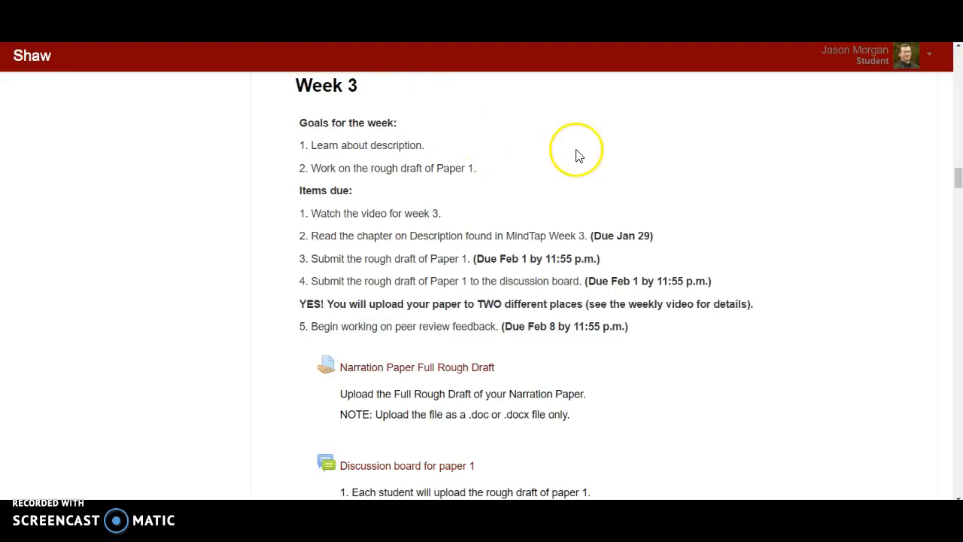
pyautogui.moveTo(368, 147)
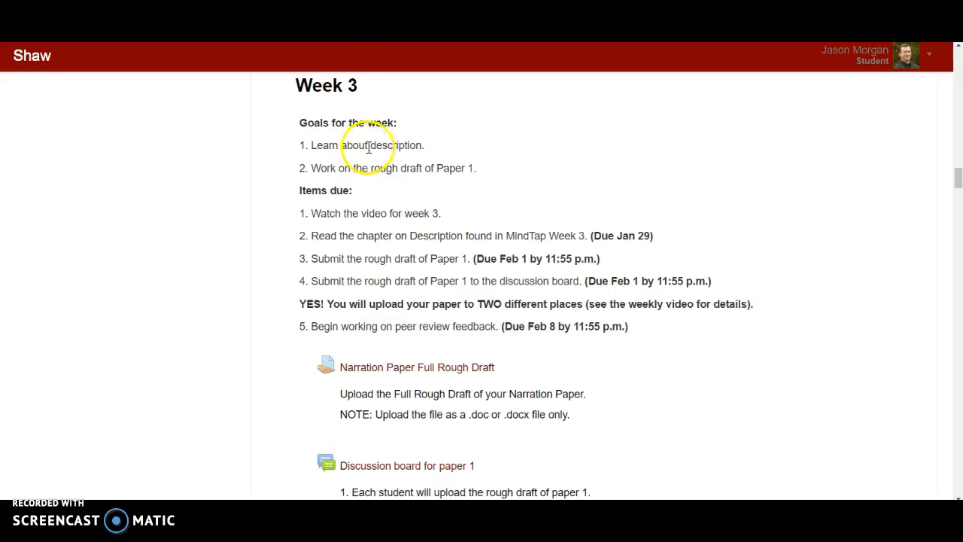
# Highlight the week's goal text, then scroll to Week 2's Narrative Paper Assignment and Thesis links
pyautogui.doubleClick(393, 145)
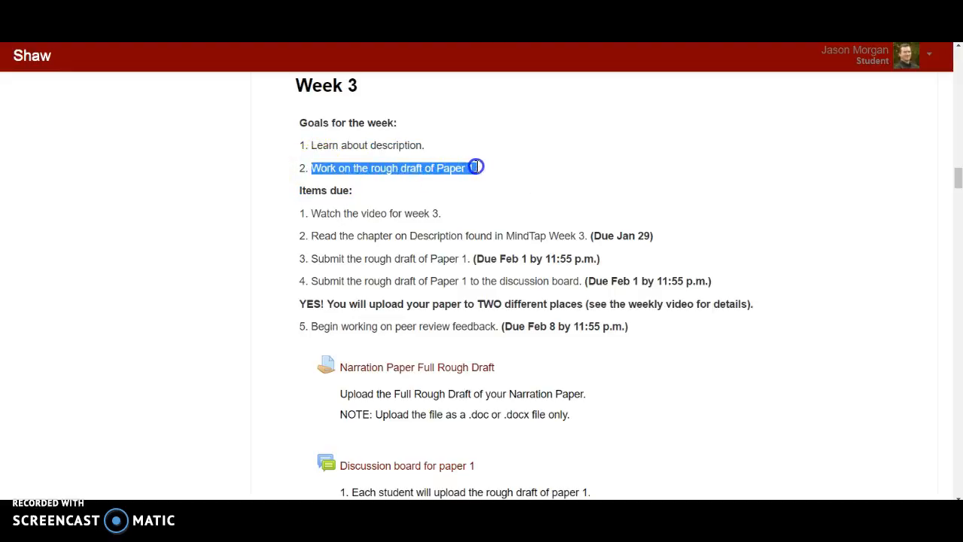
pyautogui.moveTo(530, 170)
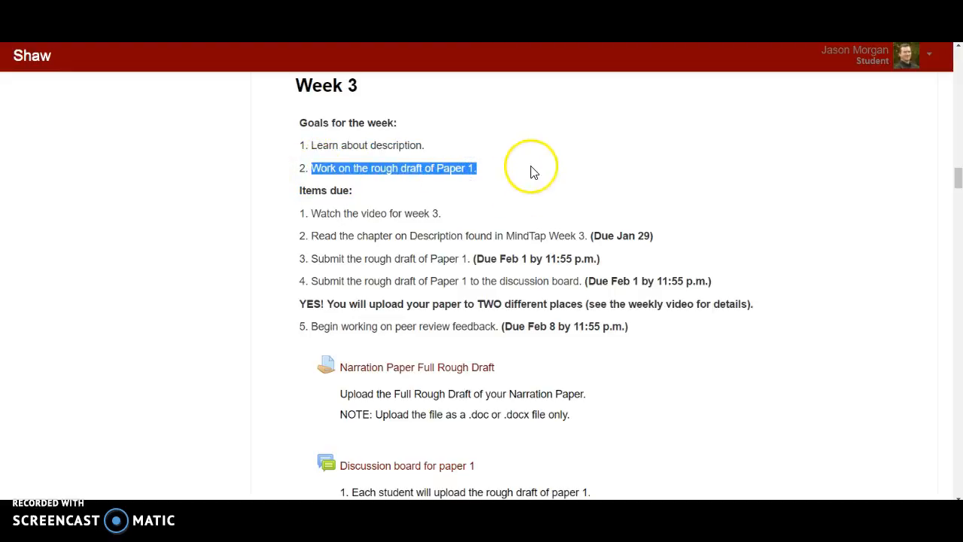
pyautogui.moveTo(395, 146)
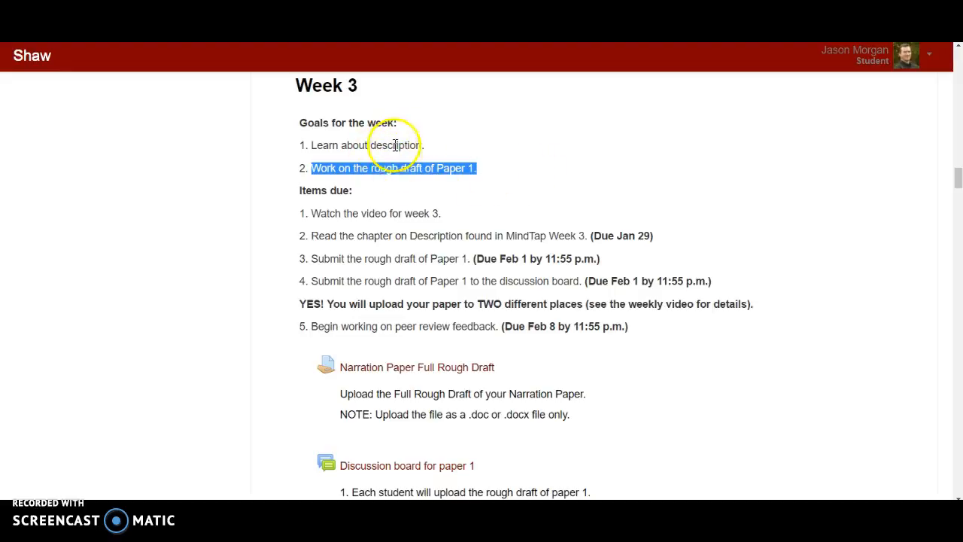
pyautogui.scroll(3)
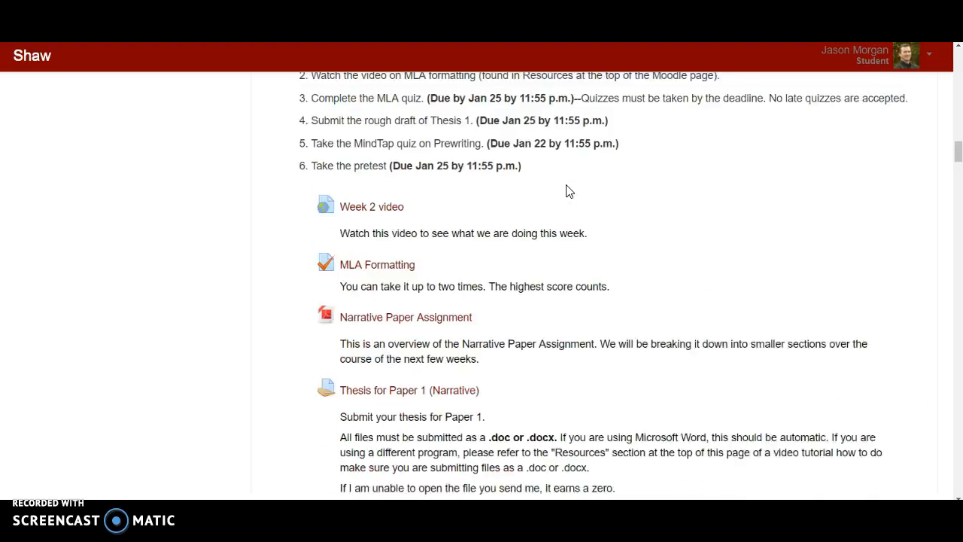
pyautogui.scroll(3)
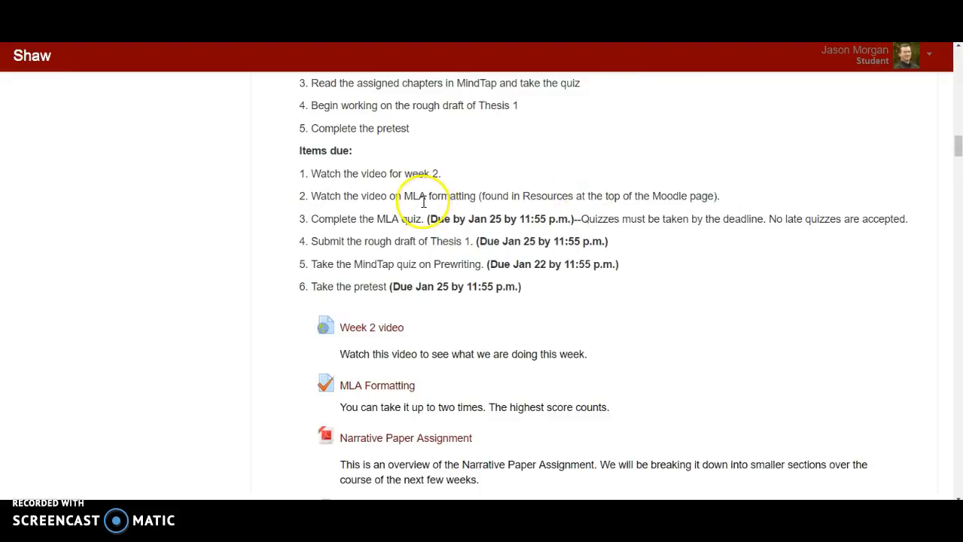
pyautogui.moveTo(595, 237)
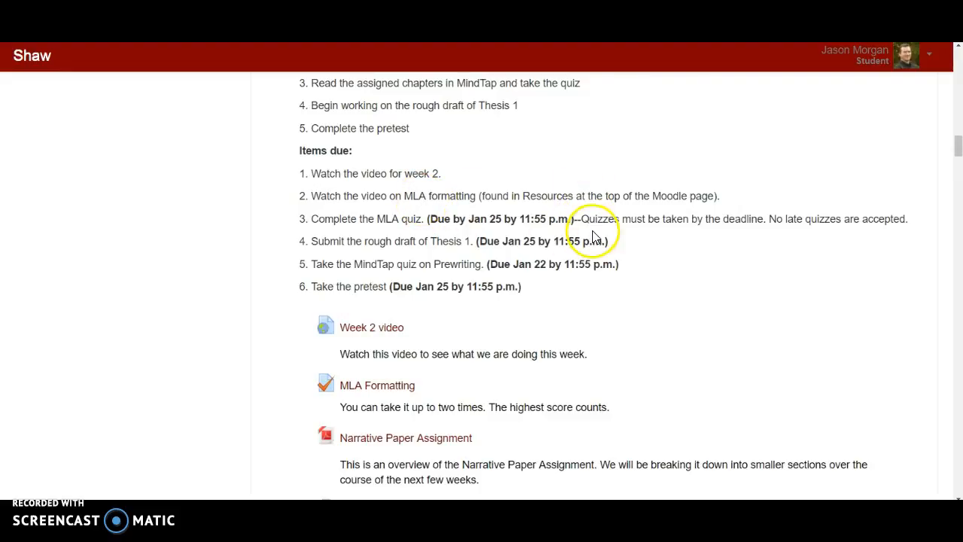
pyautogui.scroll(-3)
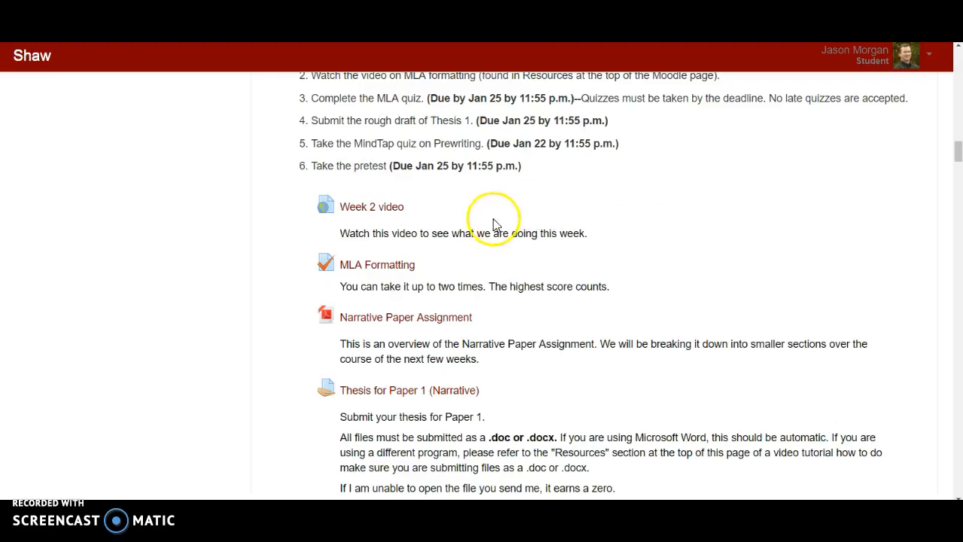
pyautogui.scroll(-3)
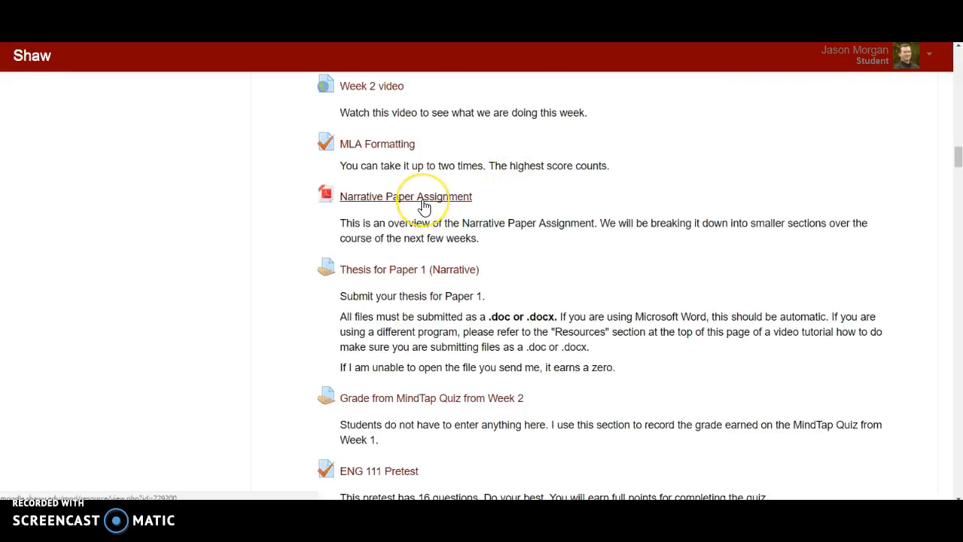
pyautogui.moveTo(422, 118)
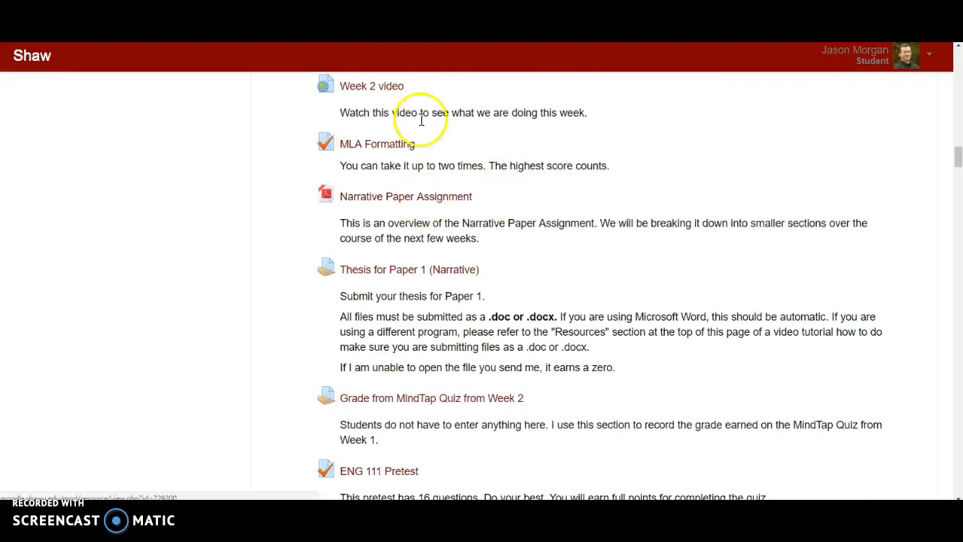
pyautogui.moveTo(383, 197)
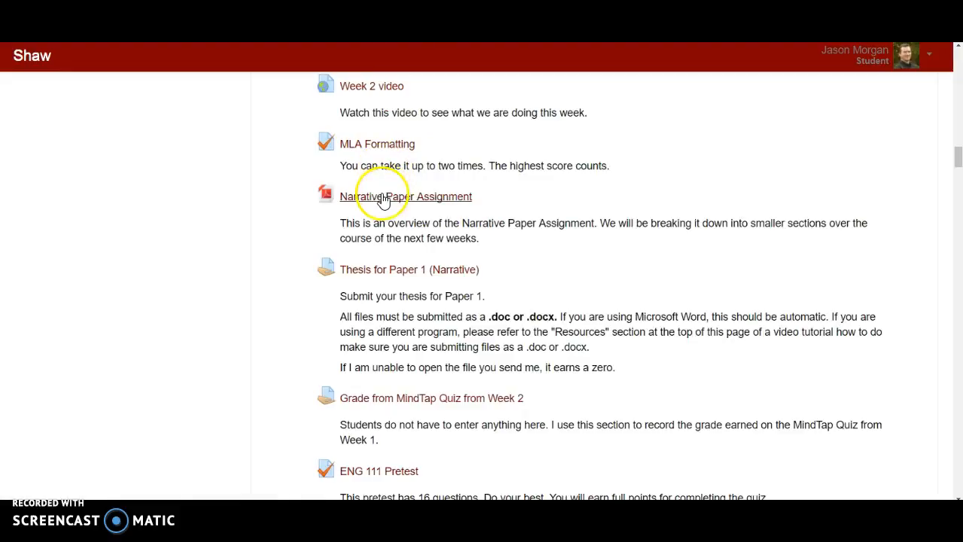
# Open the Narrative Paper Assignment PDF and highlight Option A, Option B and formatting requirements
pyautogui.click(405, 196)
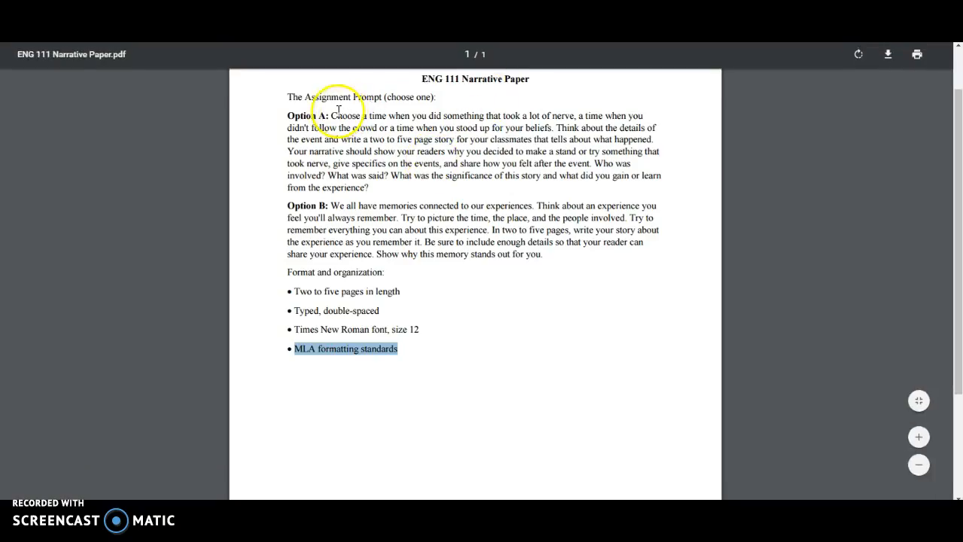
pyautogui.moveTo(325, 164)
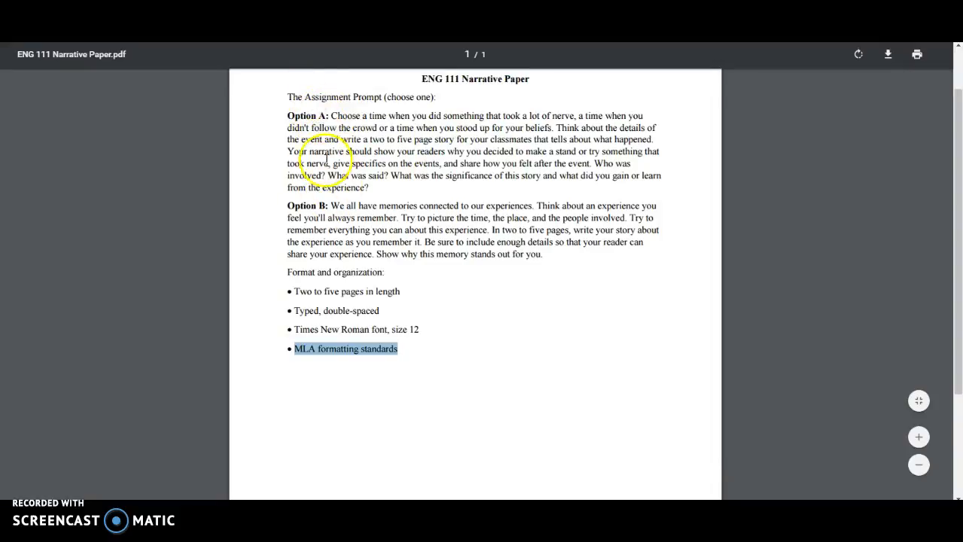
pyautogui.moveTo(329, 116); pyautogui.dragTo(558, 127)
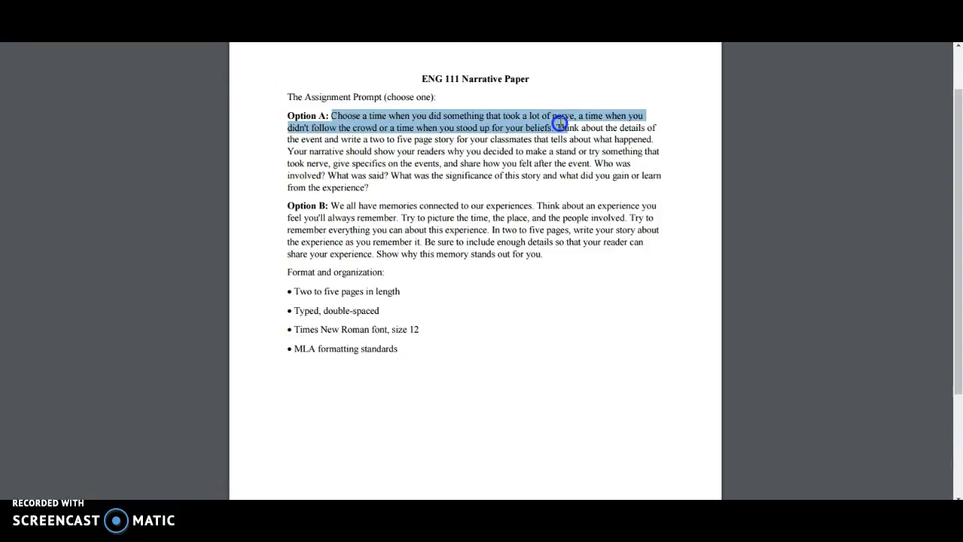
pyautogui.moveTo(549, 128)
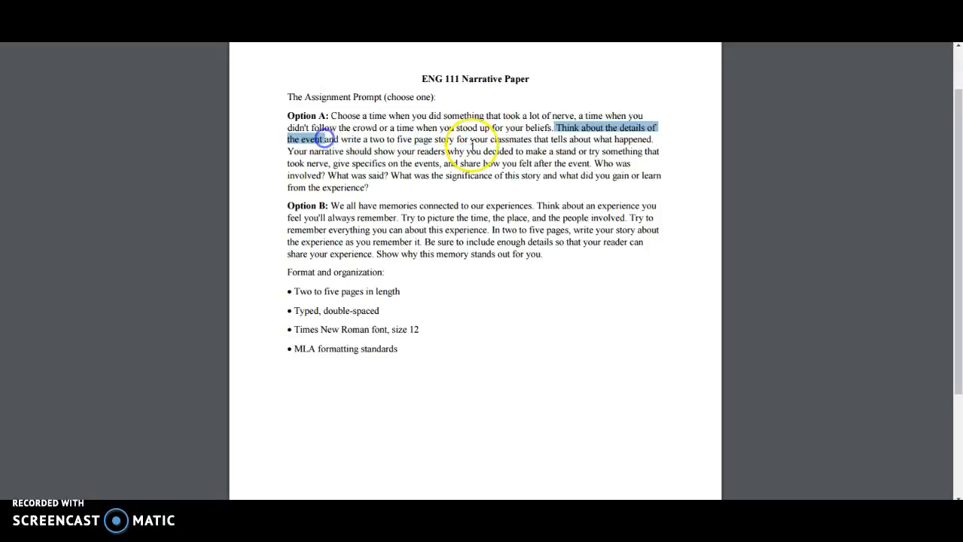
pyautogui.moveTo(522, 244)
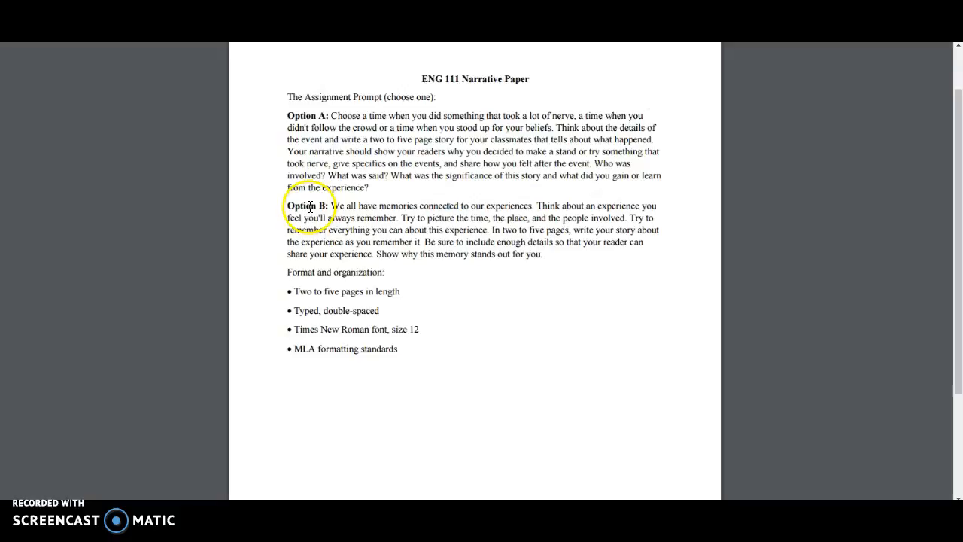
pyautogui.moveTo(330, 206); pyautogui.dragTo(534, 205)
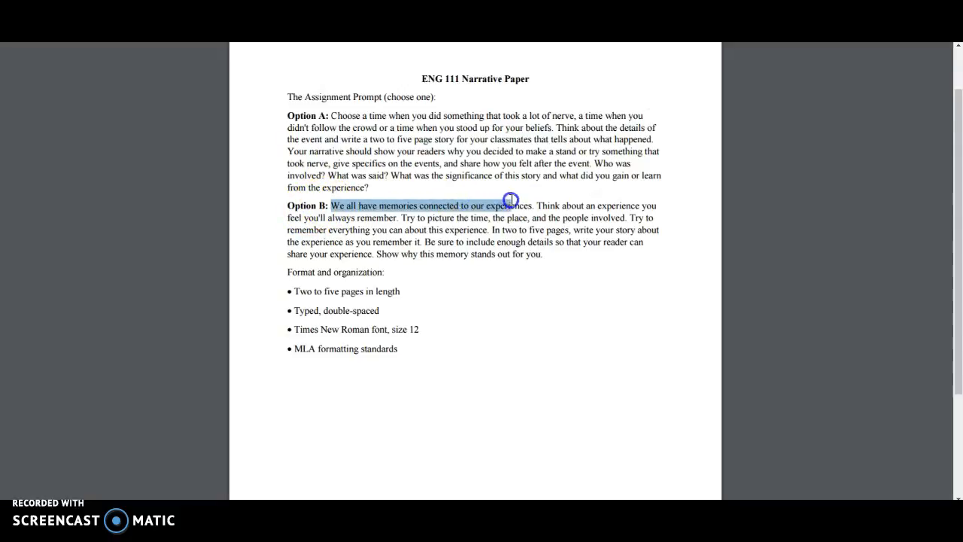
pyautogui.moveTo(564, 269)
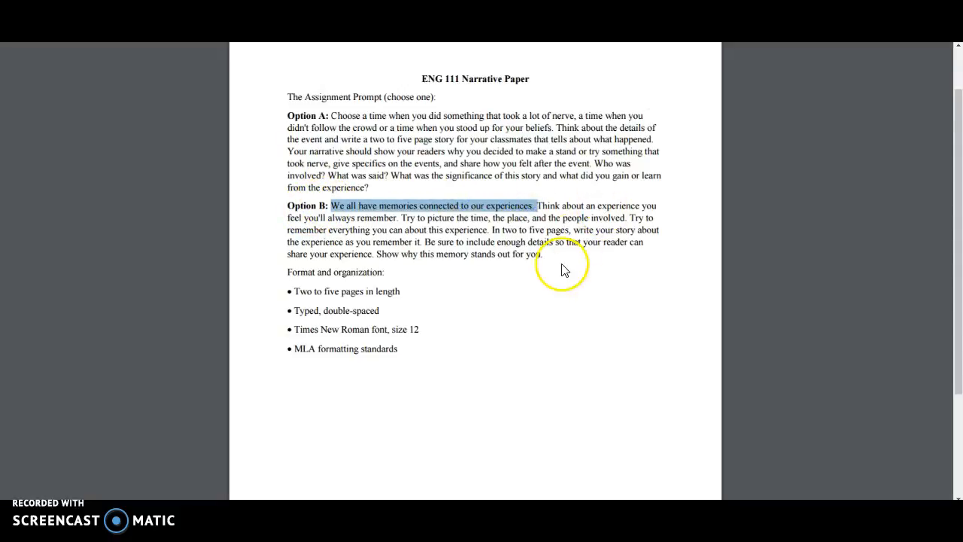
pyautogui.moveTo(459, 222)
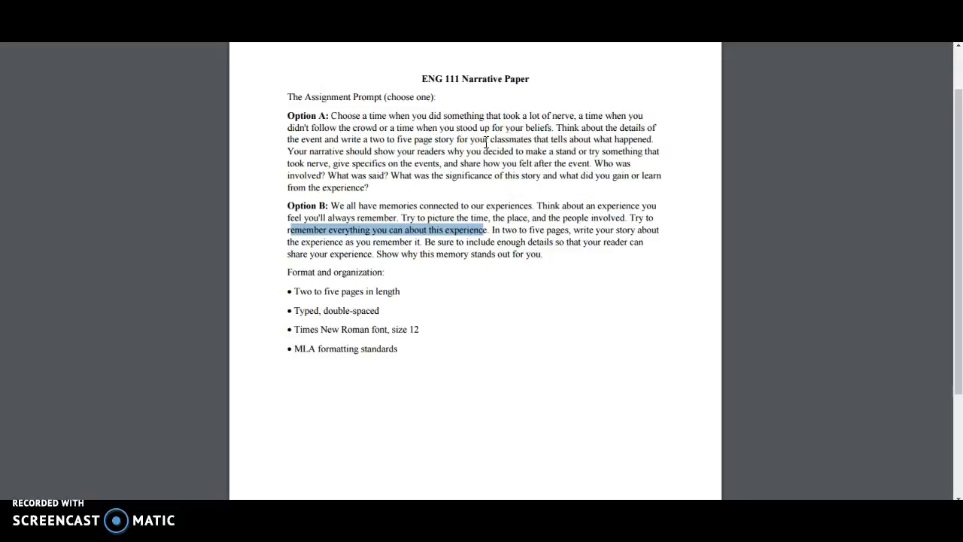
pyautogui.moveTo(616, 128)
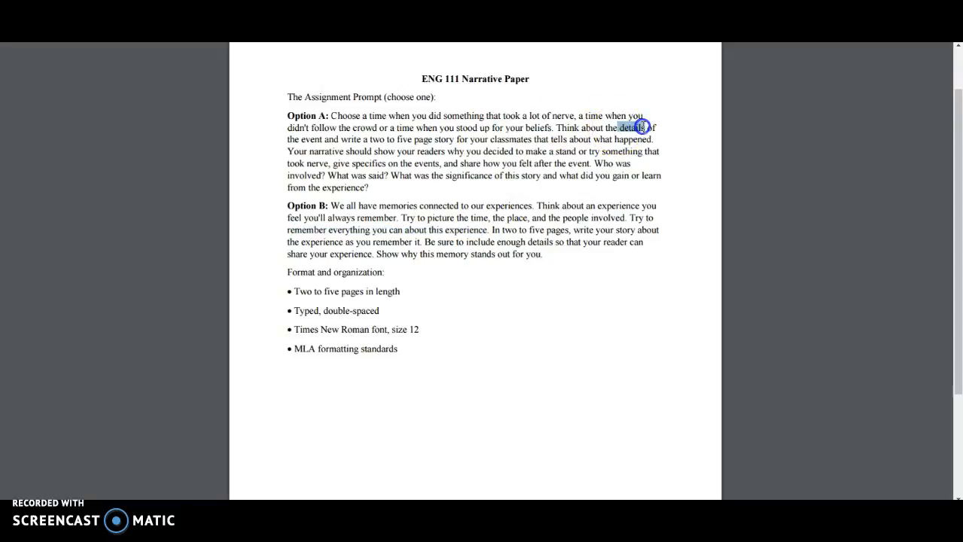
pyautogui.moveTo(479, 239)
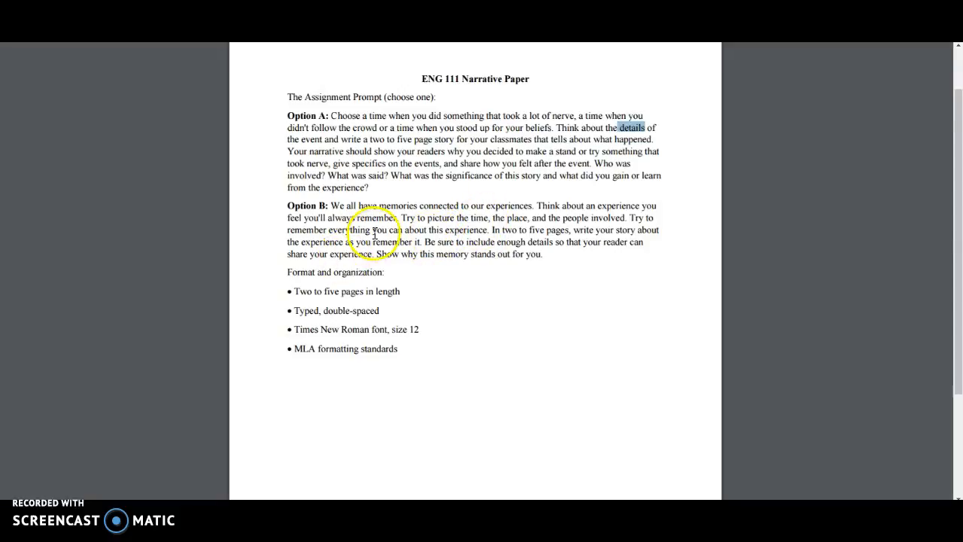
pyautogui.moveTo(577, 181)
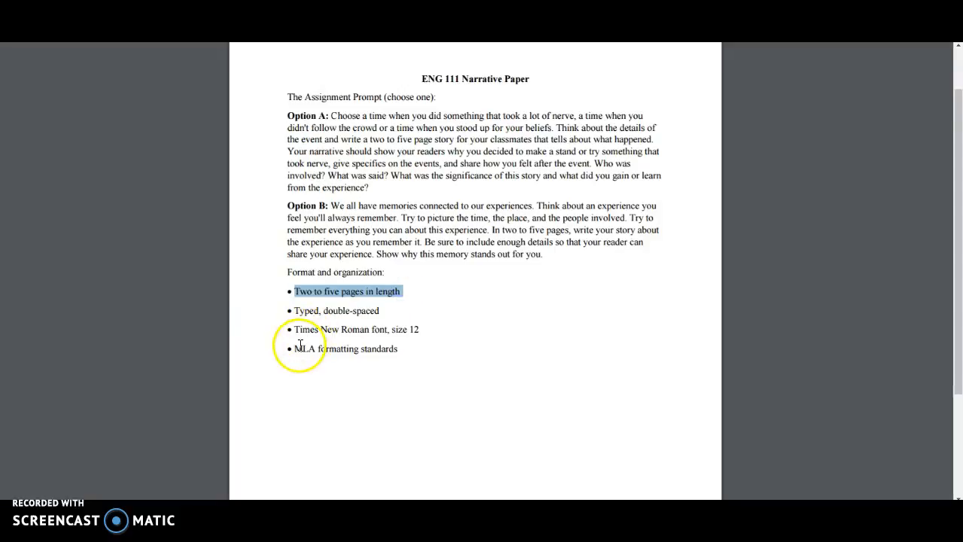
pyautogui.doubleClick(345, 347)
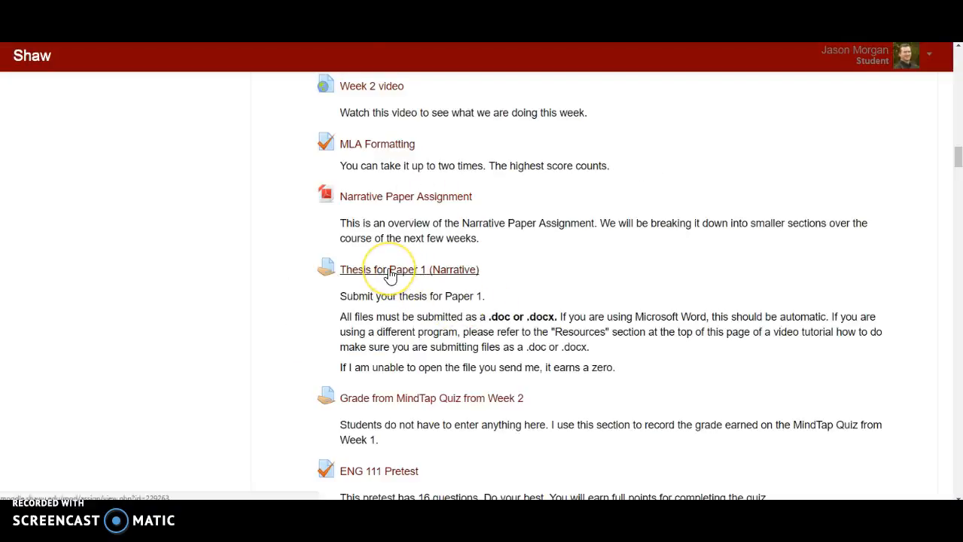
pyautogui.moveTo(496, 331)
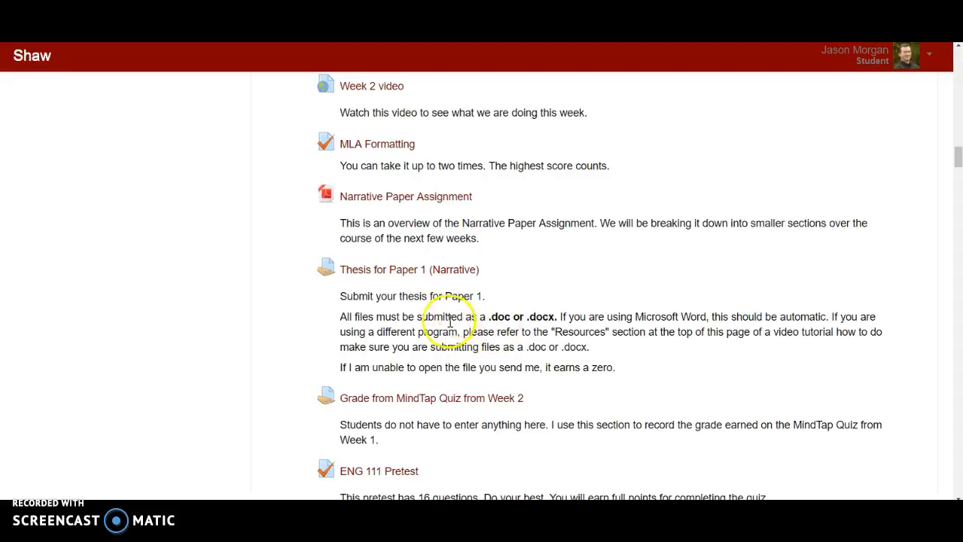
pyautogui.moveTo(395, 275)
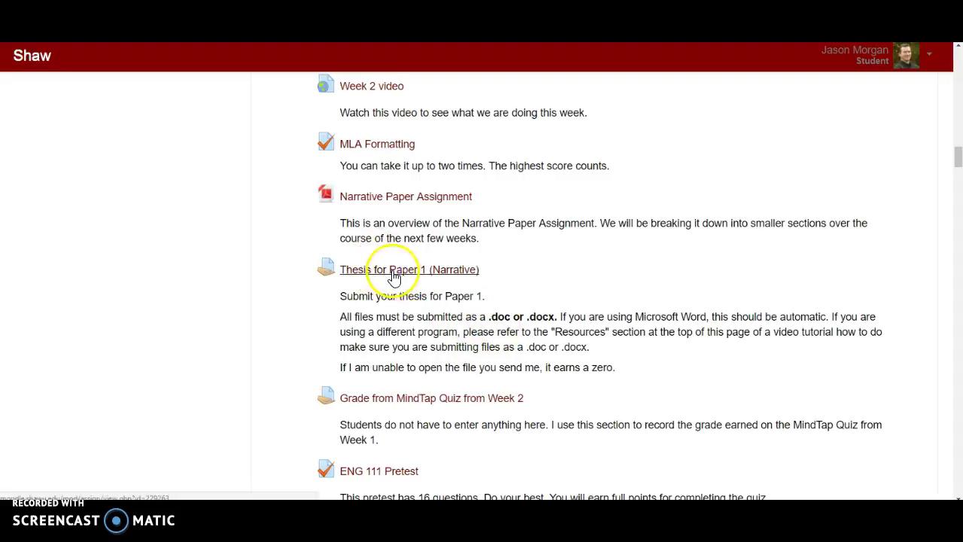
pyautogui.moveTo(401, 277)
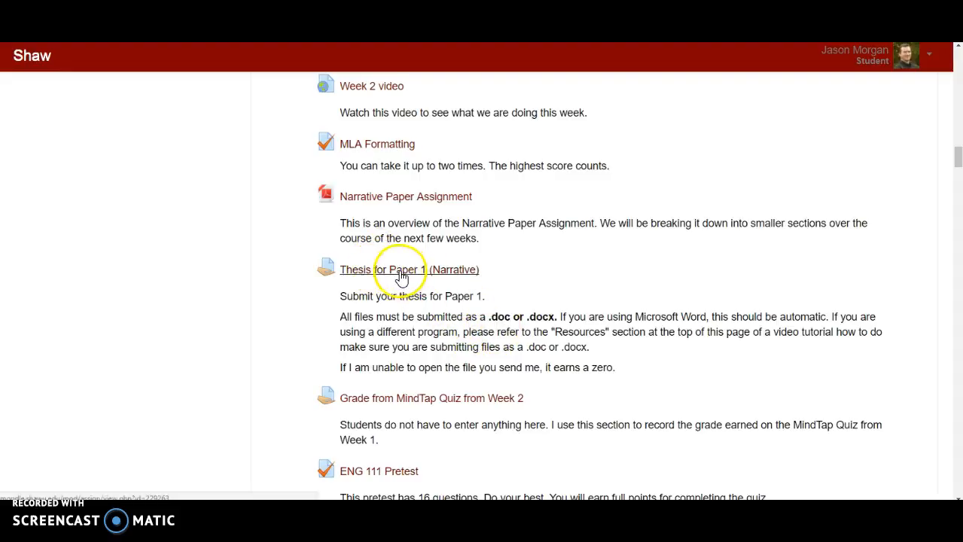
pyautogui.moveTo(338, 223)
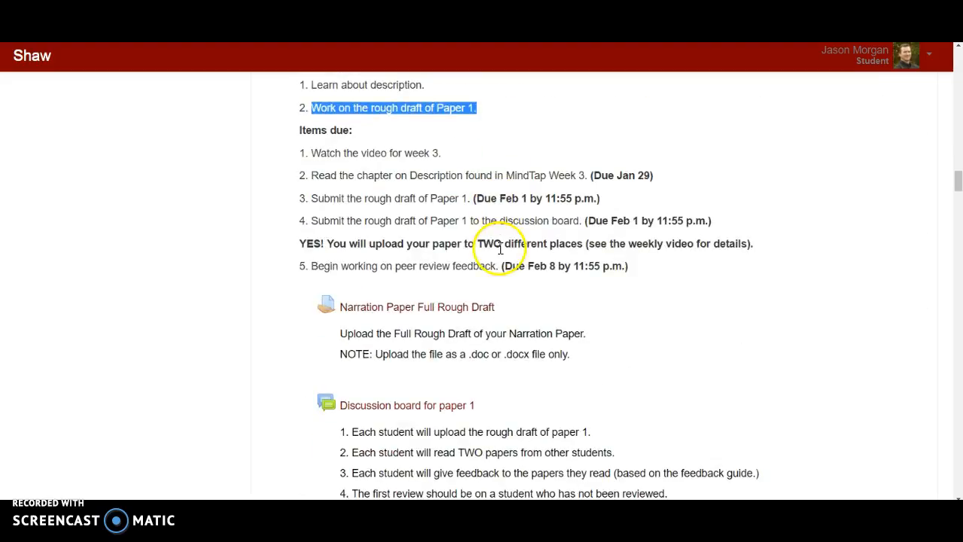
pyautogui.scroll(3)
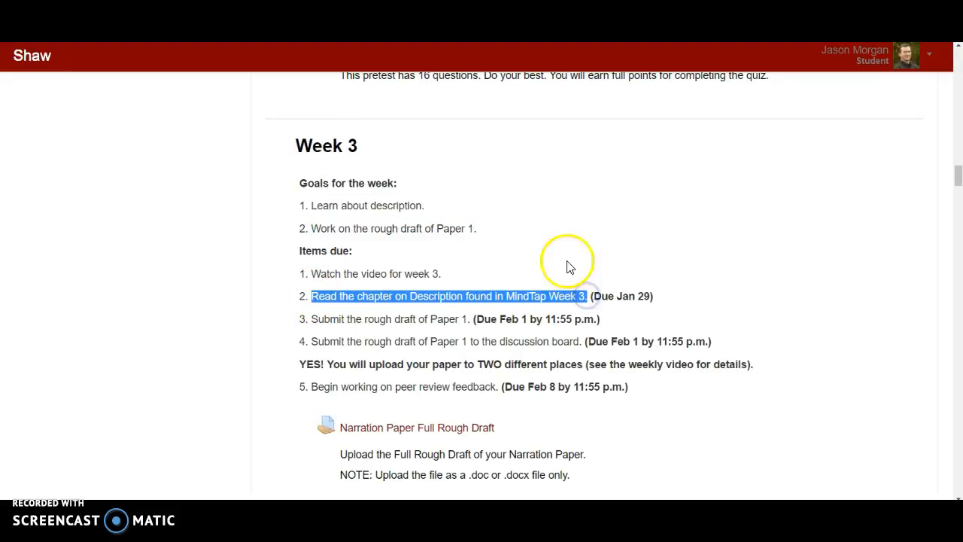
pyautogui.moveTo(650, 196)
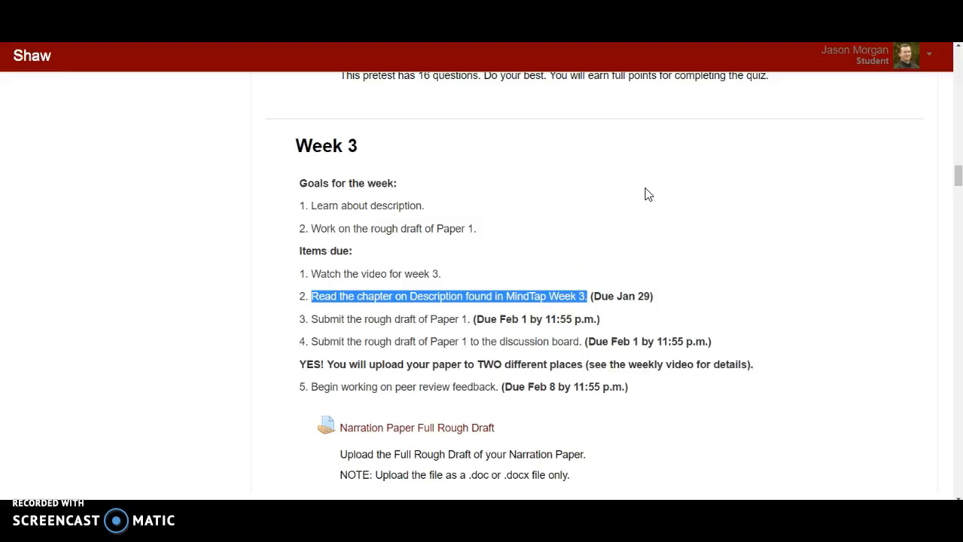
pyautogui.moveTo(518, 278)
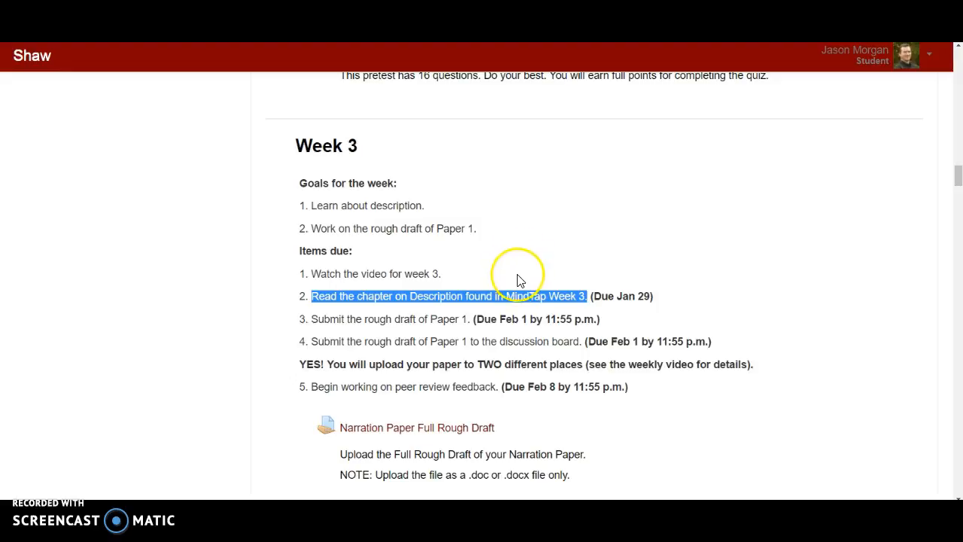
pyautogui.moveTo(591, 248)
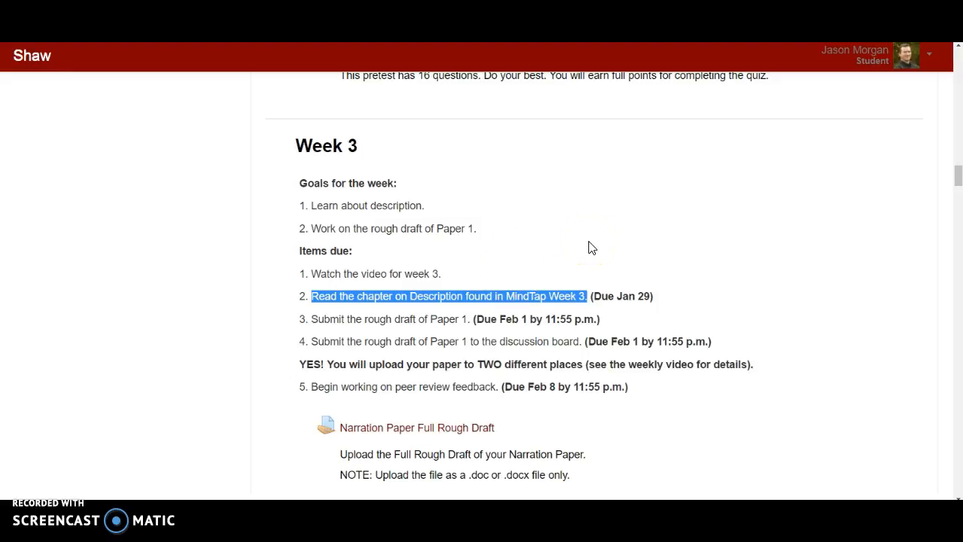
pyautogui.moveTo(690, 258)
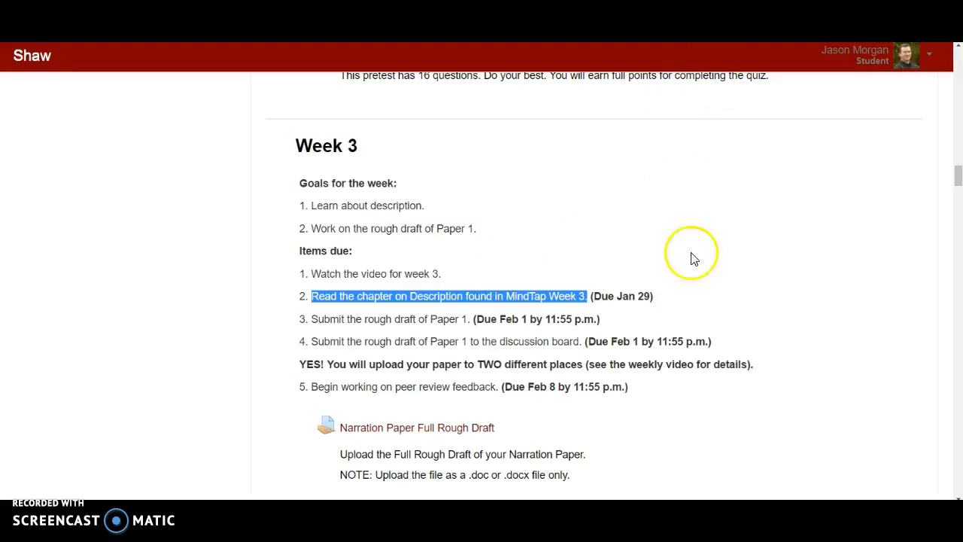
pyautogui.moveTo(691, 253)
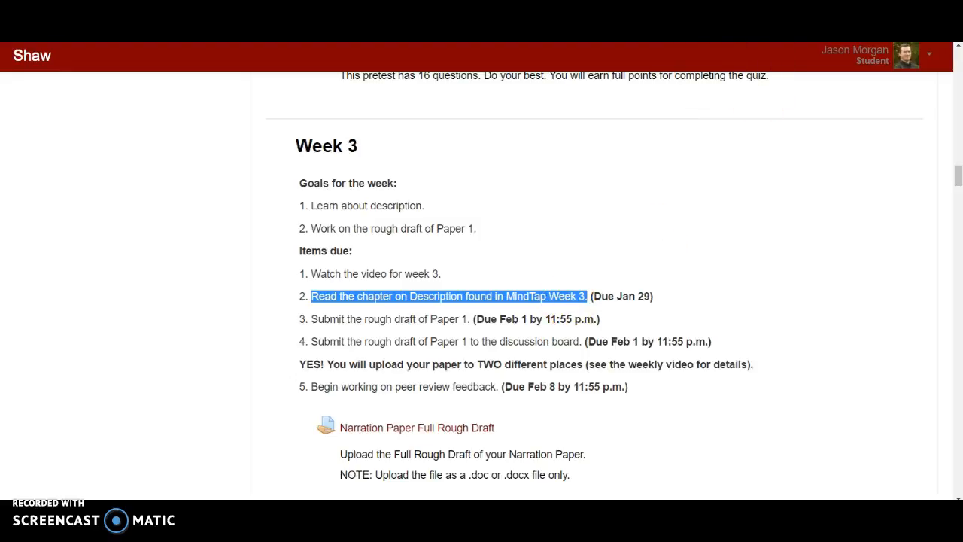
pyautogui.click(448, 296)
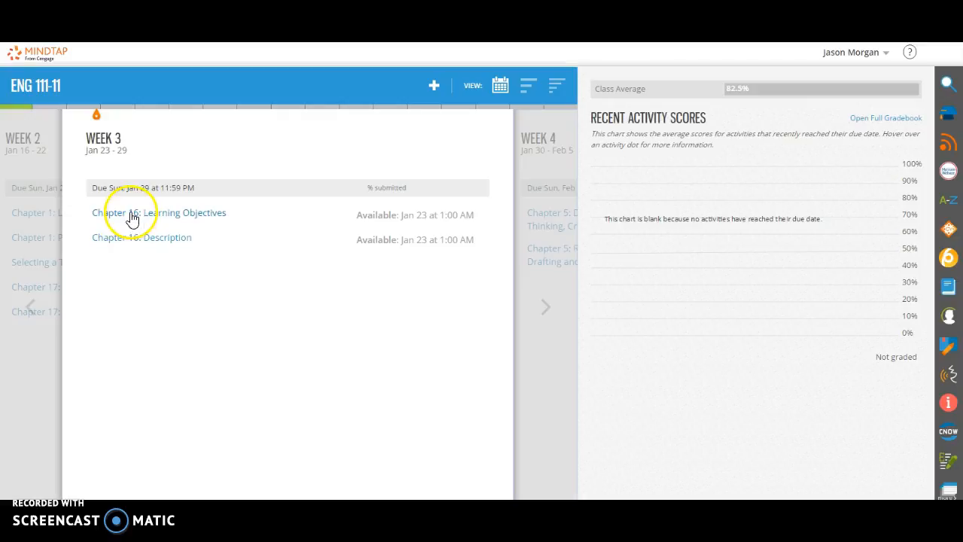
pyautogui.moveTo(124, 259)
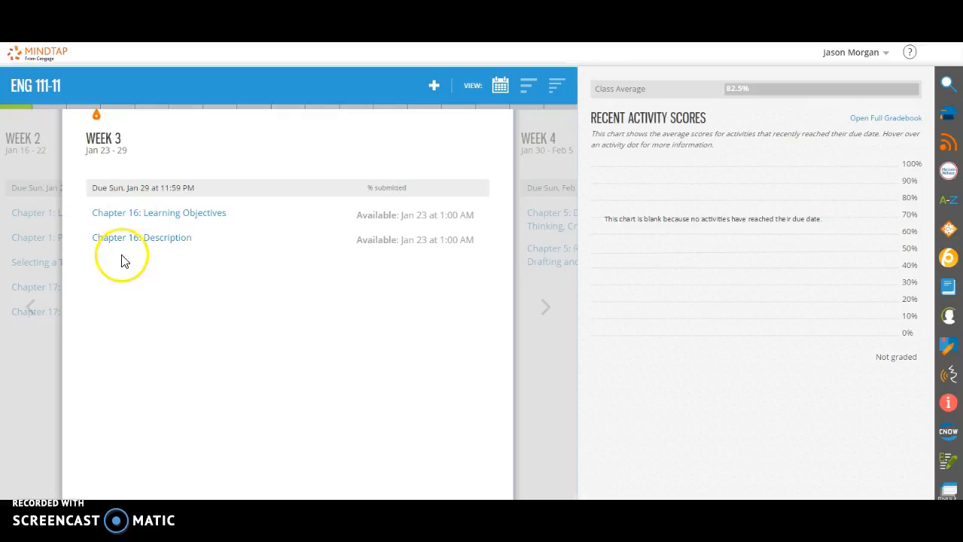
pyautogui.moveTo(188, 338)
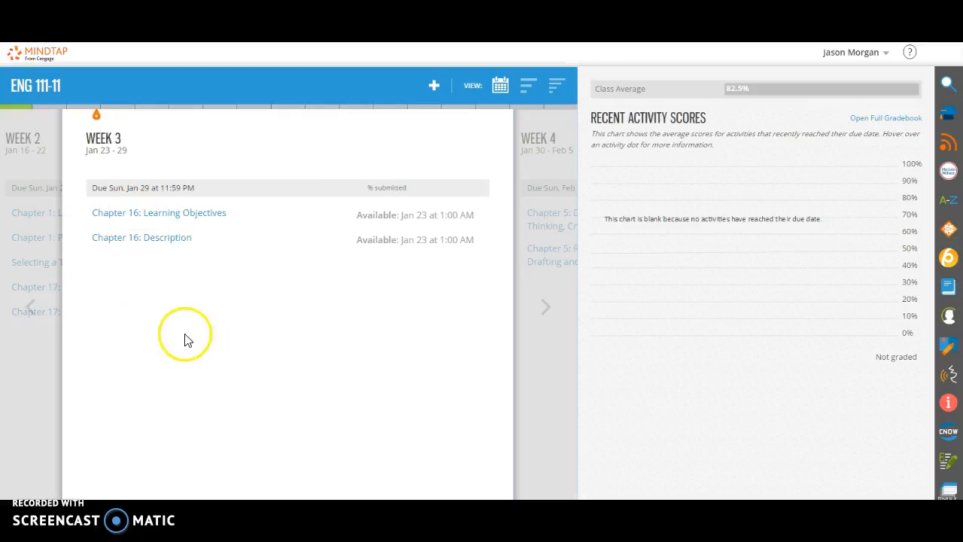
pyautogui.moveTo(165, 292)
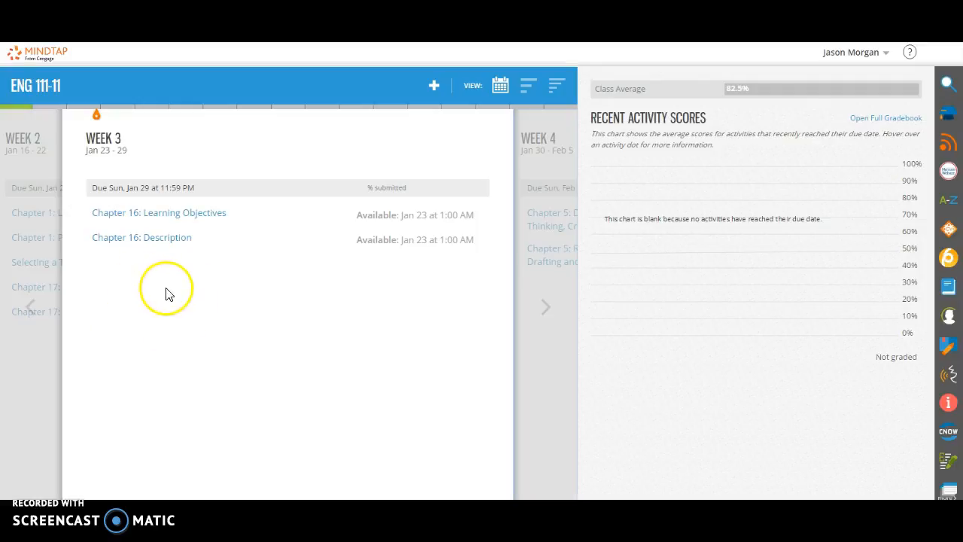
pyautogui.moveTo(168, 237)
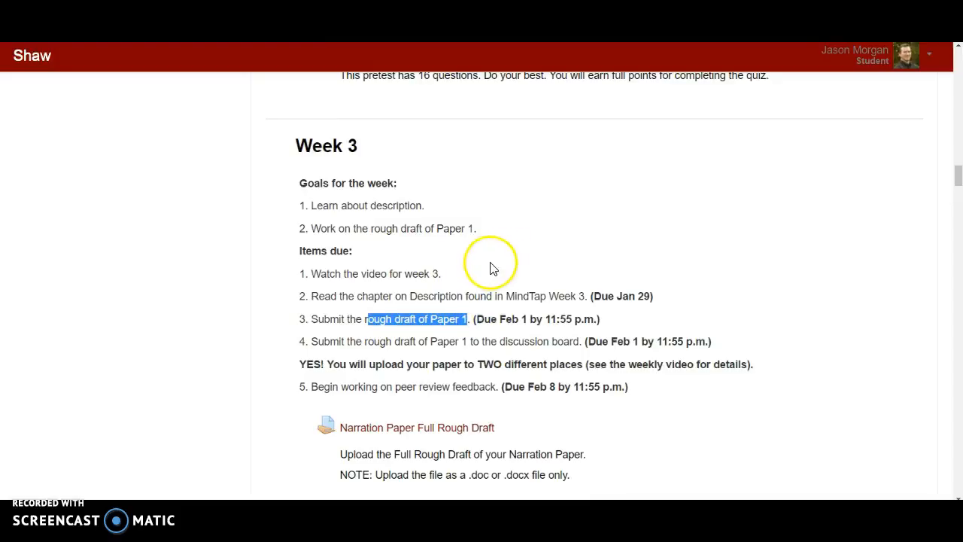
# Highlight 'Description' in the Week 3 reading item and scroll toward the rough draft upload
pyautogui.doubleClick(425, 295)
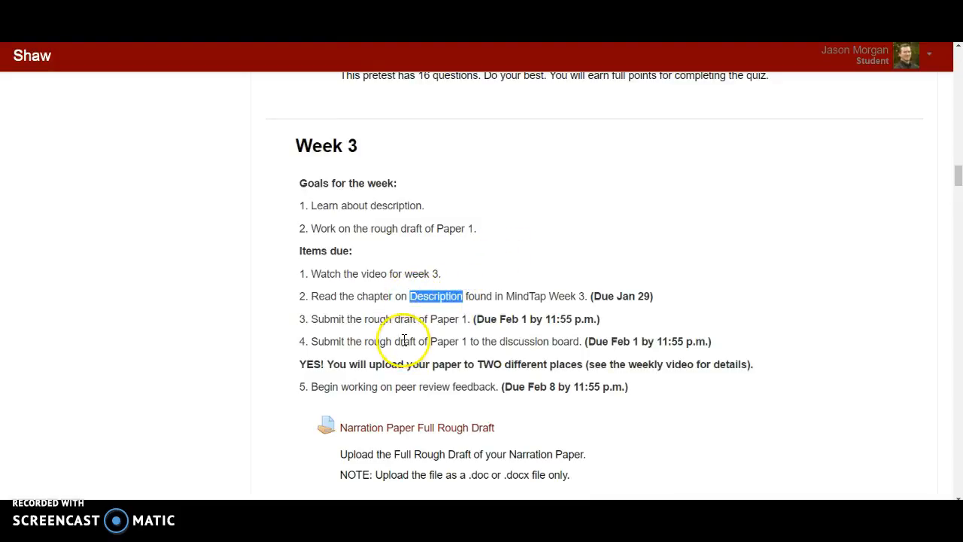
pyautogui.moveTo(421, 296)
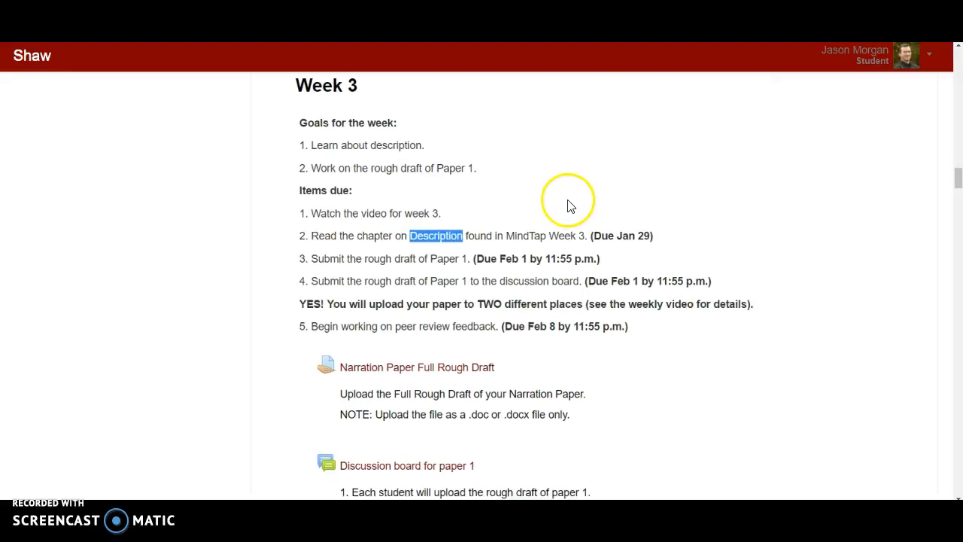
pyautogui.moveTo(471, 183)
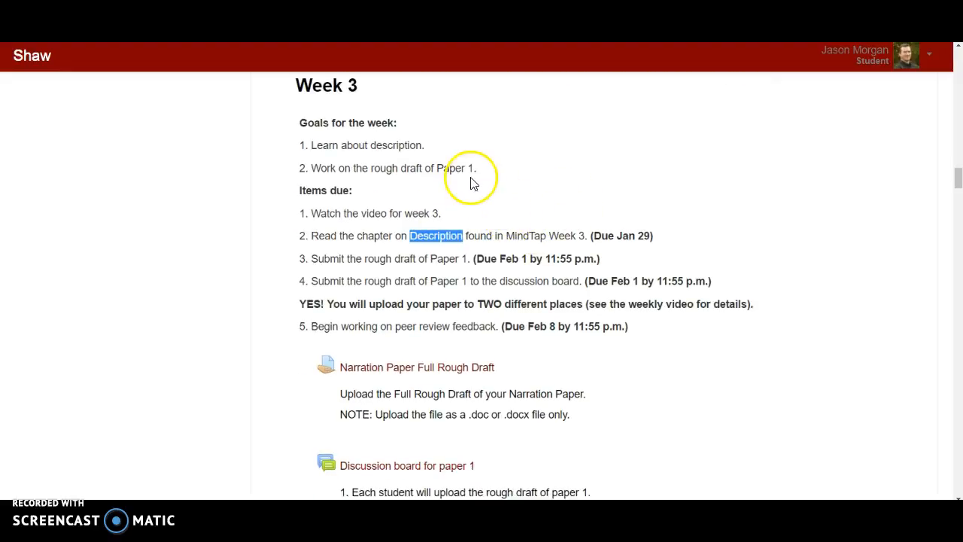
pyautogui.moveTo(428, 359)
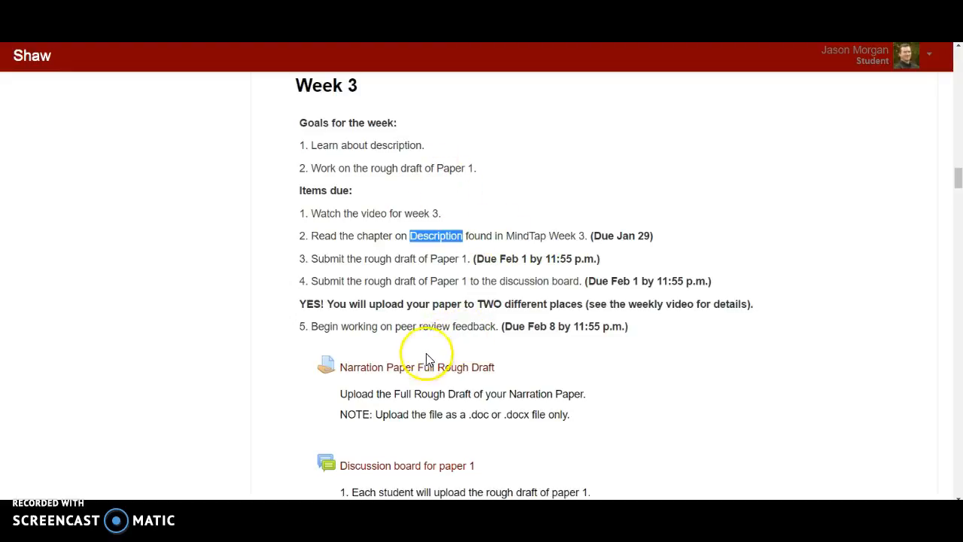
pyautogui.moveTo(433, 158)
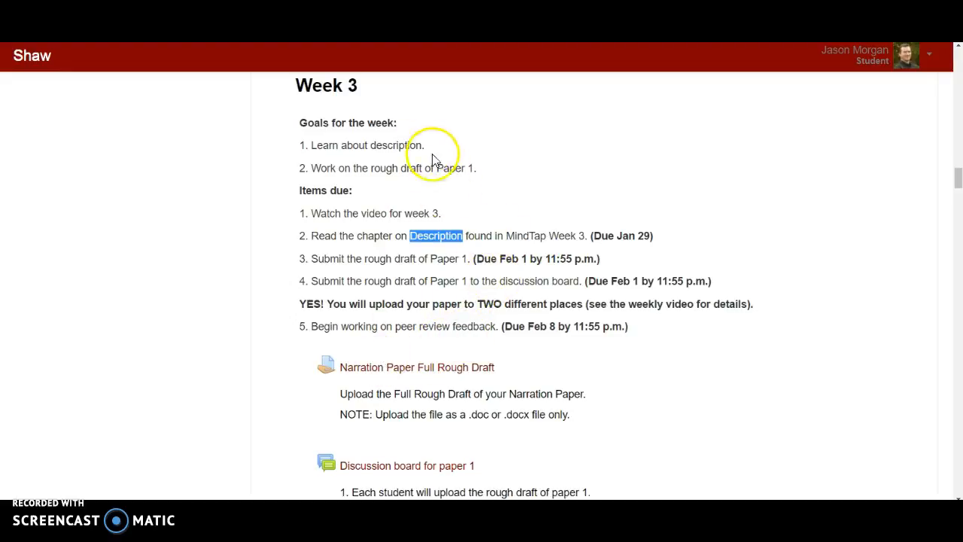
pyautogui.moveTo(421, 331)
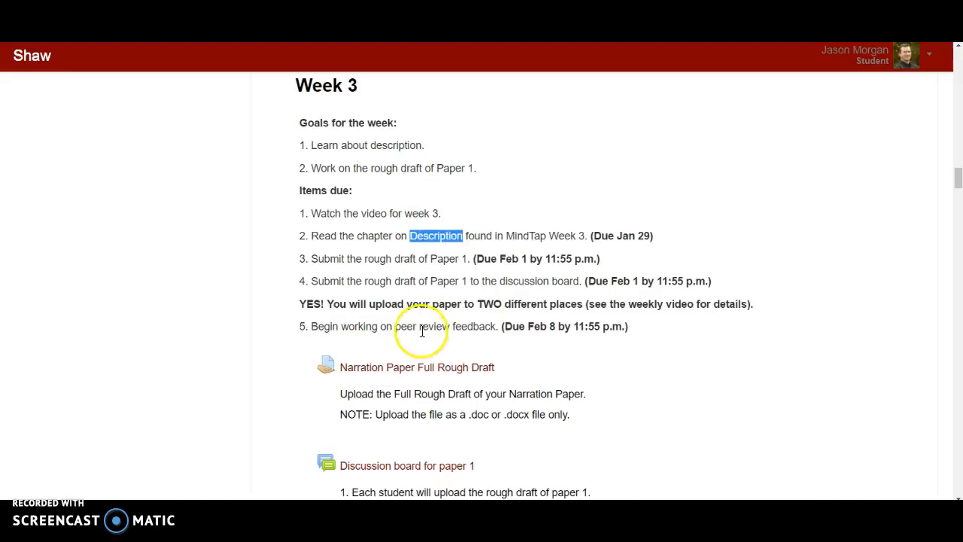
pyautogui.scroll(-3)
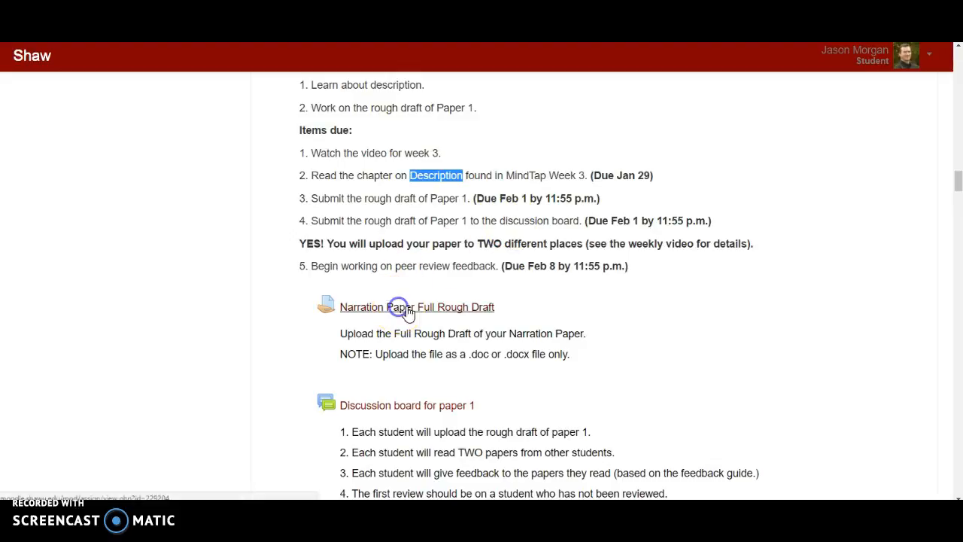
# Open the Narration Paper Full Rough Draft assignment and scroll through its status table and rubric
pyautogui.click(417, 306)
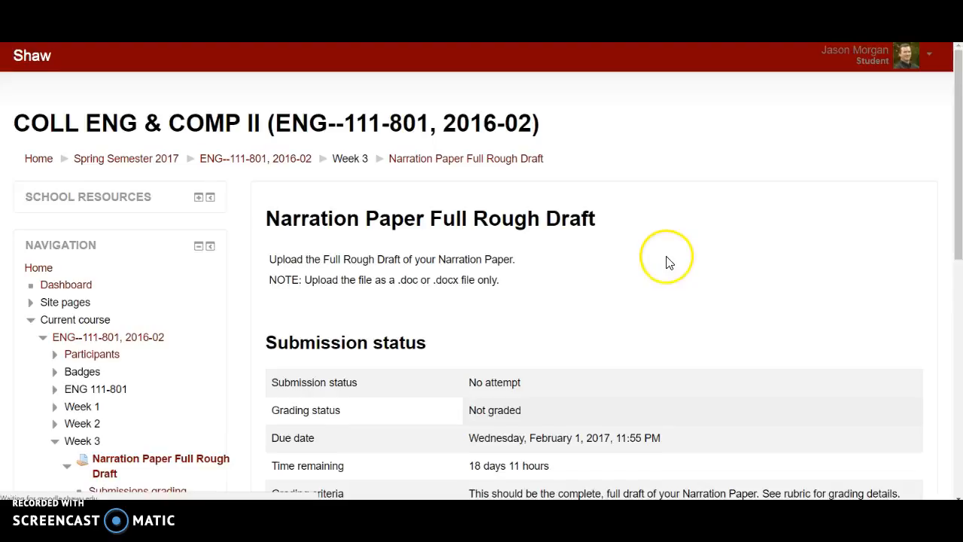
pyautogui.scroll(-3)
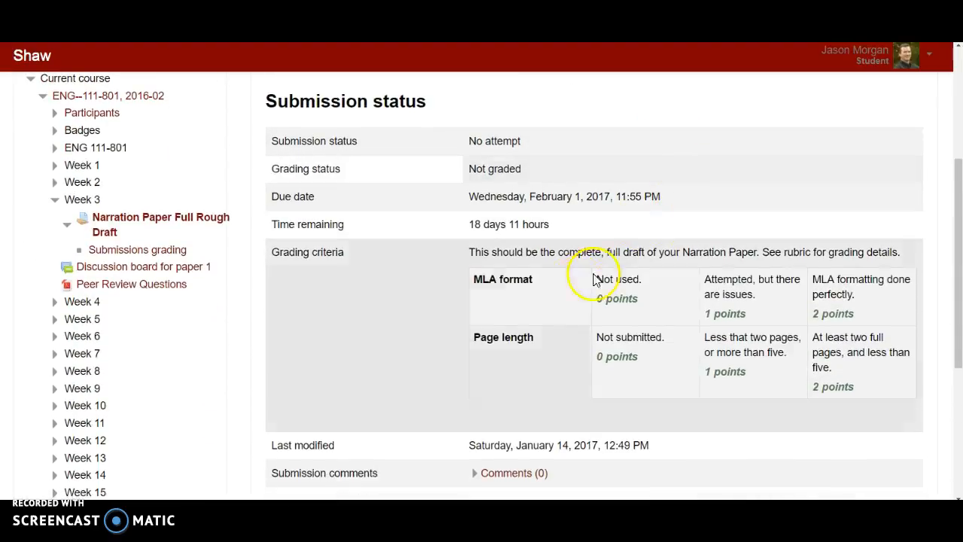
pyautogui.moveTo(487, 201)
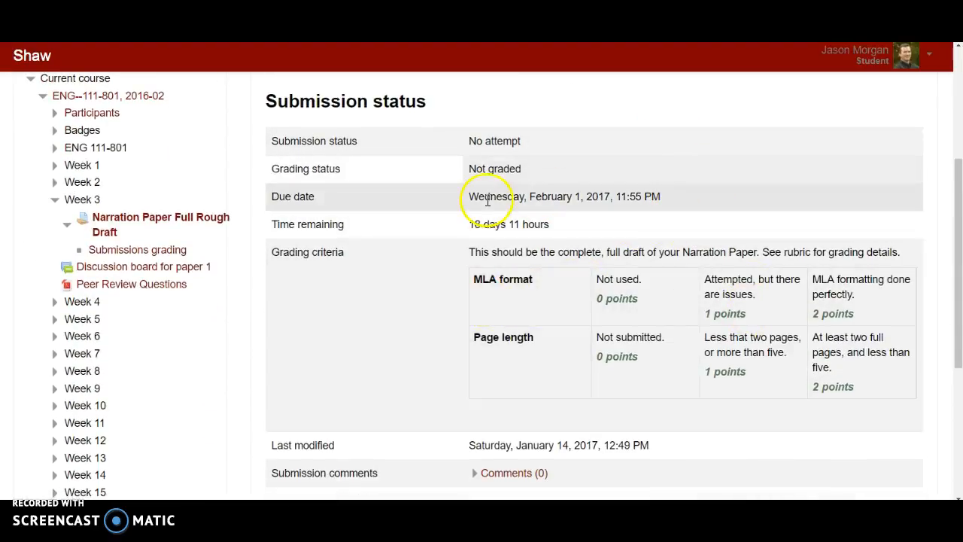
pyautogui.moveTo(863, 188)
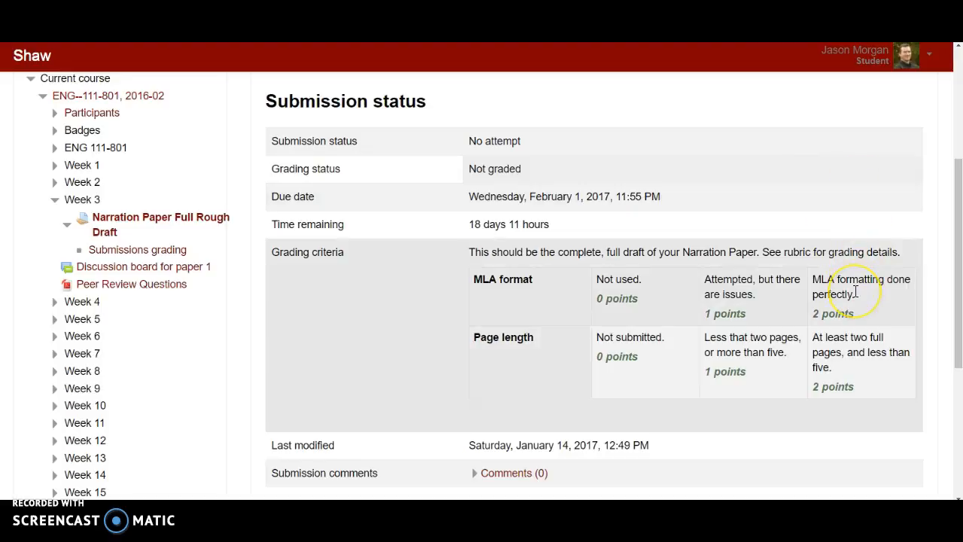
pyautogui.moveTo(854, 291)
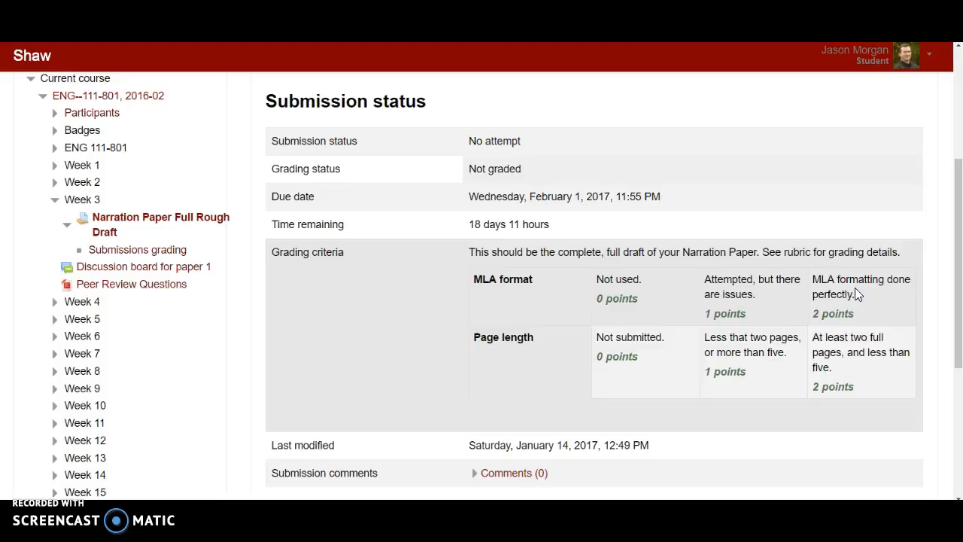
pyautogui.moveTo(864, 202)
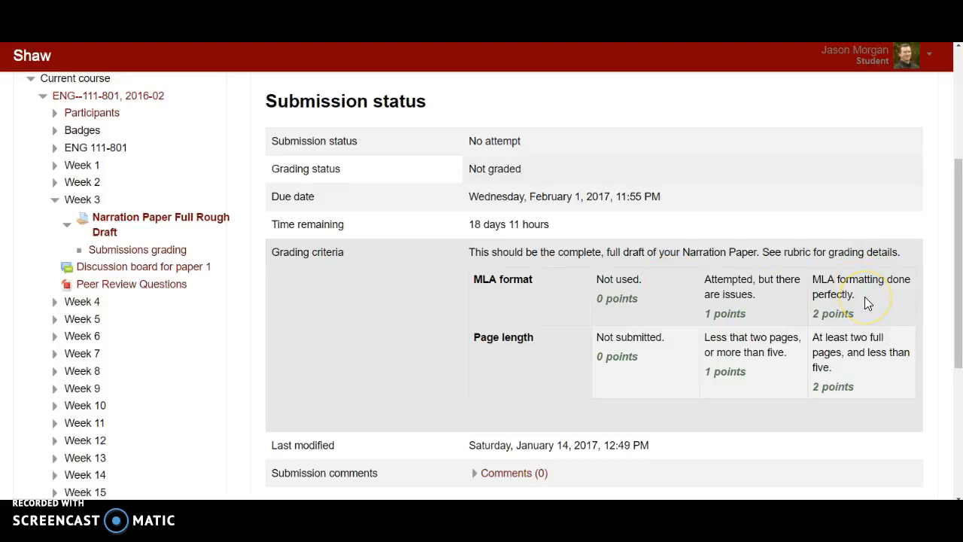
pyautogui.moveTo(865, 301)
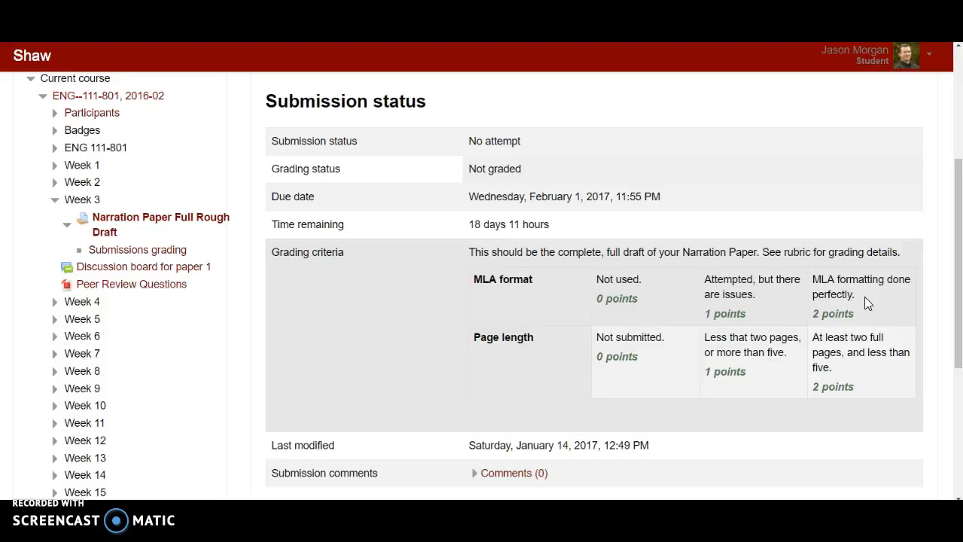
pyautogui.moveTo(739, 359)
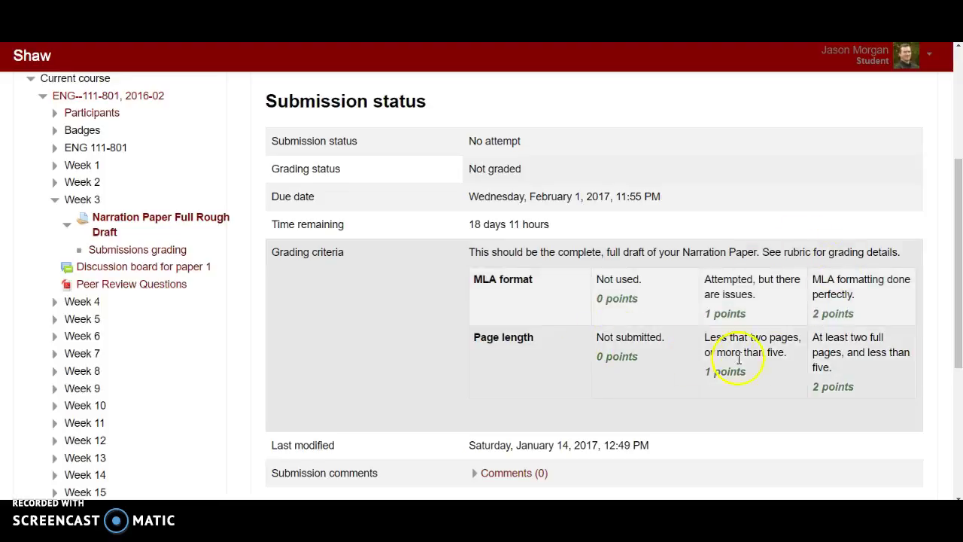
pyautogui.moveTo(850, 346)
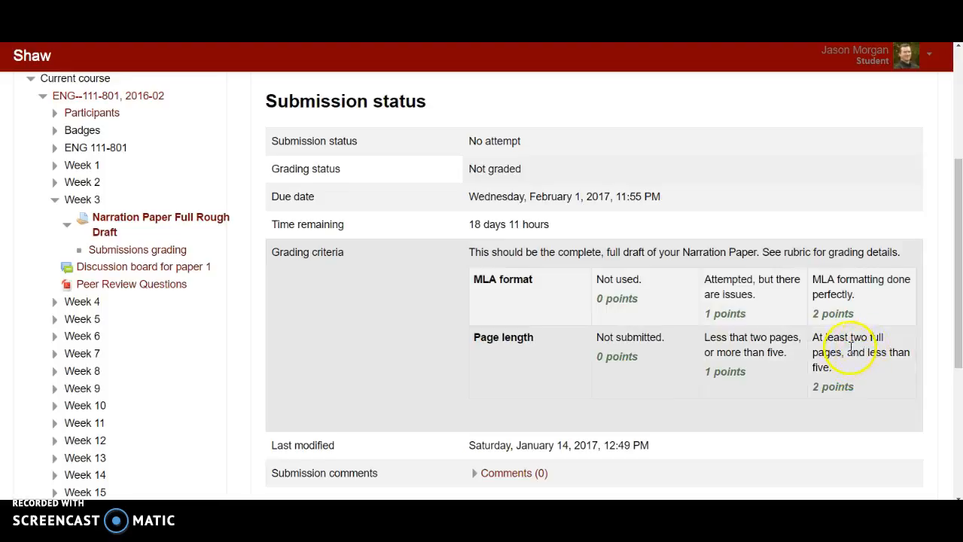
pyautogui.moveTo(763, 194)
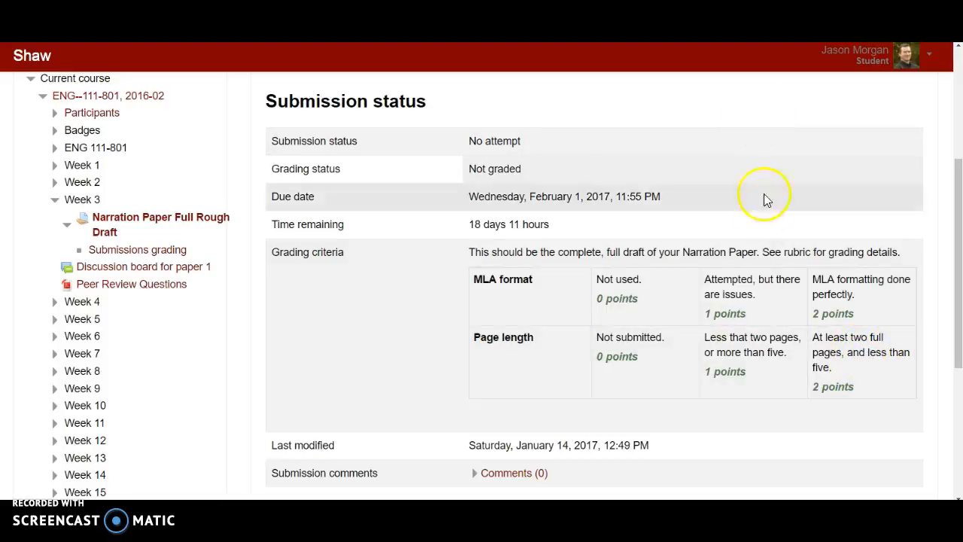
pyautogui.moveTo(861, 373)
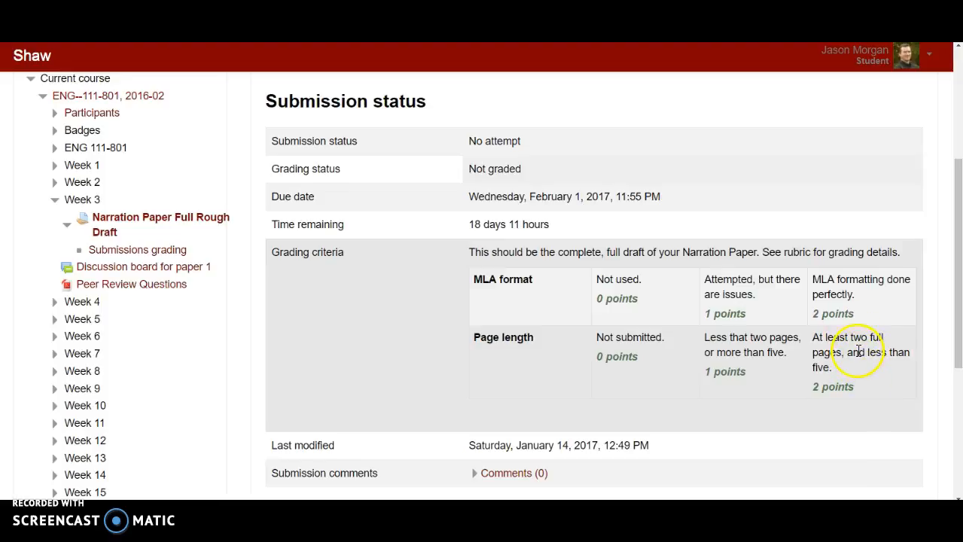
pyautogui.moveTo(718, 218)
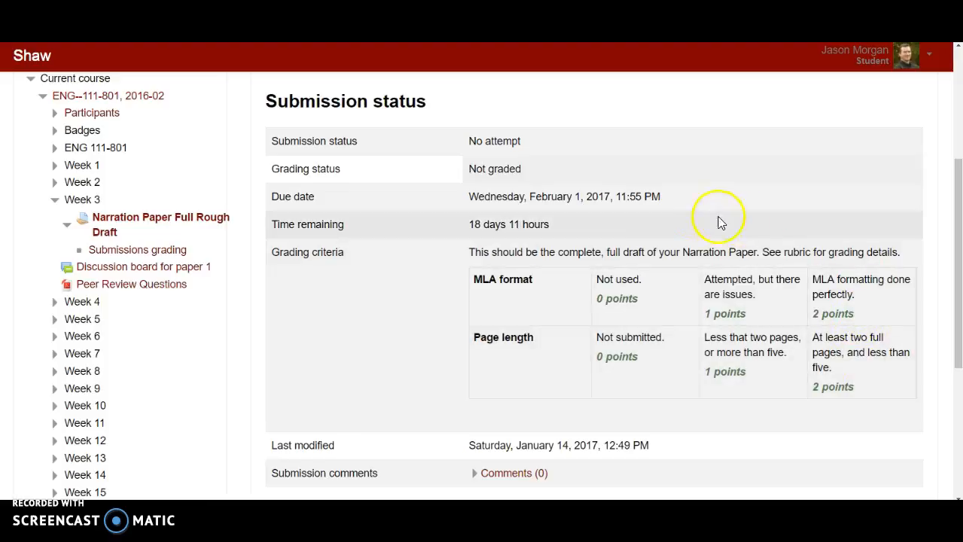
pyautogui.scroll(-3)
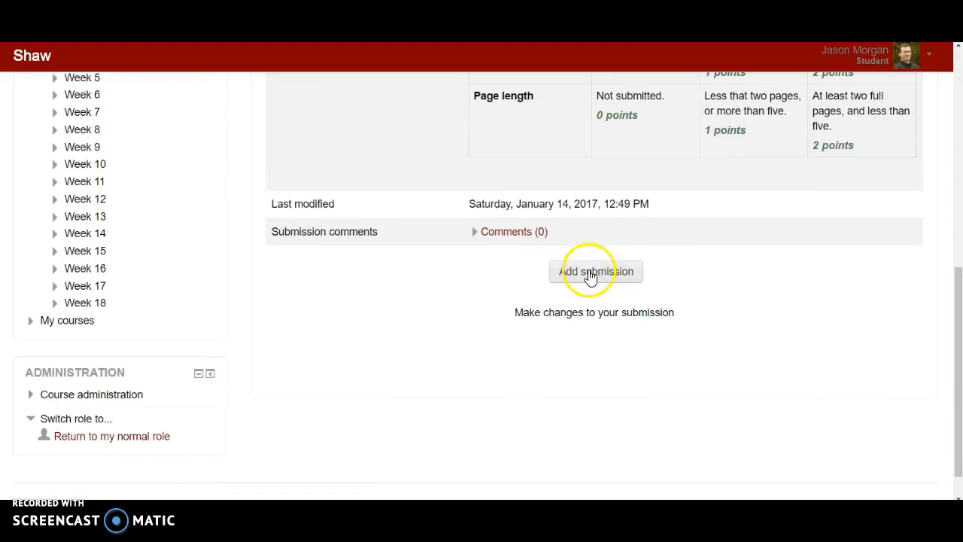
# Start a rough draft submission and upload the Sample Inquiry Letter Template document
pyautogui.click(595, 271)
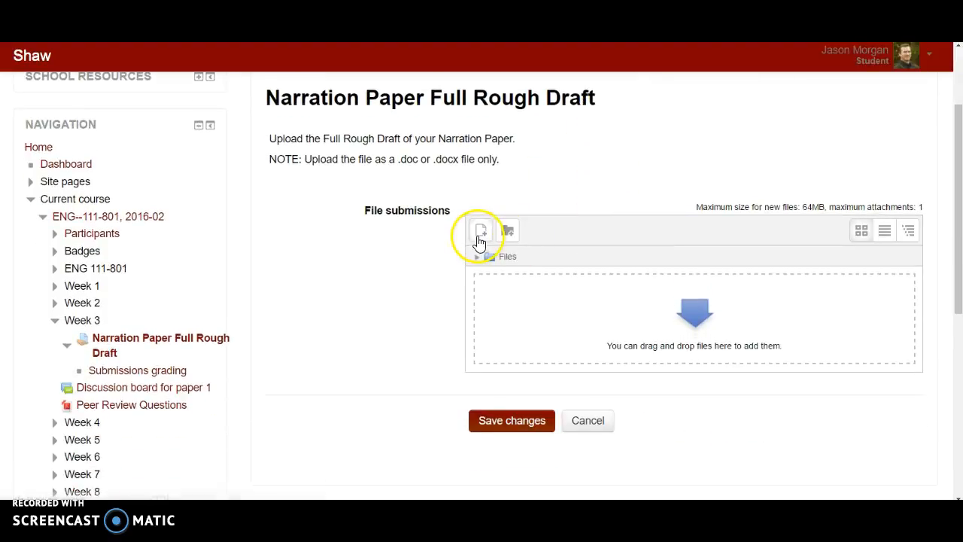
pyautogui.click(480, 230)
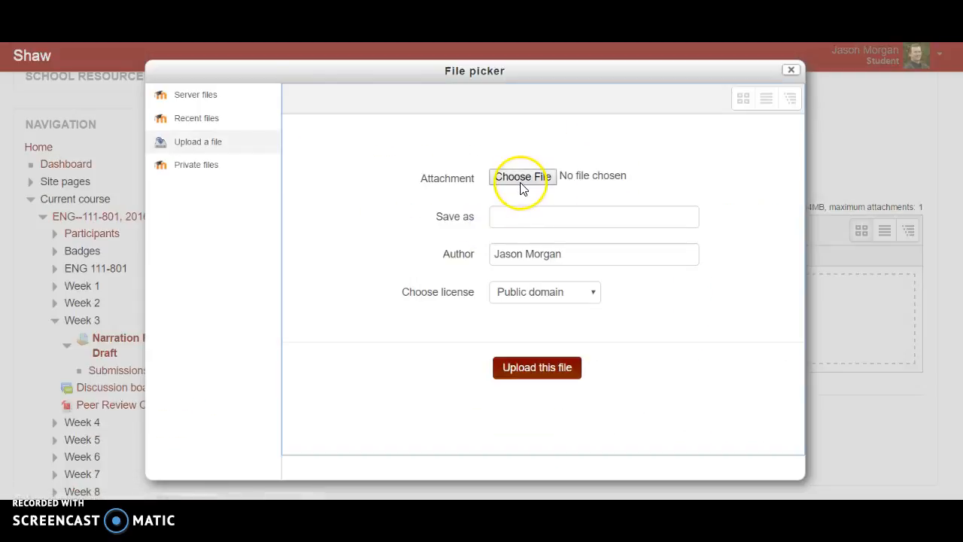
pyautogui.click(791, 70)
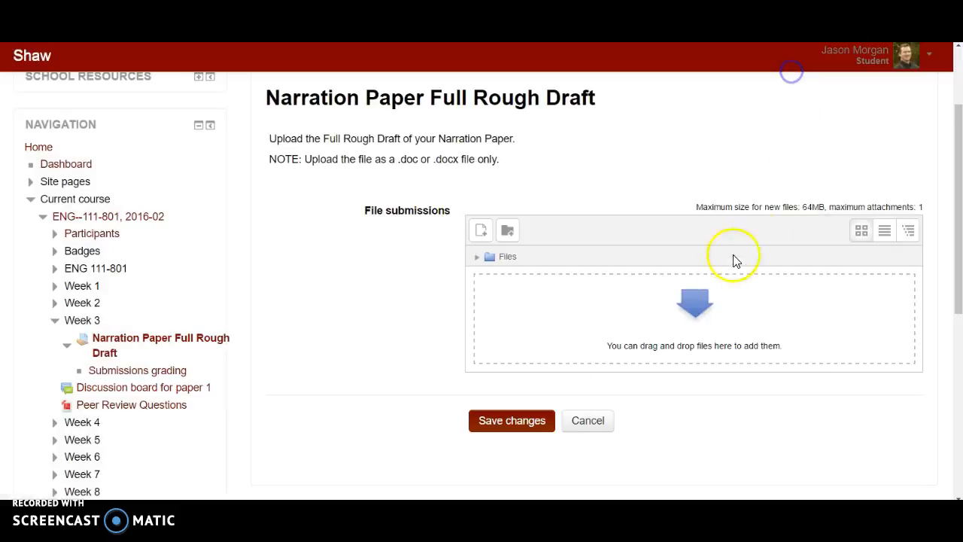
pyautogui.click(480, 230)
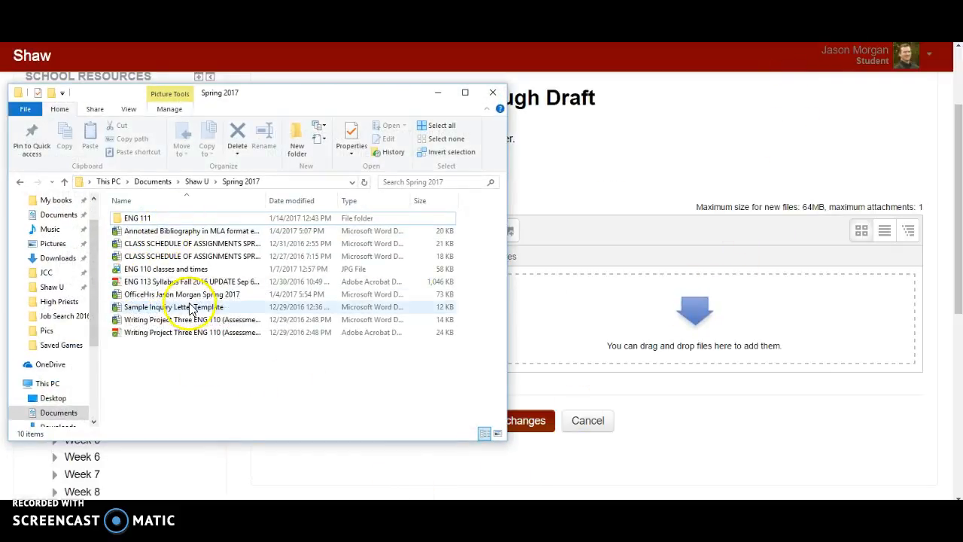
pyautogui.moveTo(169, 306)
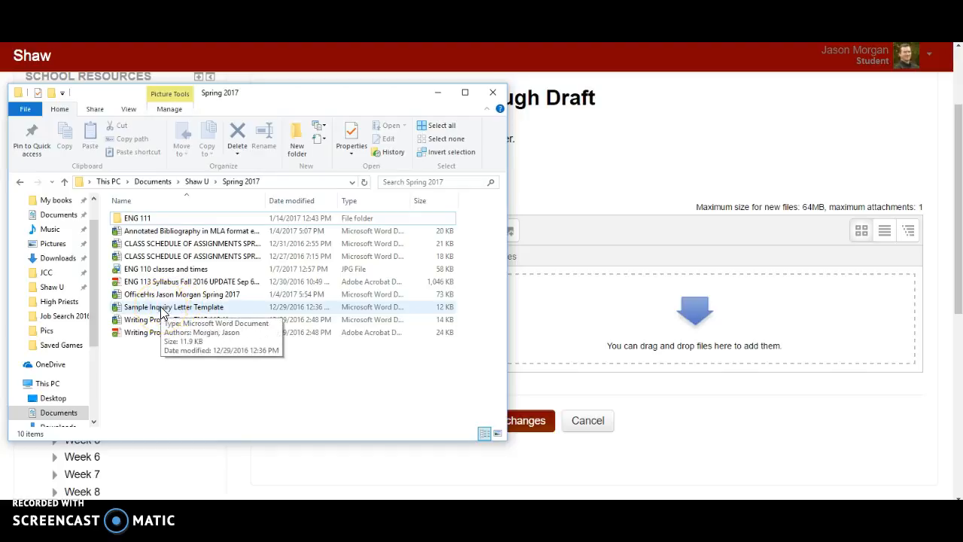
pyautogui.click(174, 306)
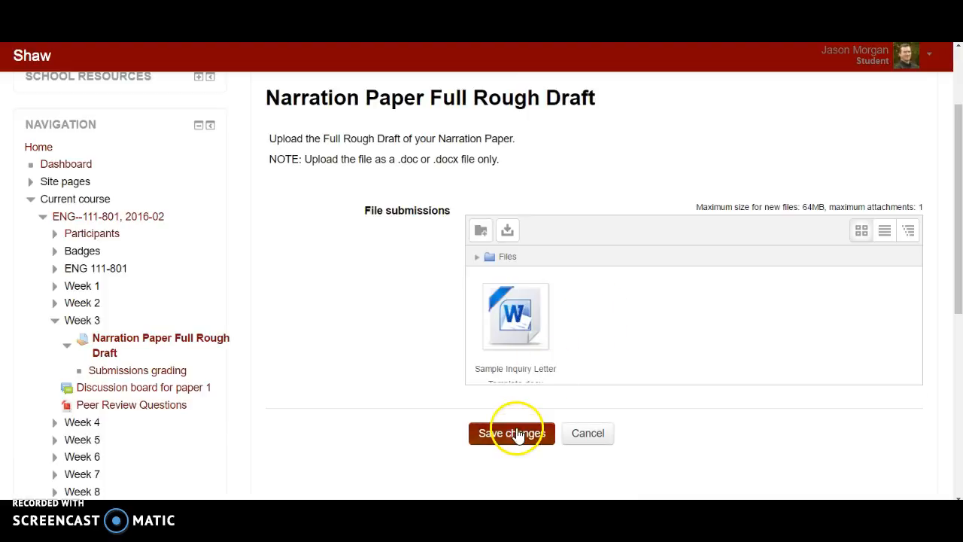
pyautogui.moveTo(688, 331)
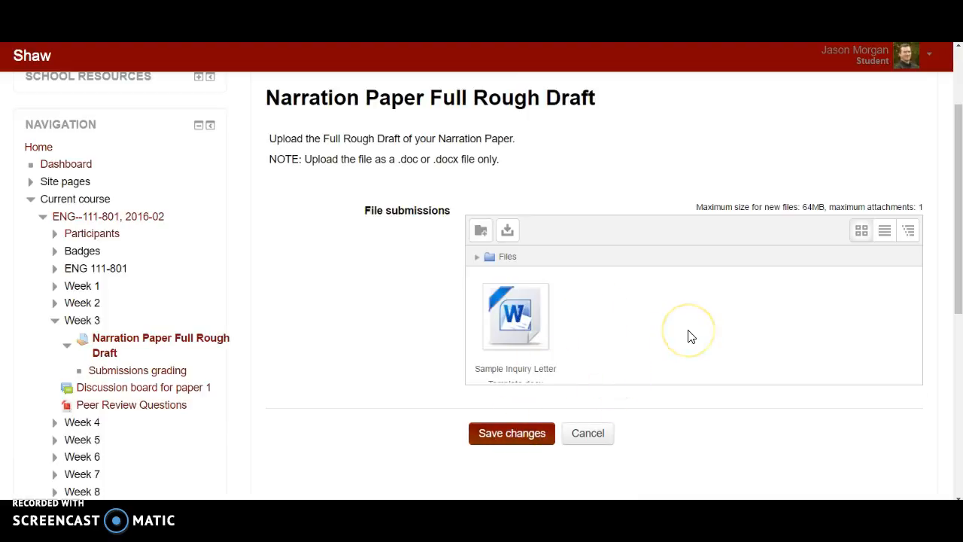
pyautogui.moveTo(613, 421)
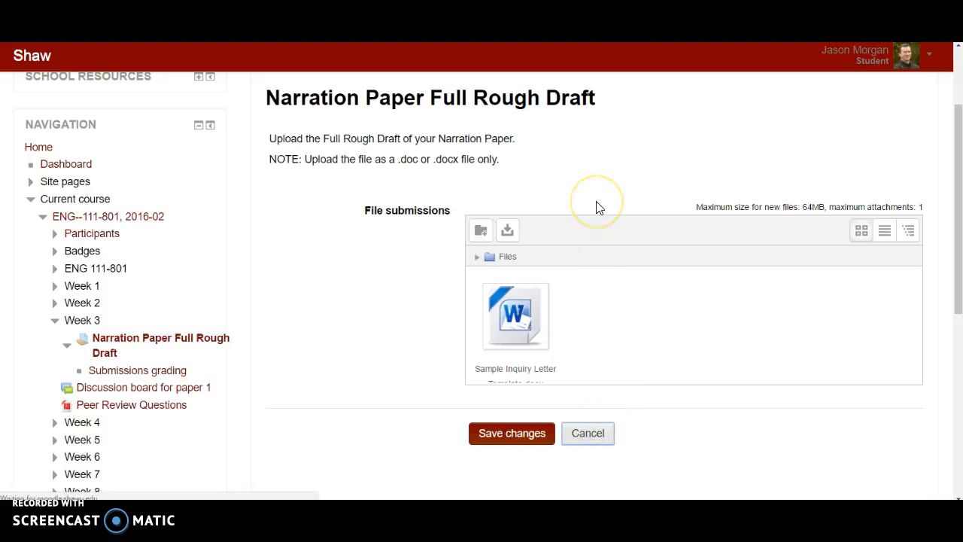
# Cancel the unsaved submission, scroll to Week 3 and open Discussion board for paper 1
pyautogui.click(588, 433)
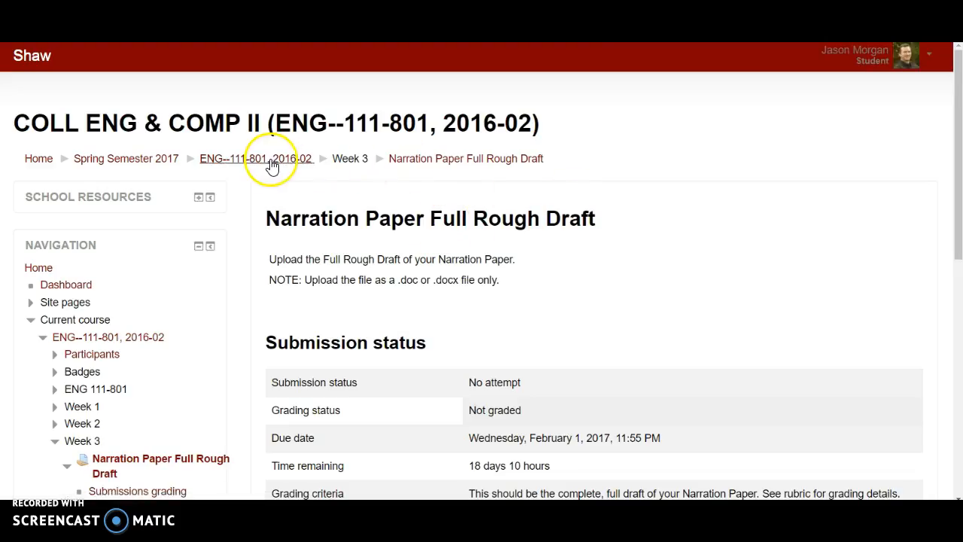
pyautogui.moveTo(428, 162)
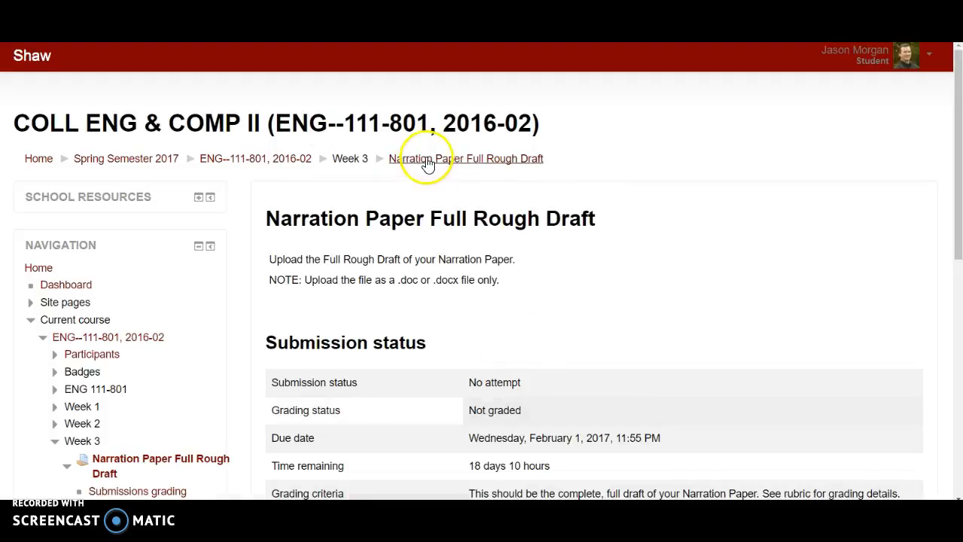
pyautogui.moveTo(293, 158)
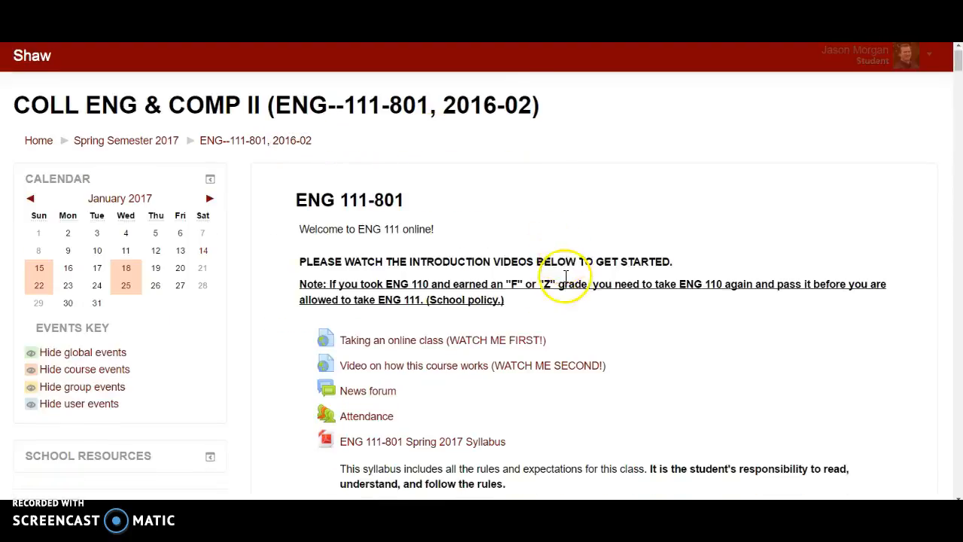
pyautogui.scroll(-3)
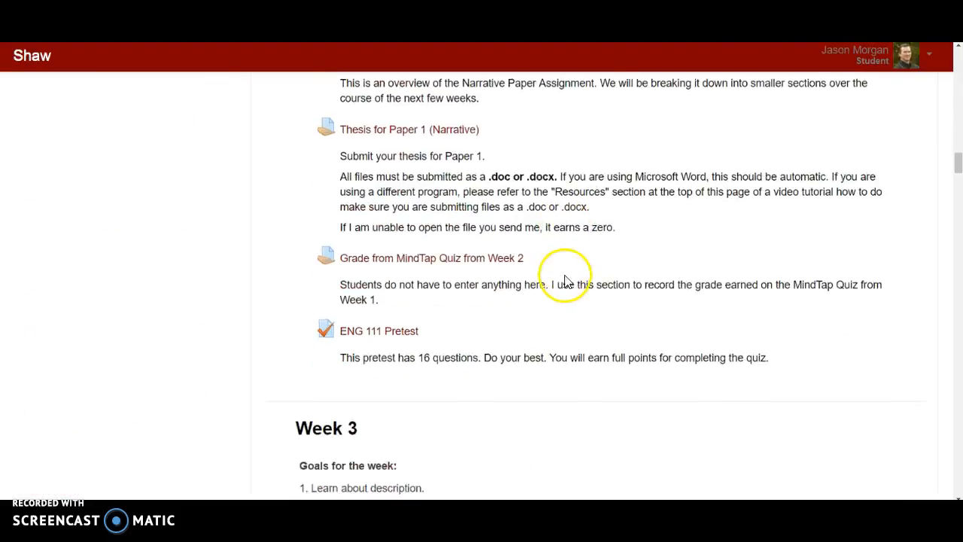
pyautogui.scroll(-3)
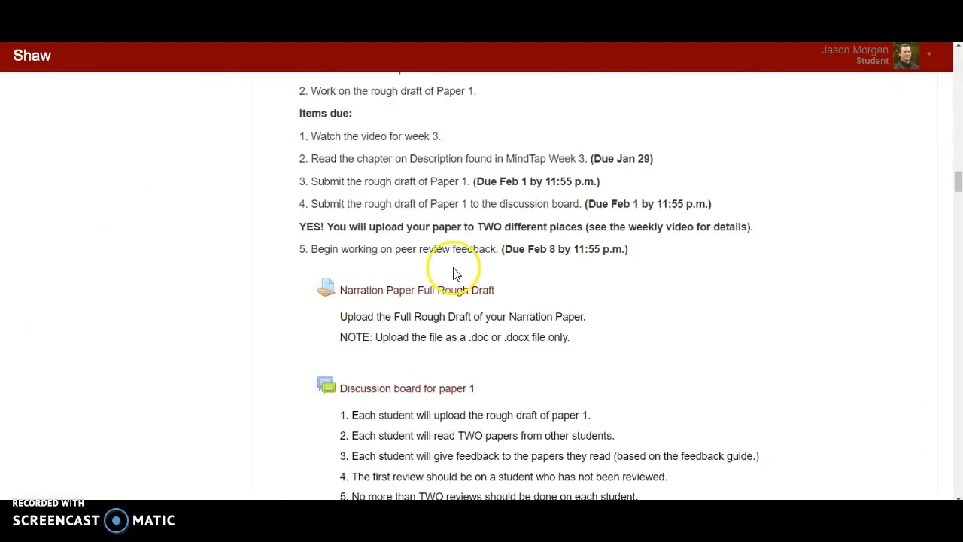
pyautogui.moveTo(439, 312)
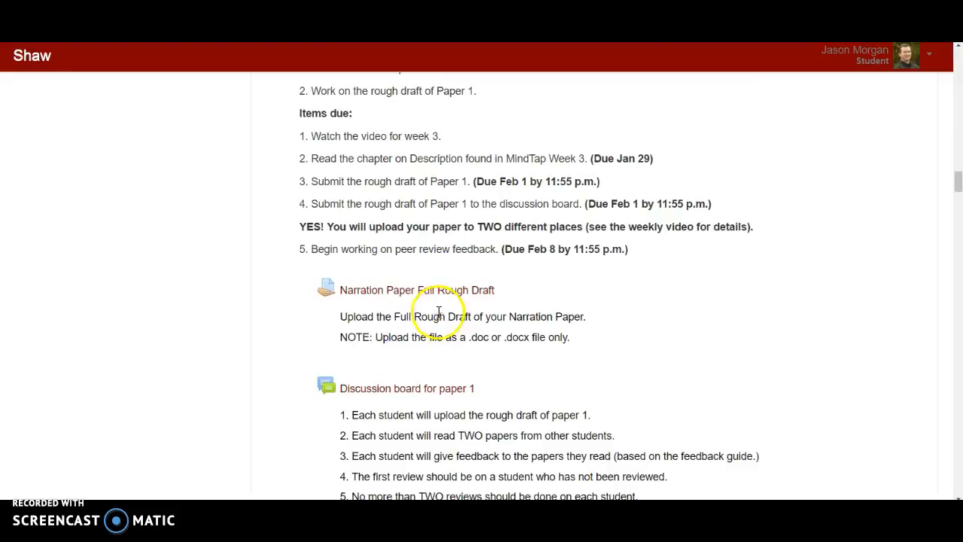
pyautogui.moveTo(479, 223)
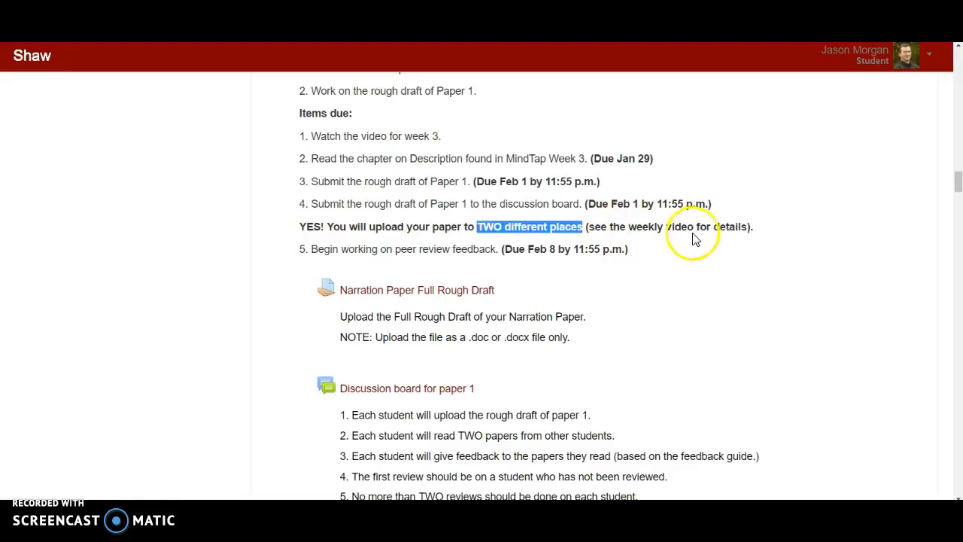
pyautogui.moveTo(425, 289)
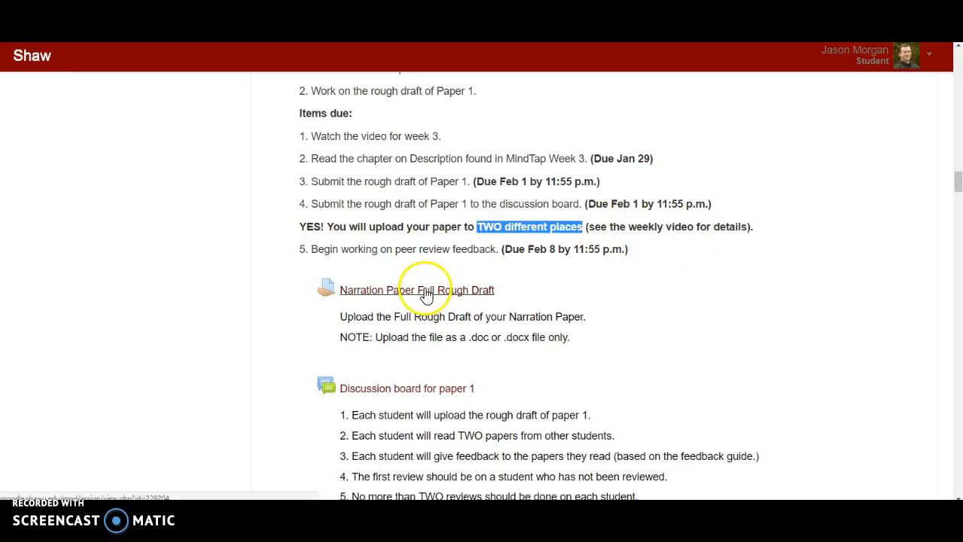
pyautogui.scroll(-3)
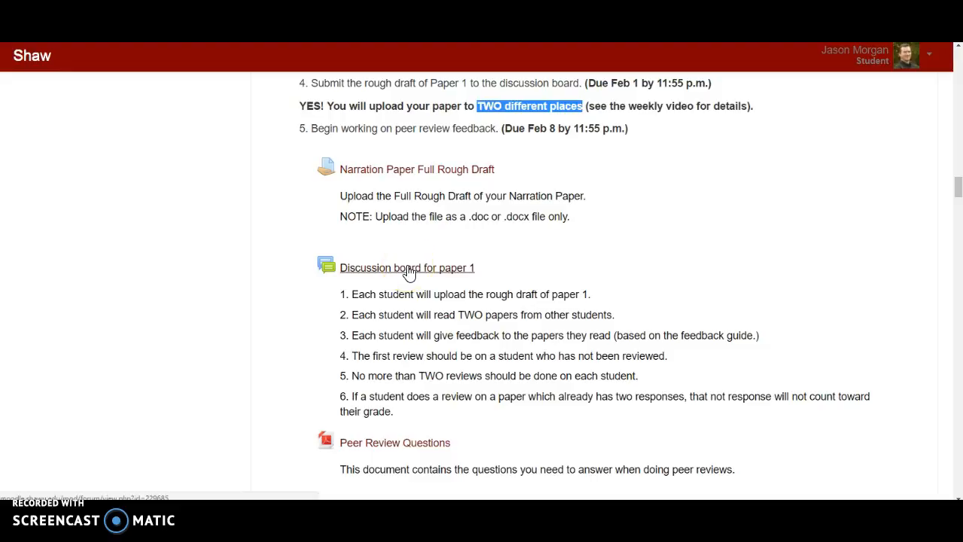
pyautogui.click(407, 267)
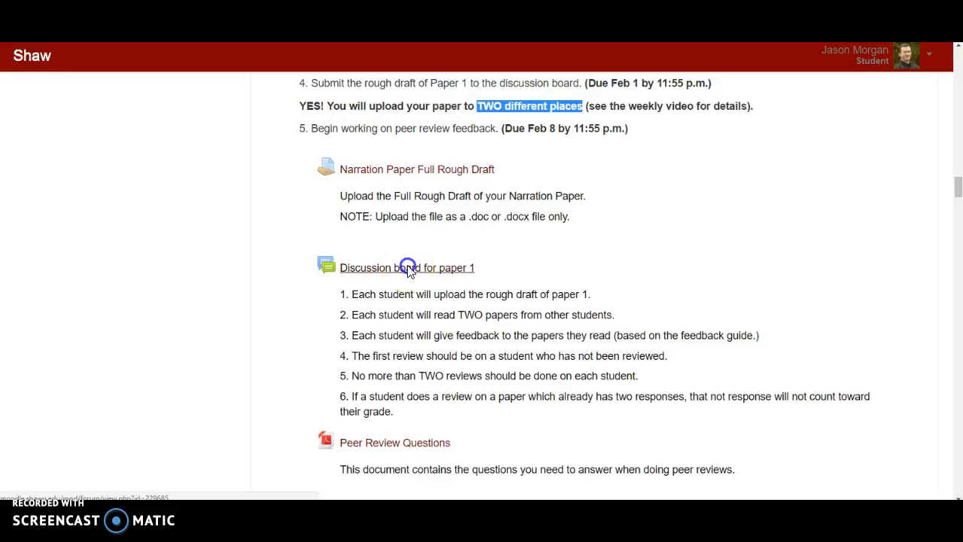
# Add a topic with subject 'Narrative Paper' and message 'This is my first draft of my Narrative Paper.'
pyautogui.click(407, 267)
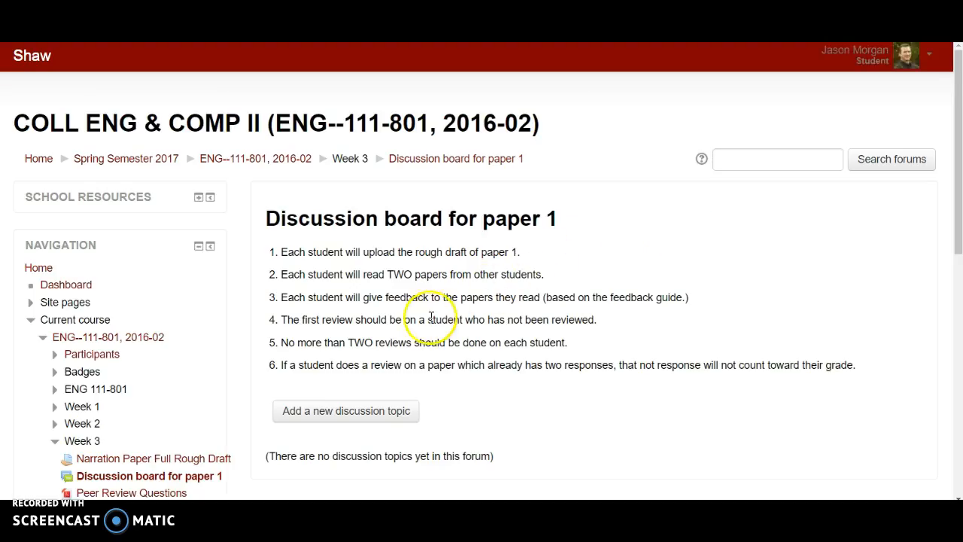
pyautogui.moveTo(602, 264)
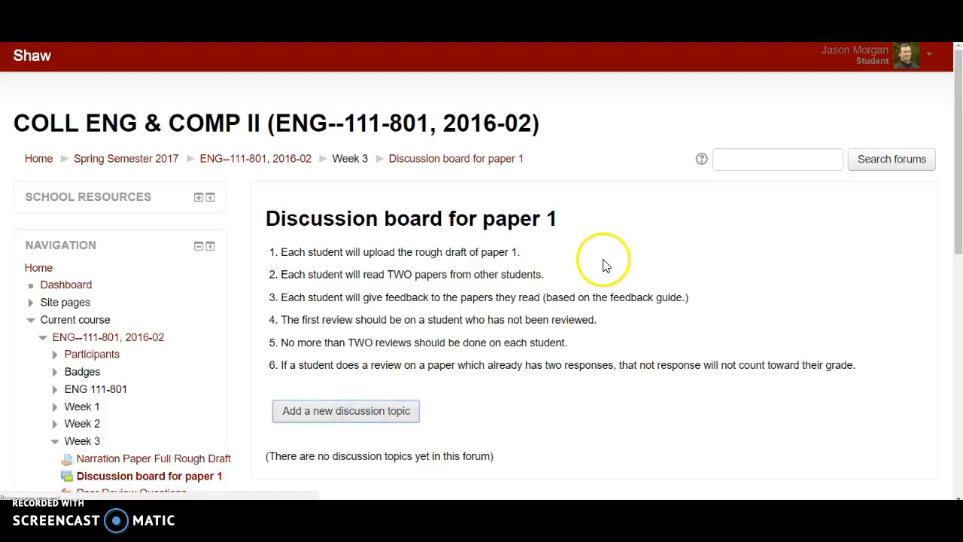
pyautogui.click(345, 411)
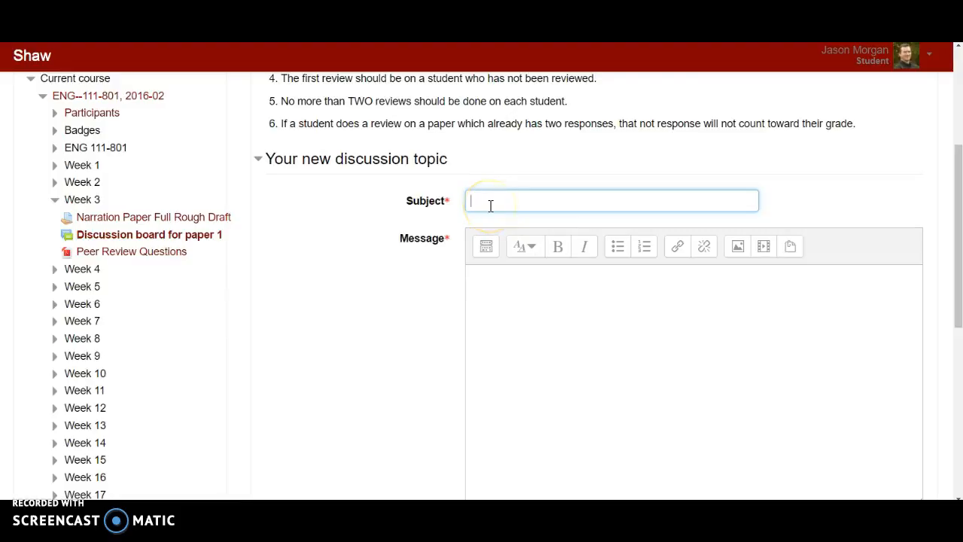
pyautogui.write('Narra')
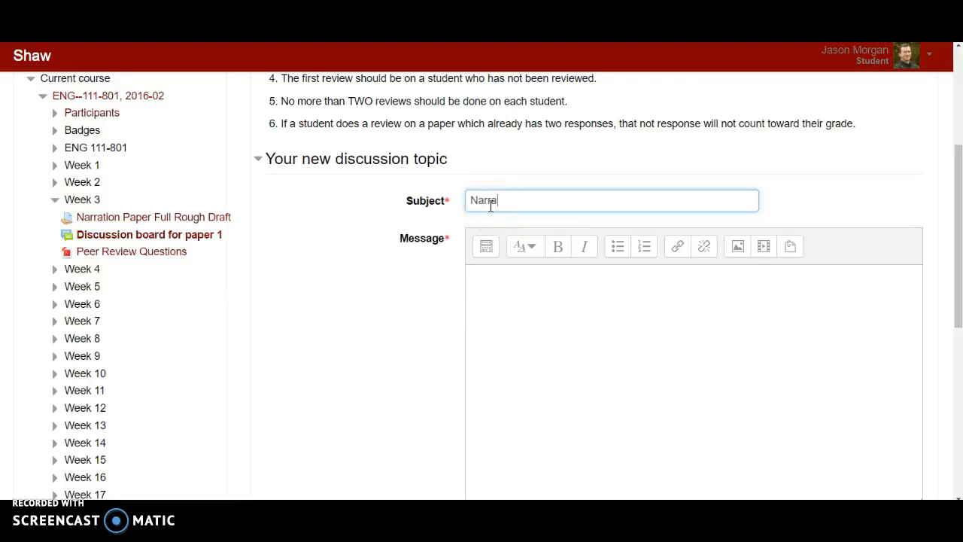
pyautogui.write('tive')
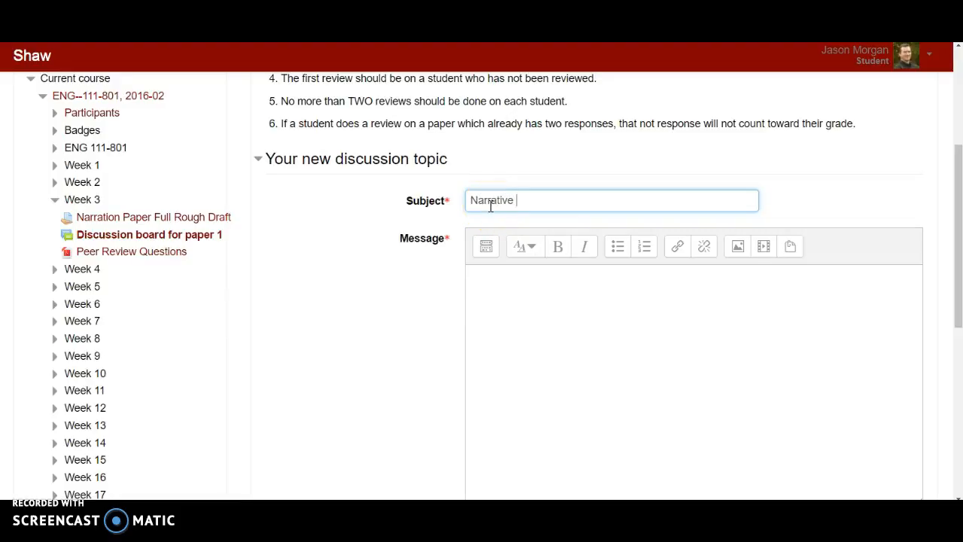
pyautogui.write('Paper')
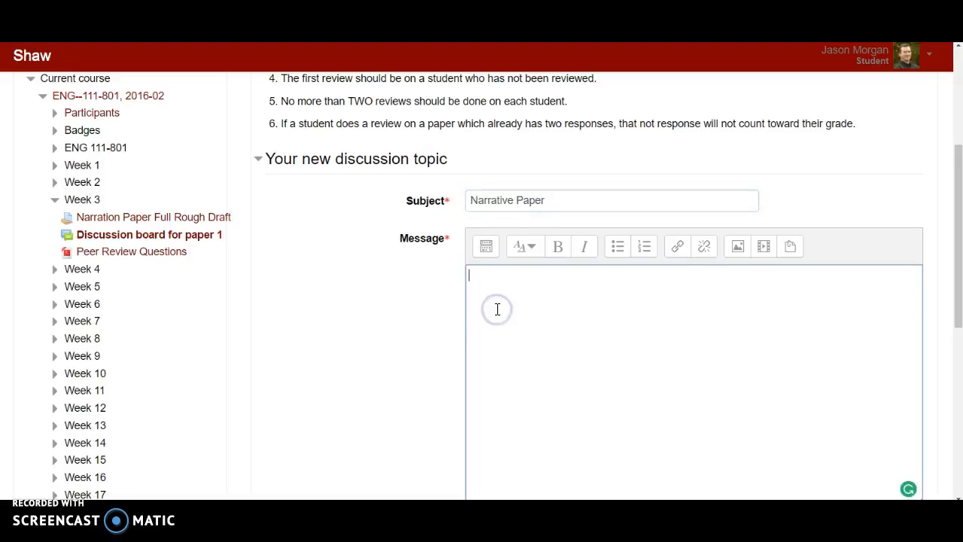
pyautogui.write('This is m')
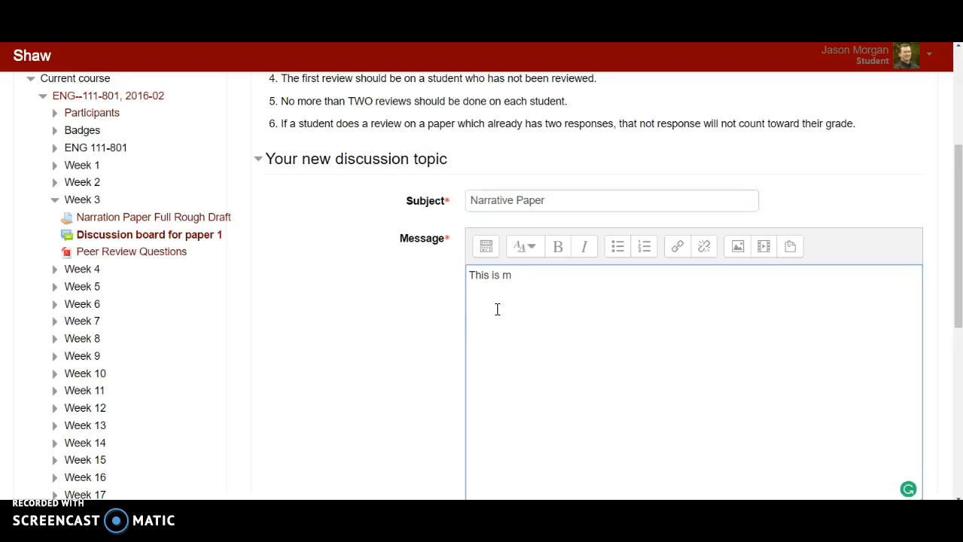
pyautogui.write('y first f')
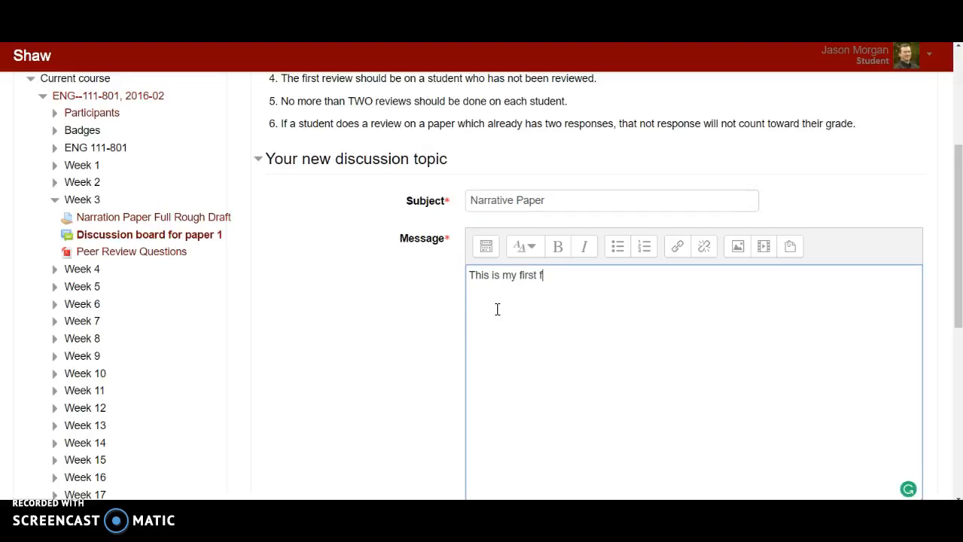
pyautogui.write('draft of')
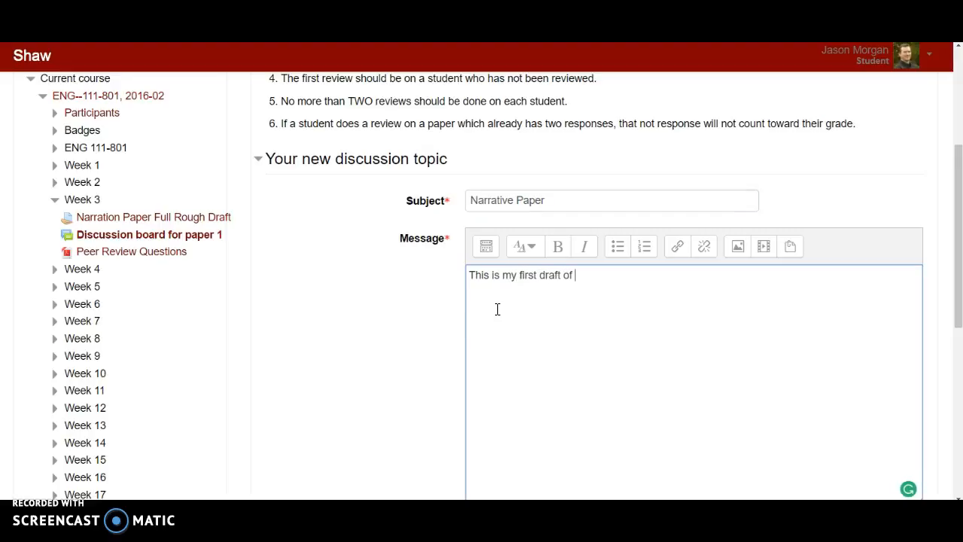
pyautogui.write('my Na')
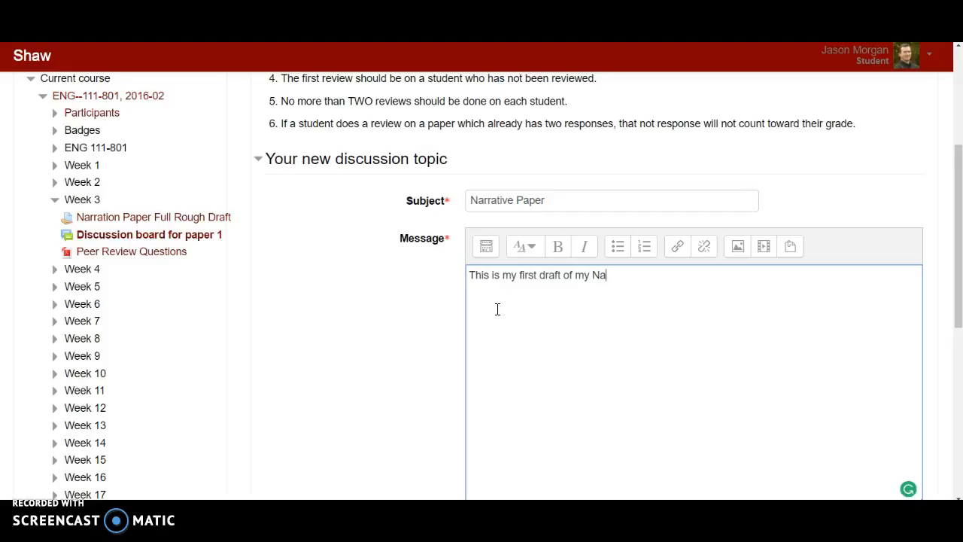
pyautogui.write('rrative Pap')
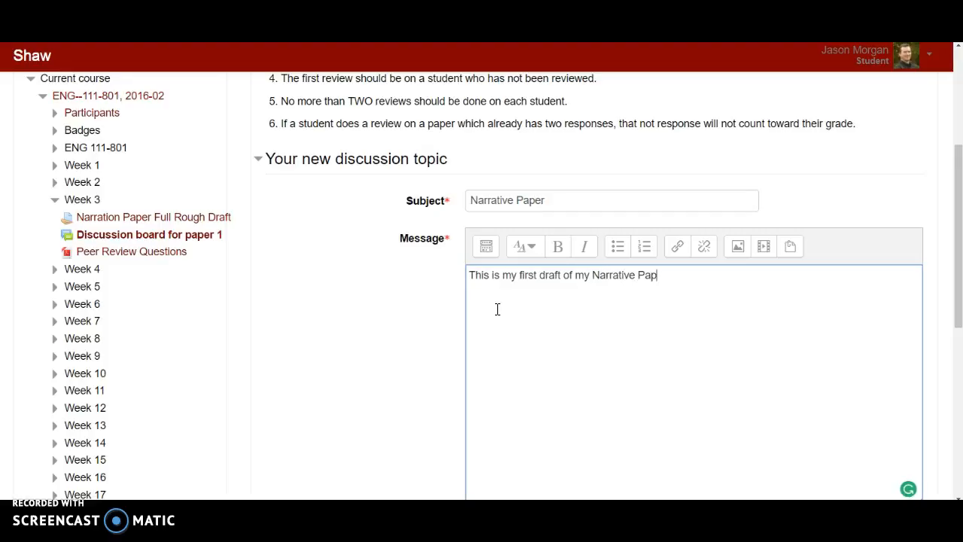
pyautogui.write('er.')
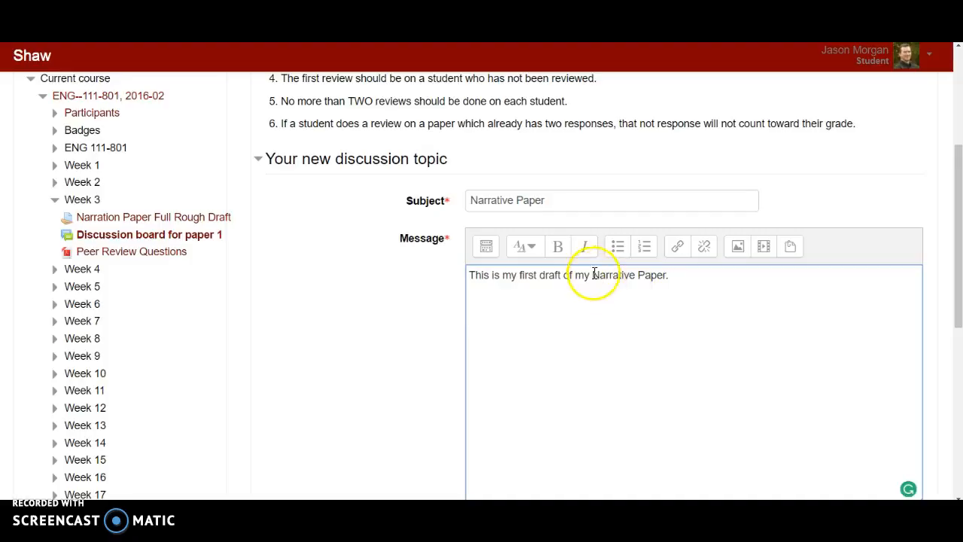
# Attach the Sample Inquiry Letter Template to the post, then cancel the post
pyautogui.scroll(-3)
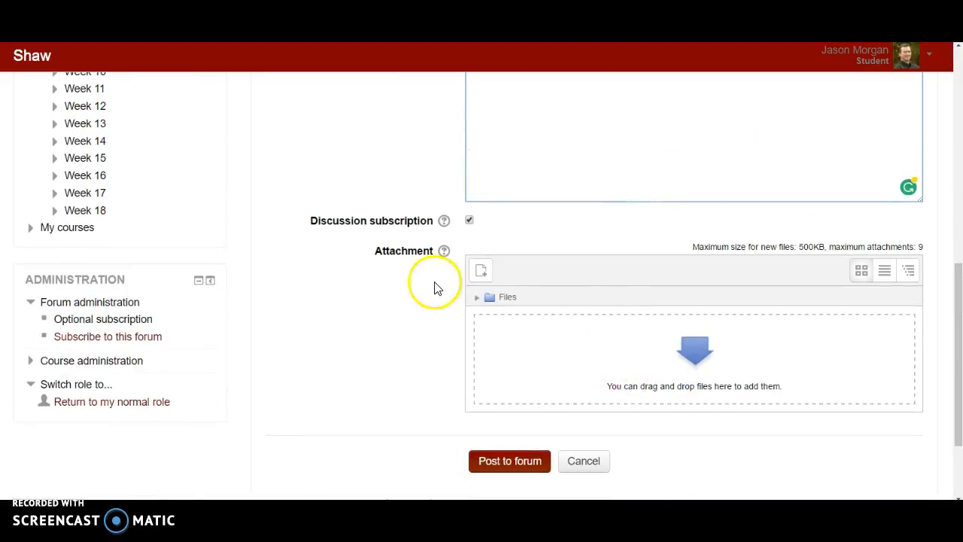
pyautogui.click(480, 270)
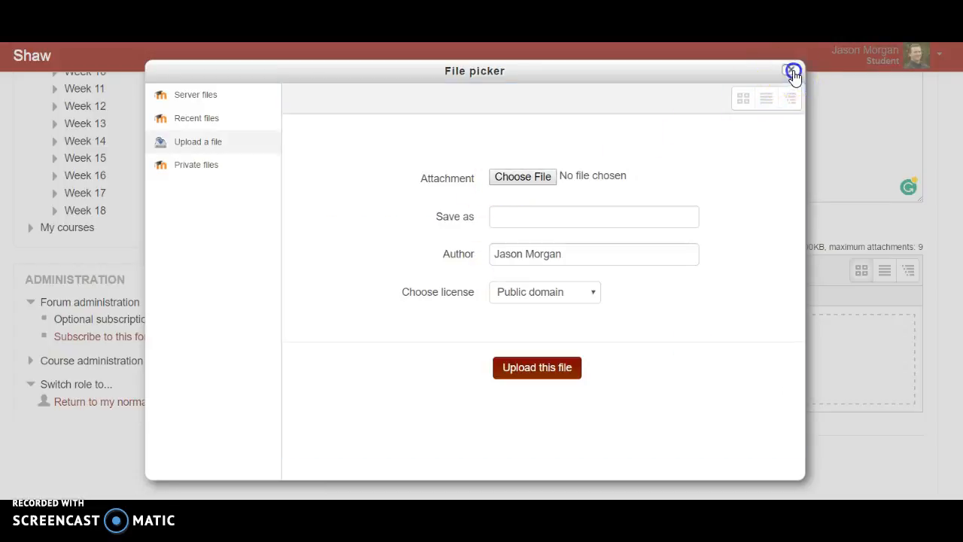
pyautogui.click(522, 176)
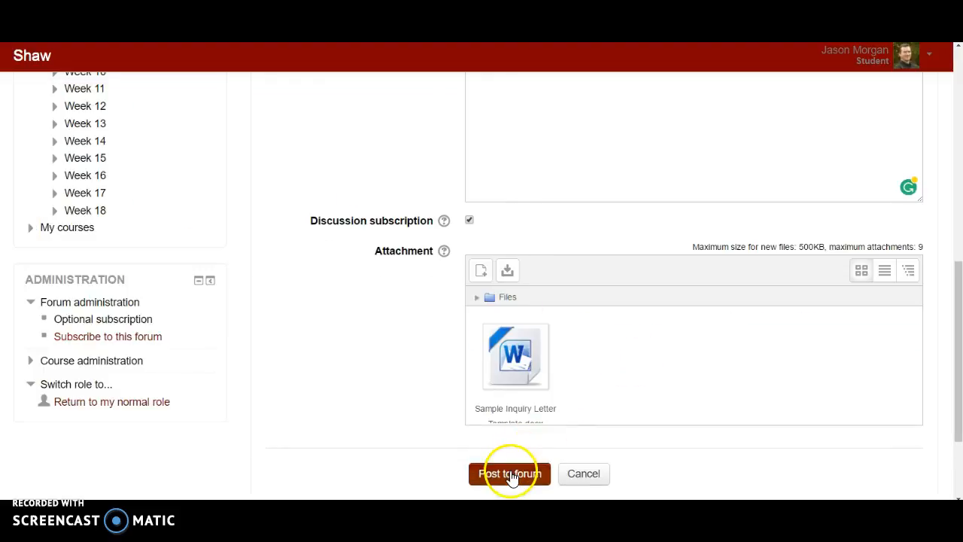
pyautogui.moveTo(594, 425)
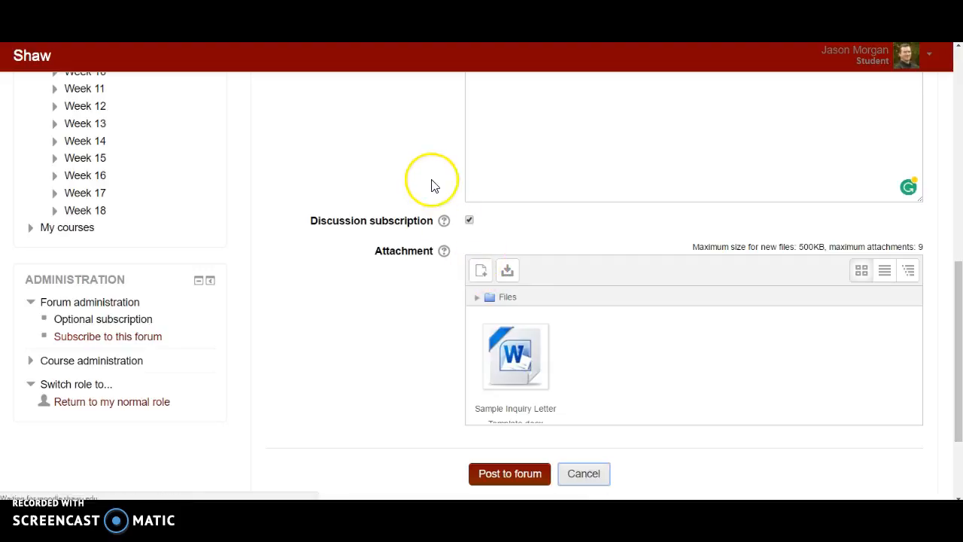
pyautogui.click(583, 473)
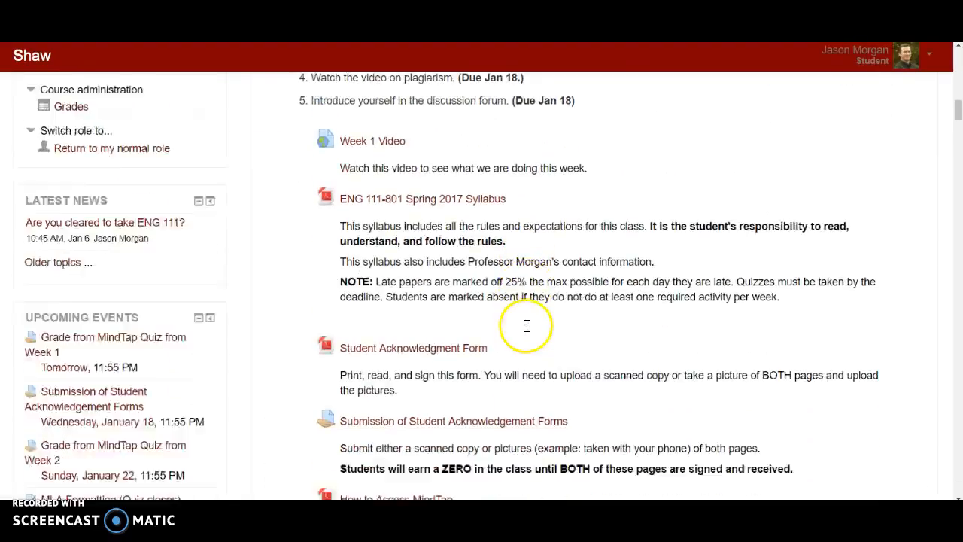
# Scroll down to Week 3 and highlight the 'TWO papers from other students' rule
pyautogui.scroll(-3)
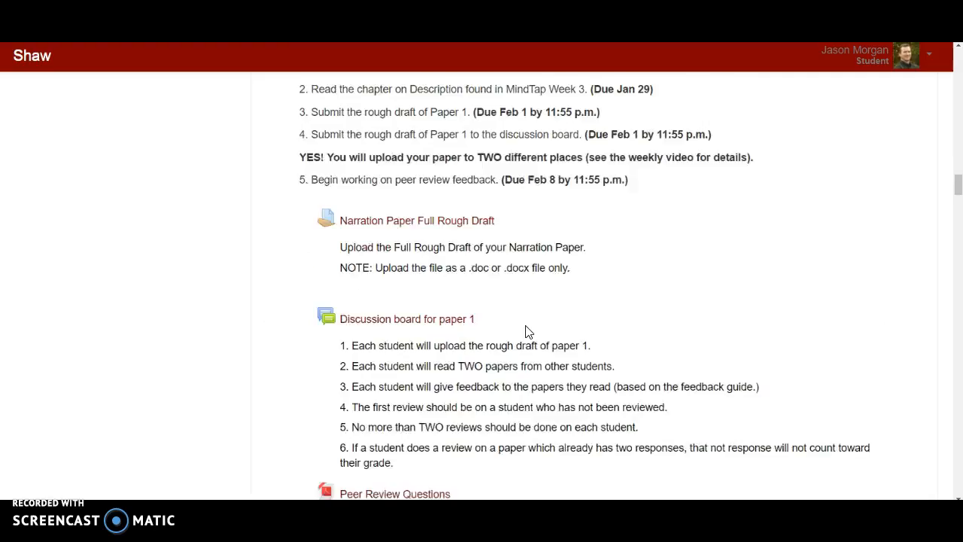
pyautogui.scroll(-3)
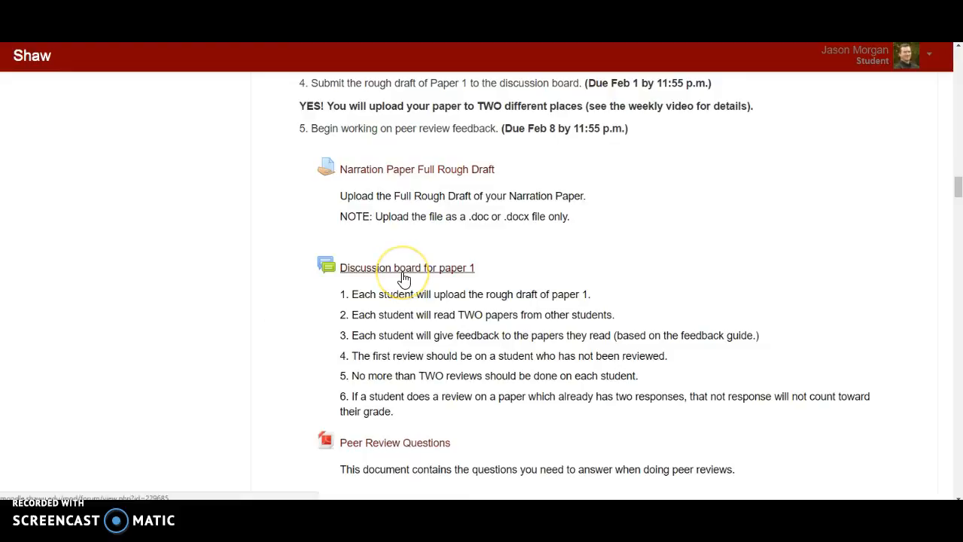
pyautogui.moveTo(437, 169)
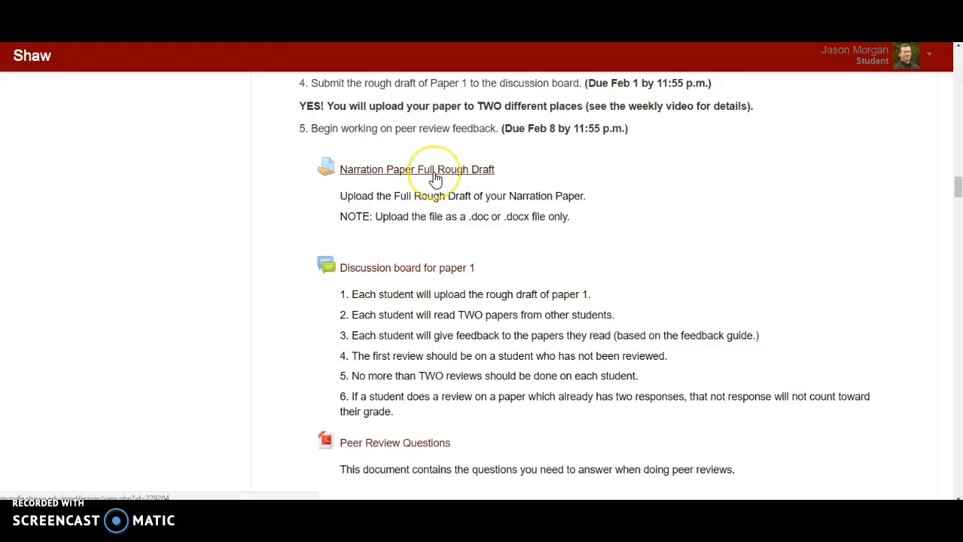
pyautogui.moveTo(435, 178)
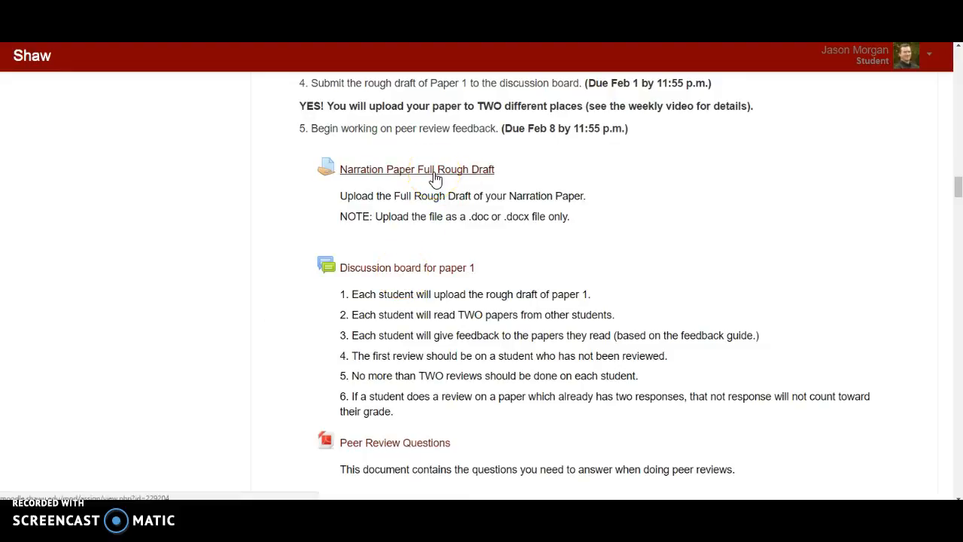
pyautogui.moveTo(428, 268)
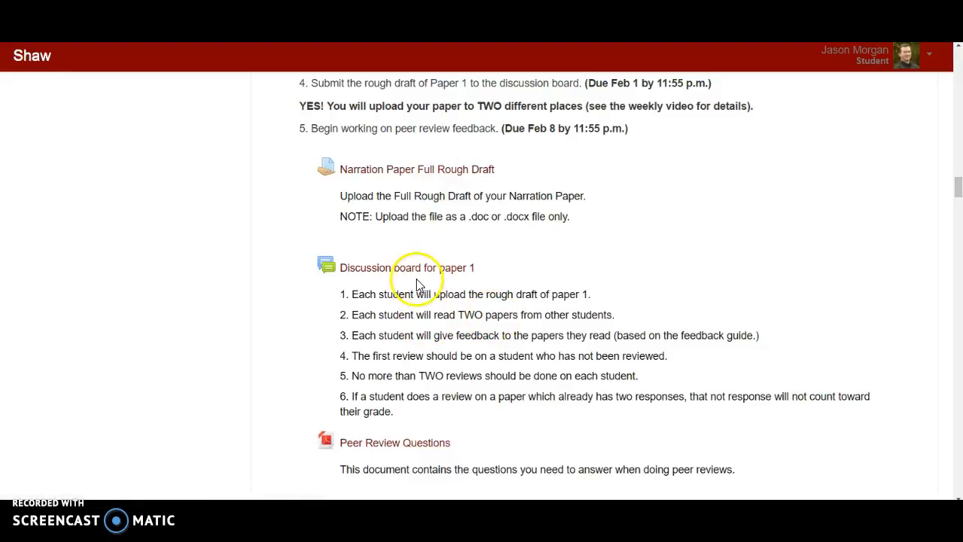
pyautogui.moveTo(407, 268)
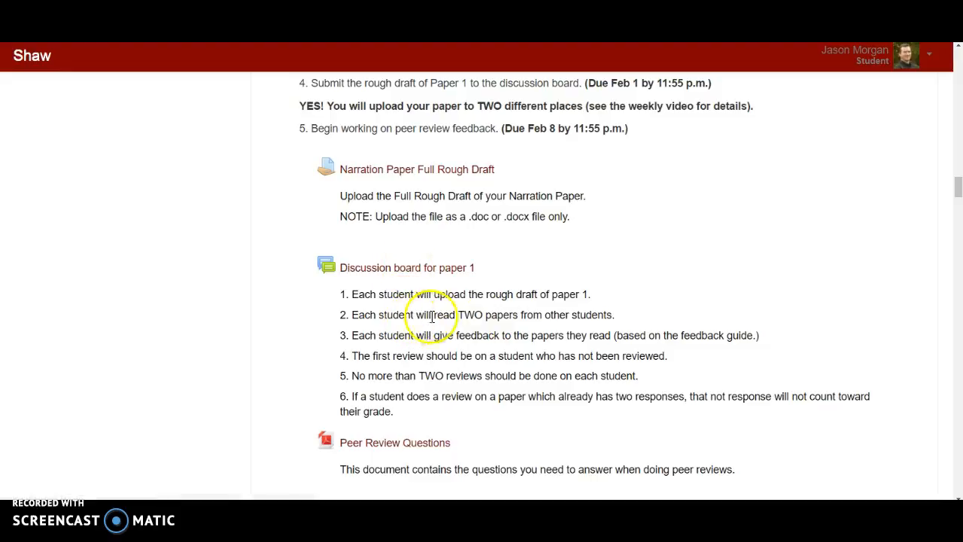
pyautogui.doubleClick(487, 314)
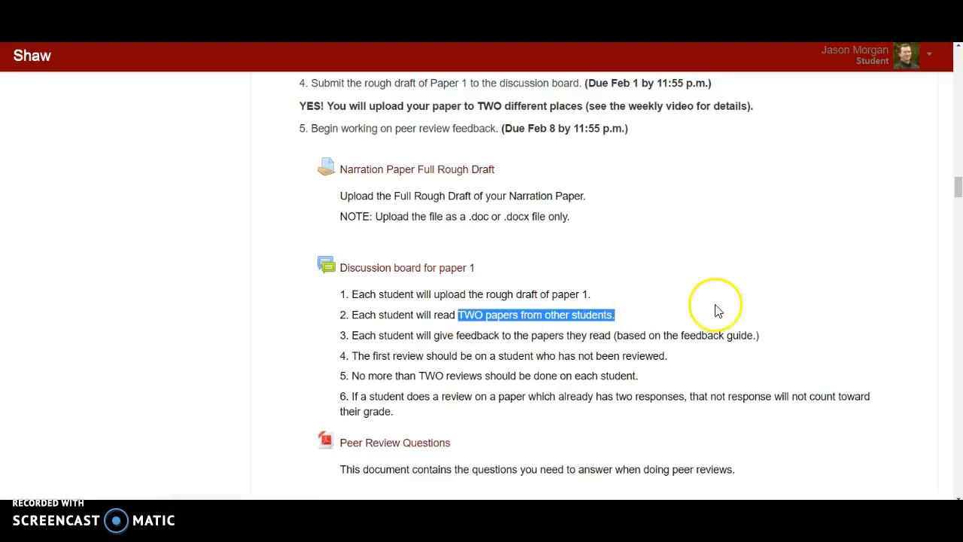
pyautogui.moveTo(485, 421)
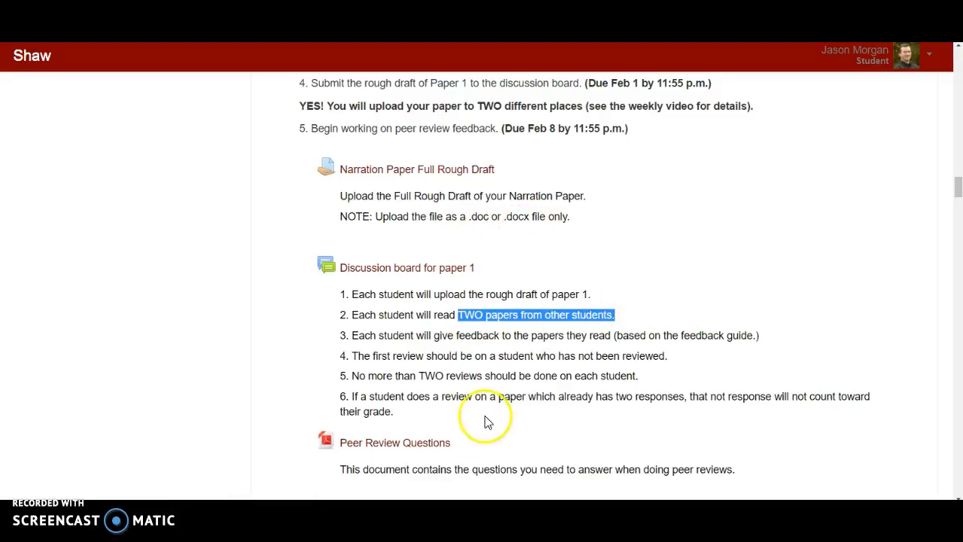
pyautogui.moveTo(369, 443)
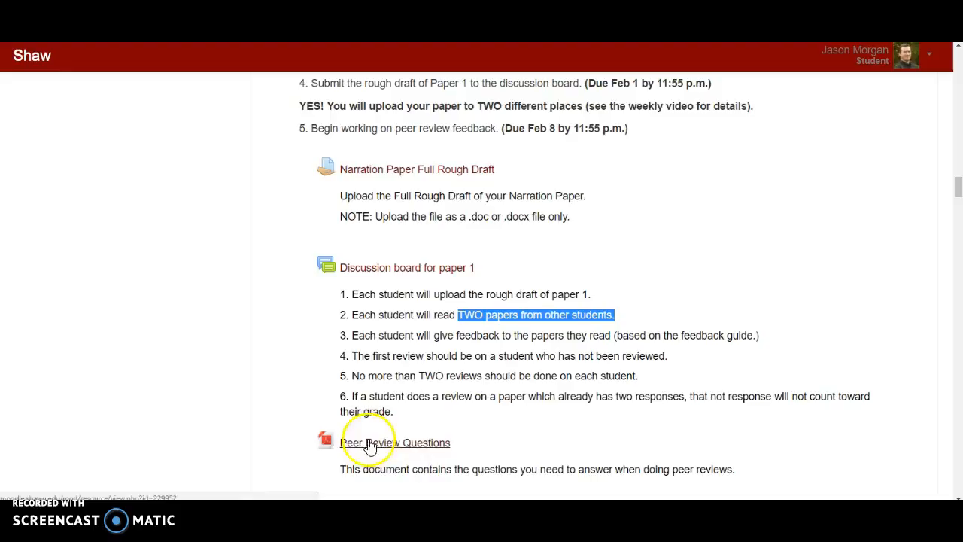
pyautogui.moveTo(575, 55)
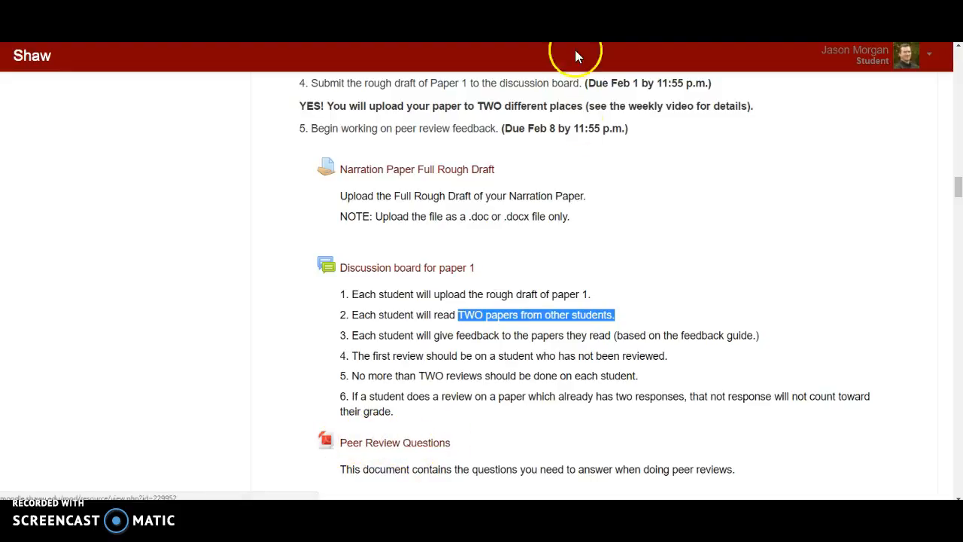
# Open Narrative Peer Review.pdf from the Peer Review Questions link
pyautogui.click(395, 442)
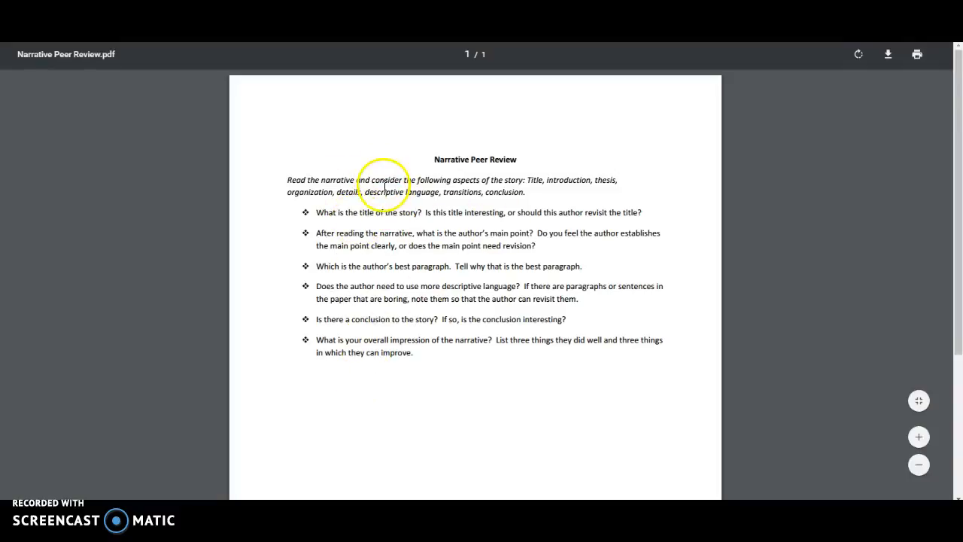
pyautogui.moveTo(464, 213)
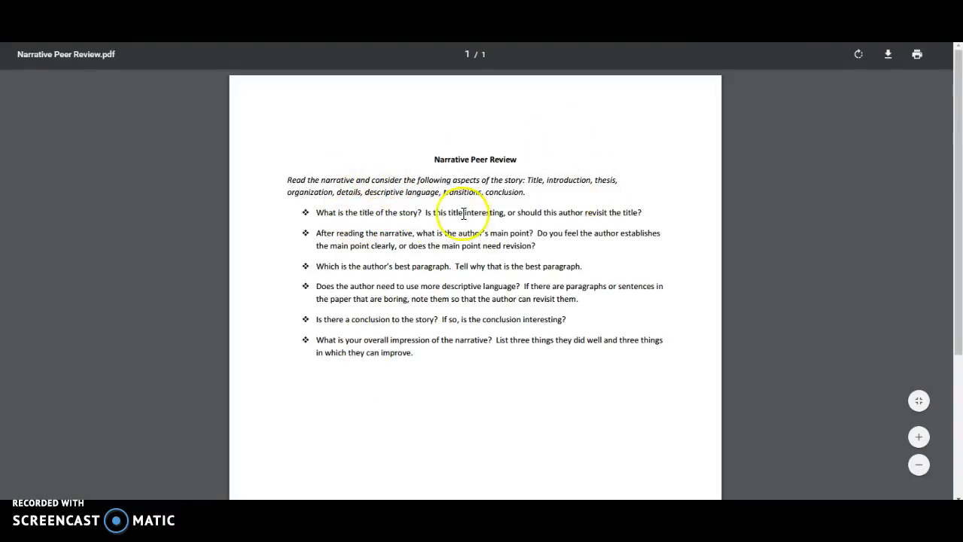
pyautogui.moveTo(386, 359)
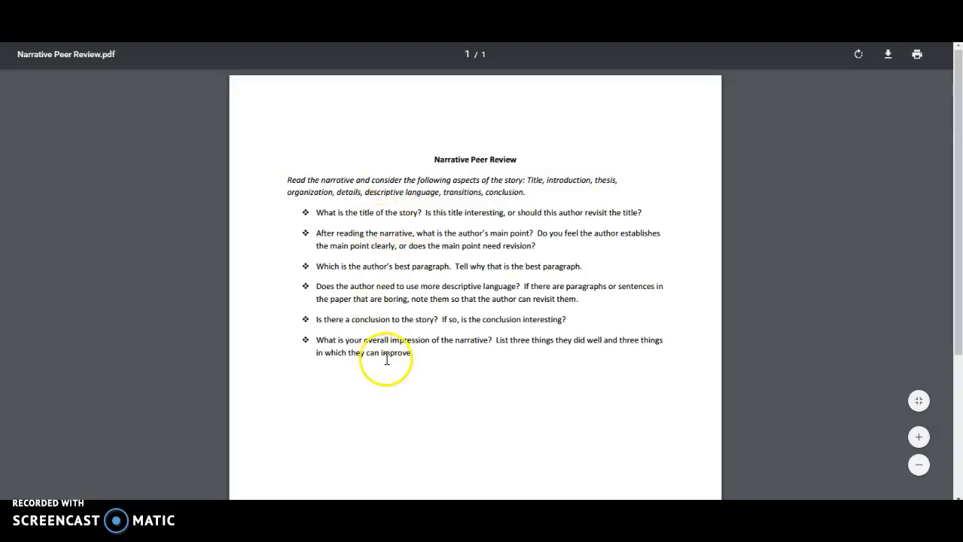
pyautogui.moveTo(457, 339)
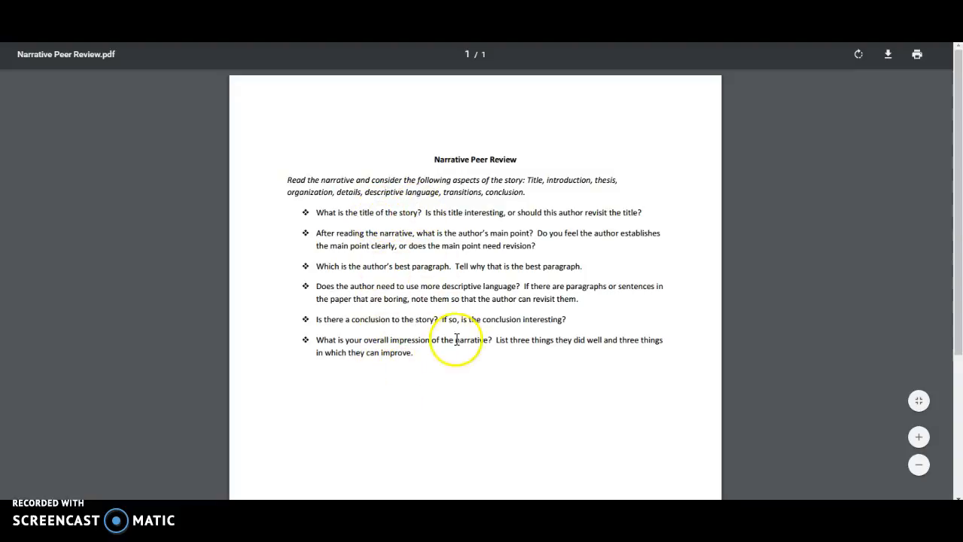
pyautogui.moveTo(392, 322)
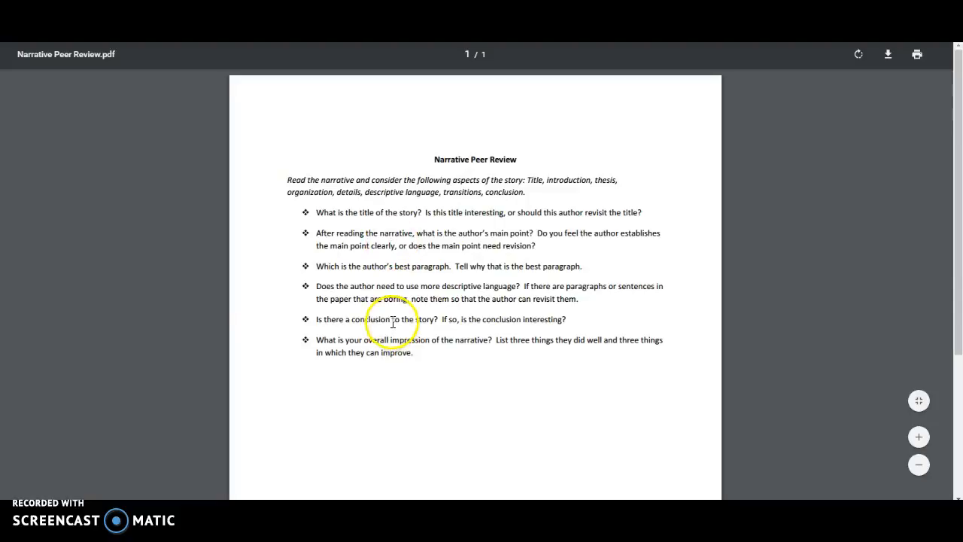
pyautogui.moveTo(623, 311)
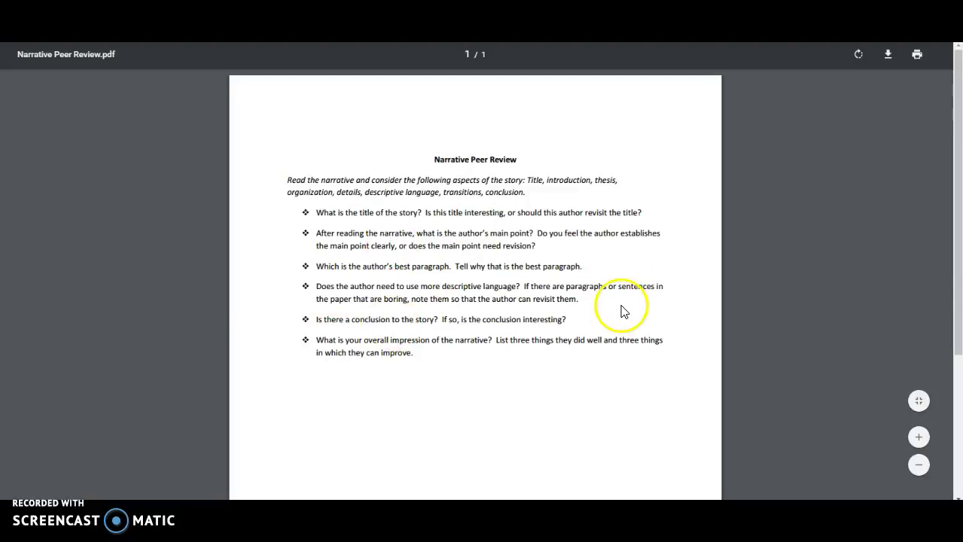
pyautogui.moveTo(545, 258)
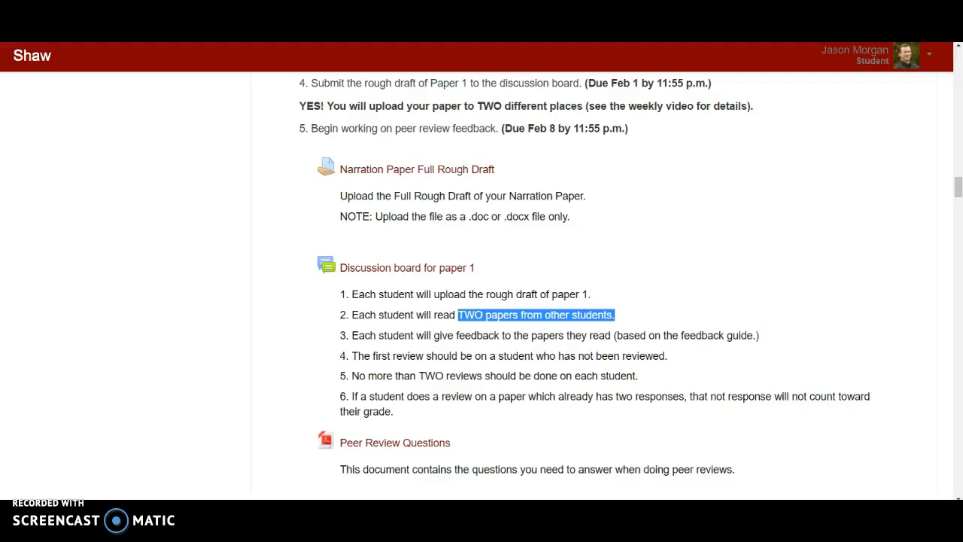
# Highlight discussion board rule 6 about not reviewing papers that already have two responses
pyautogui.scroll(3)
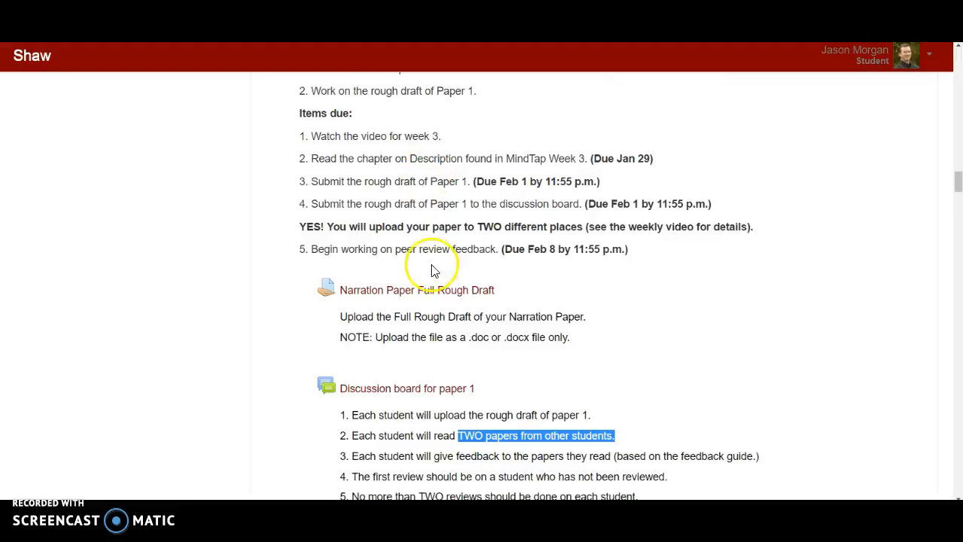
pyautogui.moveTo(596, 367)
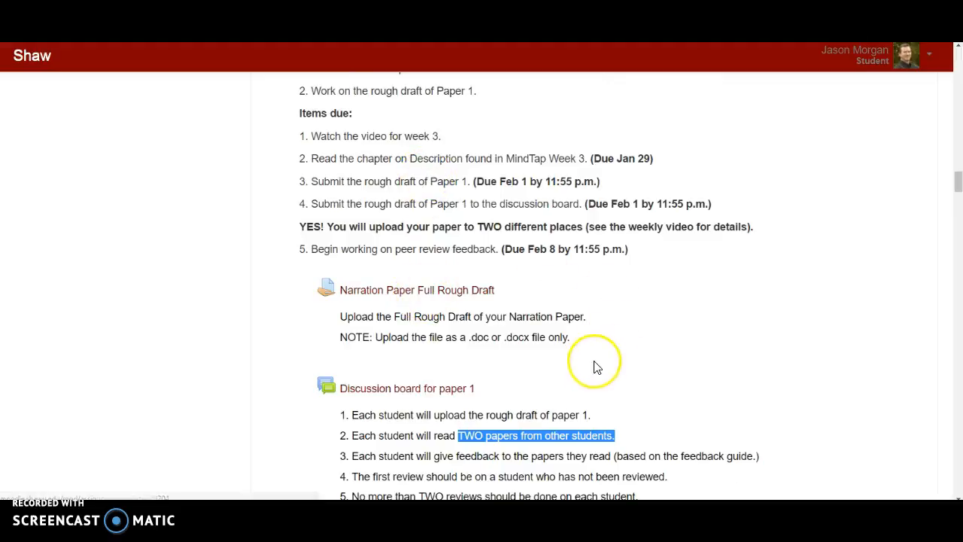
pyautogui.scroll(-3)
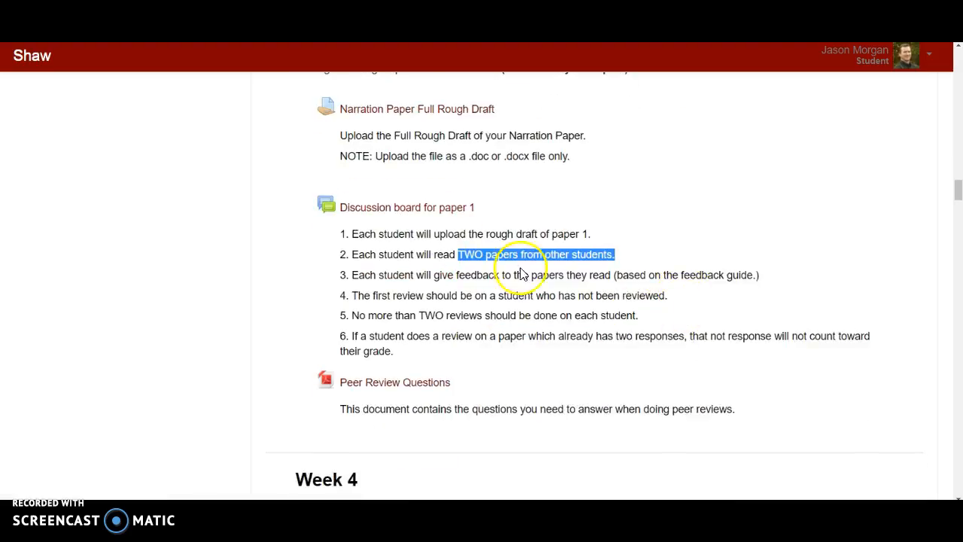
pyautogui.moveTo(414, 218)
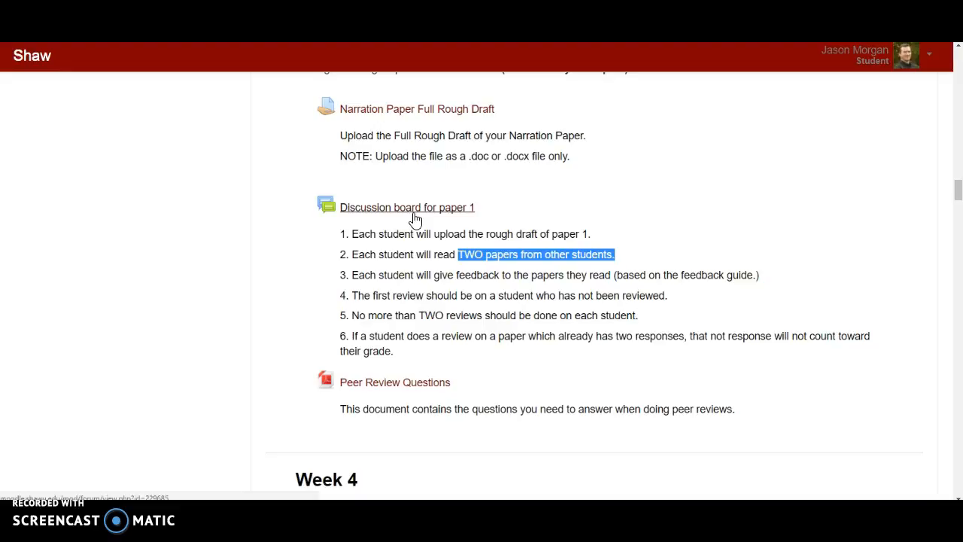
pyautogui.moveTo(378, 297)
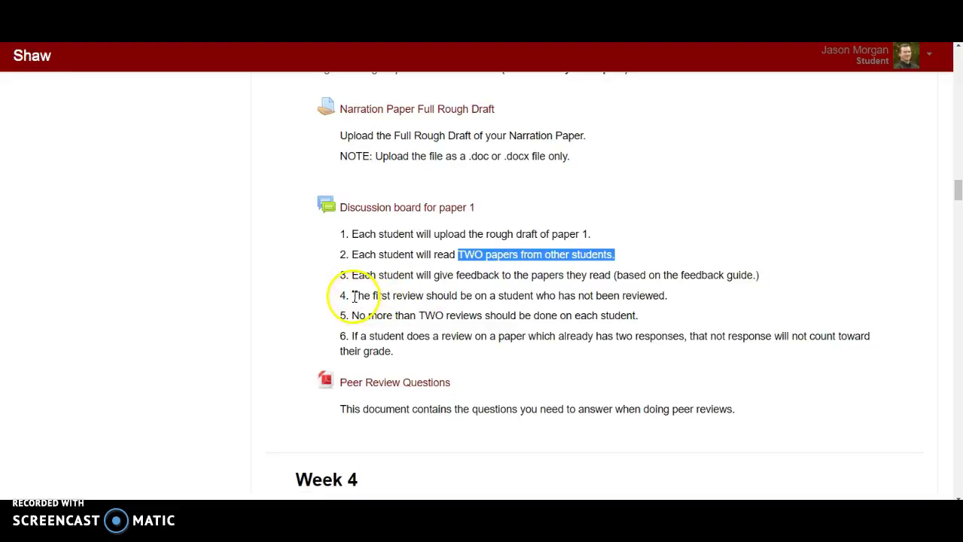
pyautogui.moveTo(675, 301)
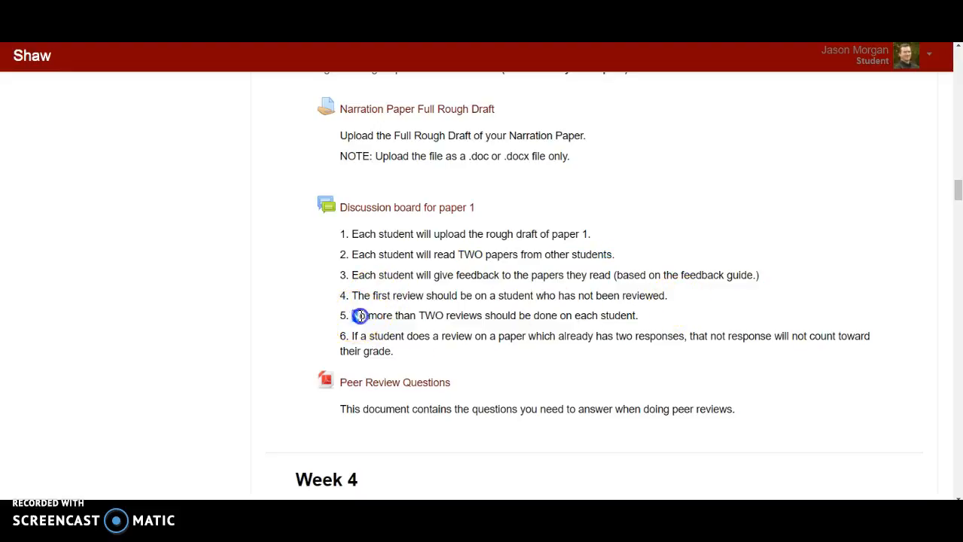
pyautogui.tripleClick(494, 315)
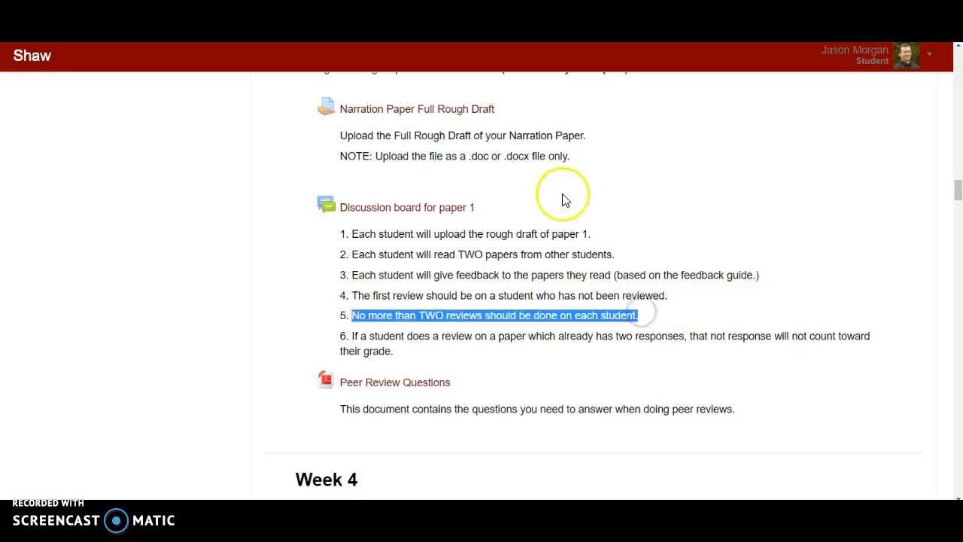
pyautogui.moveTo(566, 200)
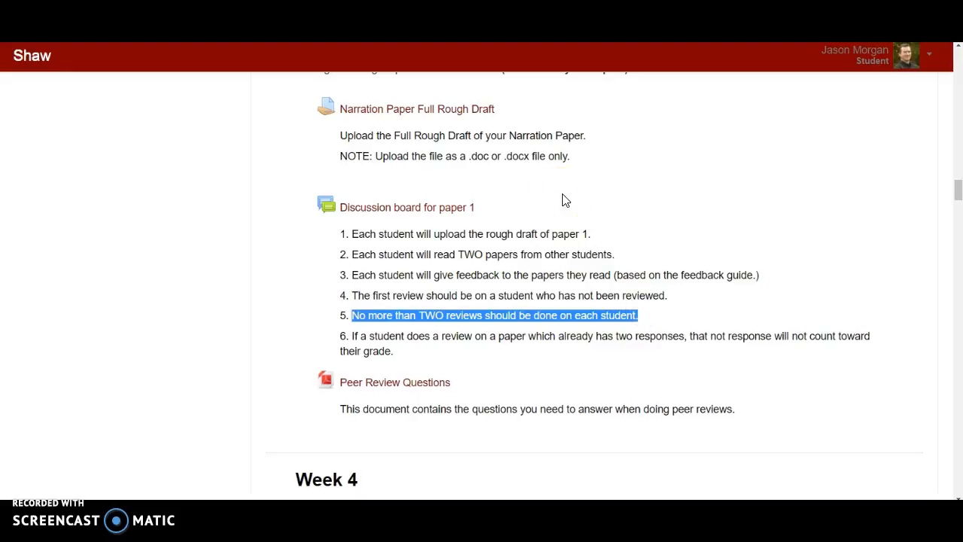
pyautogui.moveTo(503, 228)
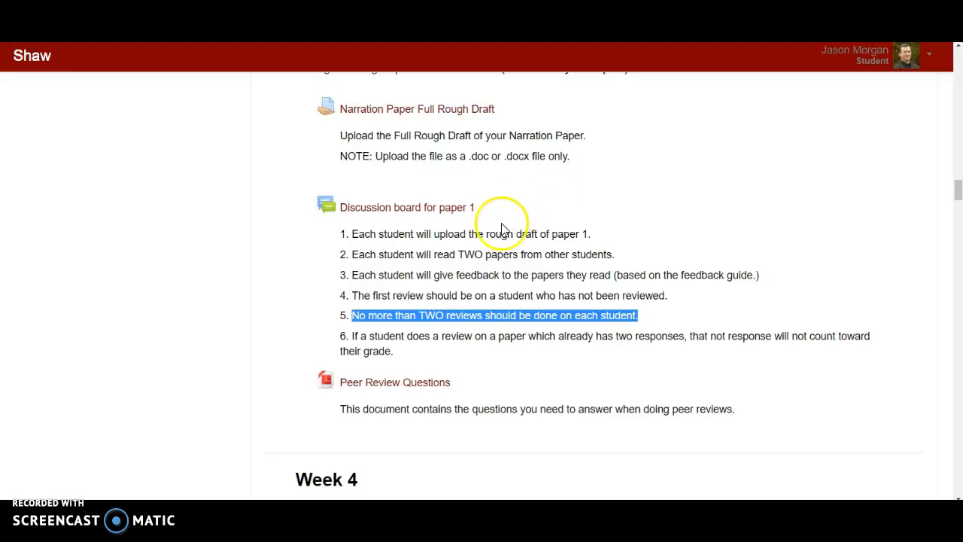
pyautogui.moveTo(356, 336)
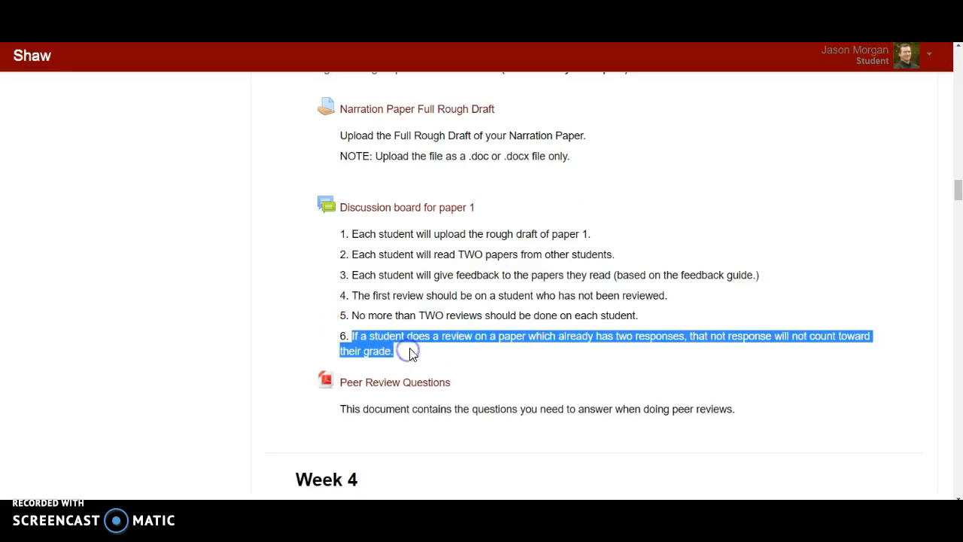
pyautogui.moveTo(479, 209)
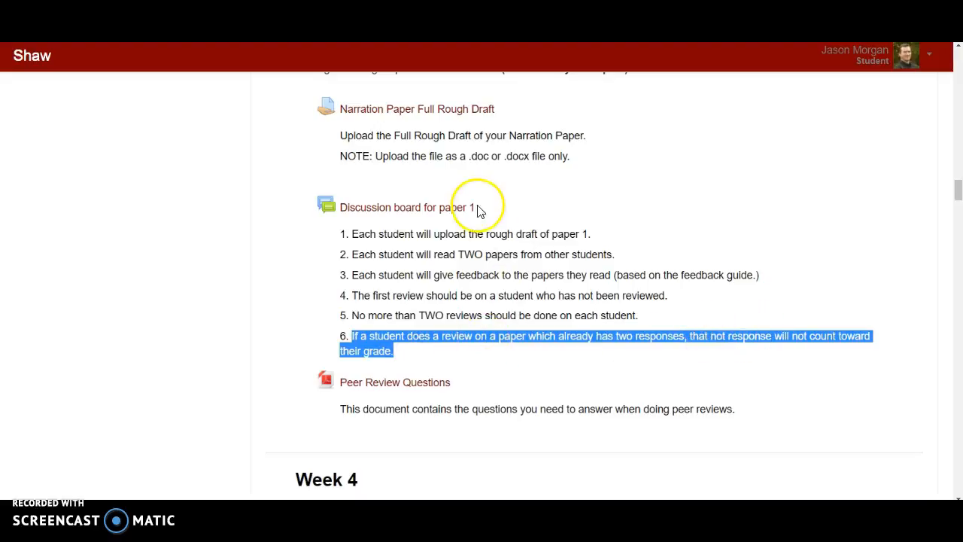
pyautogui.moveTo(510, 239)
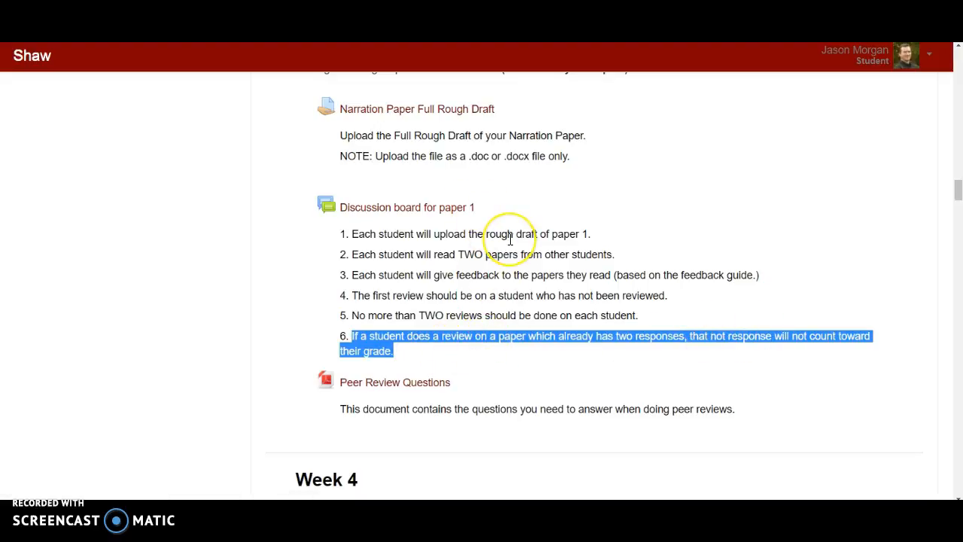
pyautogui.moveTo(495, 310)
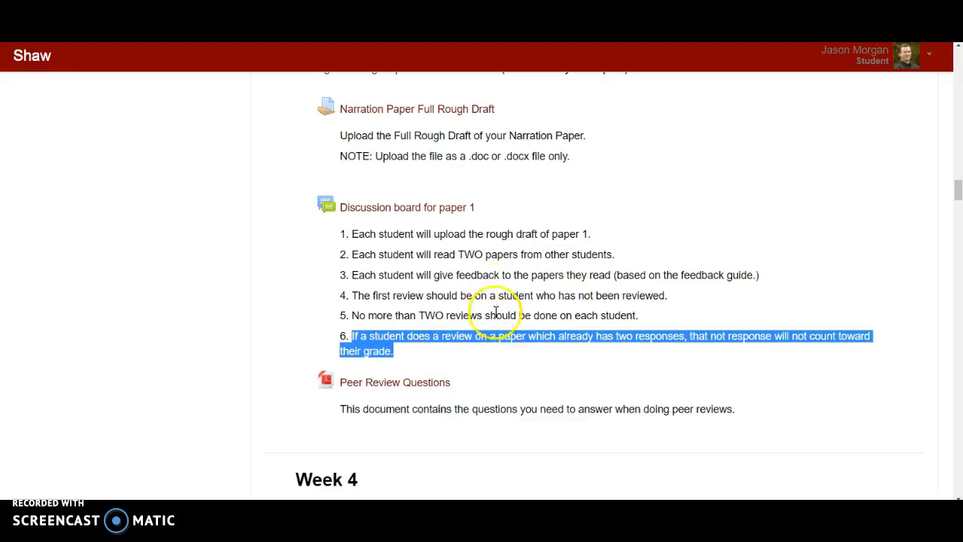
pyautogui.moveTo(451, 232)
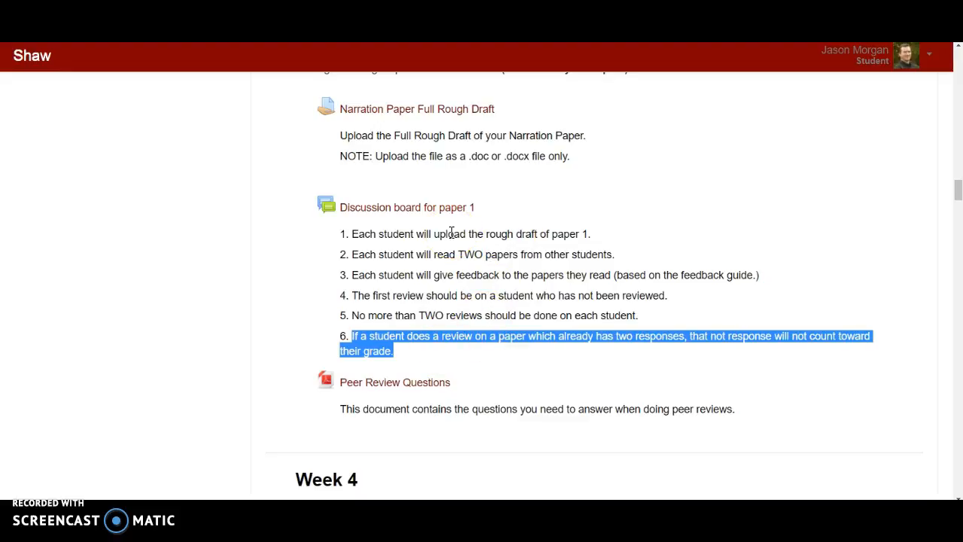
pyautogui.moveTo(572, 195)
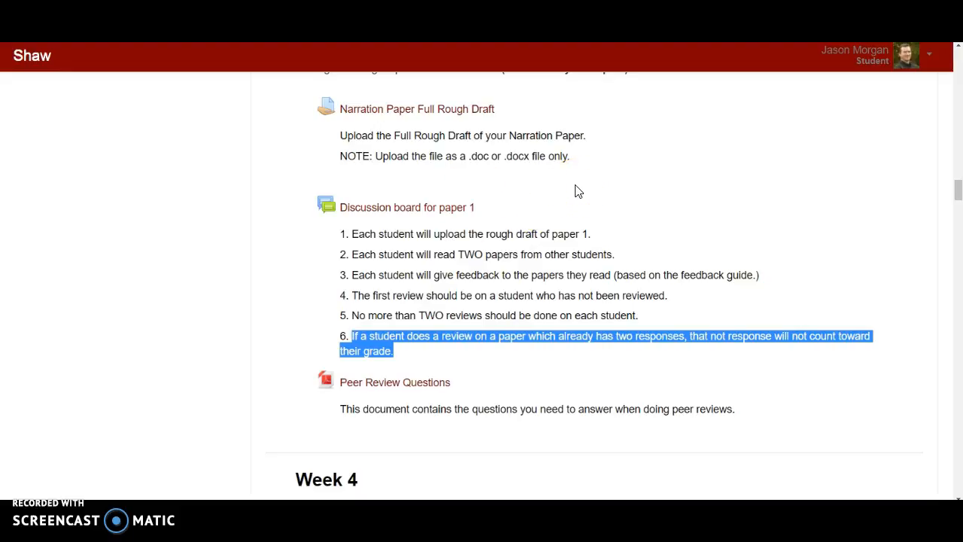
pyautogui.moveTo(545, 216)
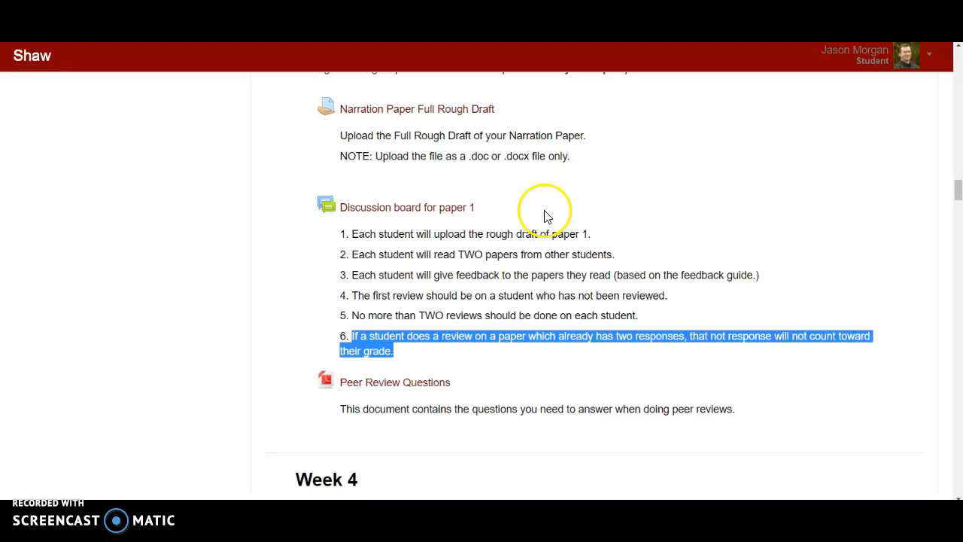
pyautogui.scroll(3)
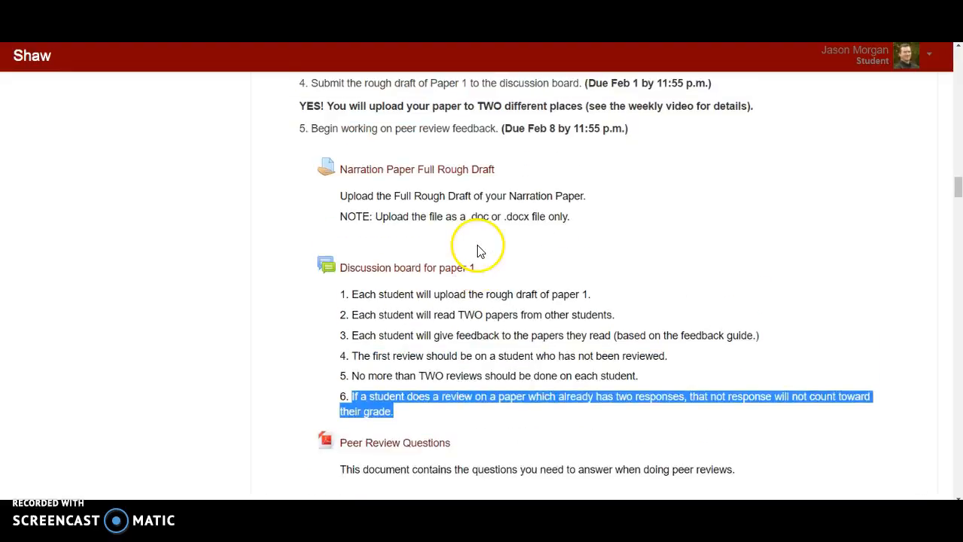
# Highlight the Jan 29 reading and Feb 1 rough draft due dates, then scroll to Week 4
pyautogui.scroll(3)
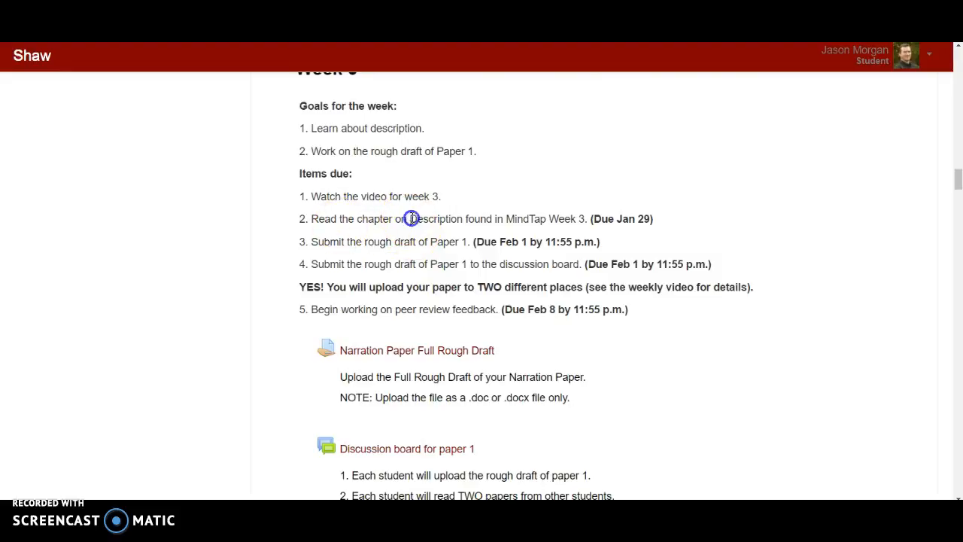
pyautogui.moveTo(410, 219); pyautogui.dragTo(583, 219)
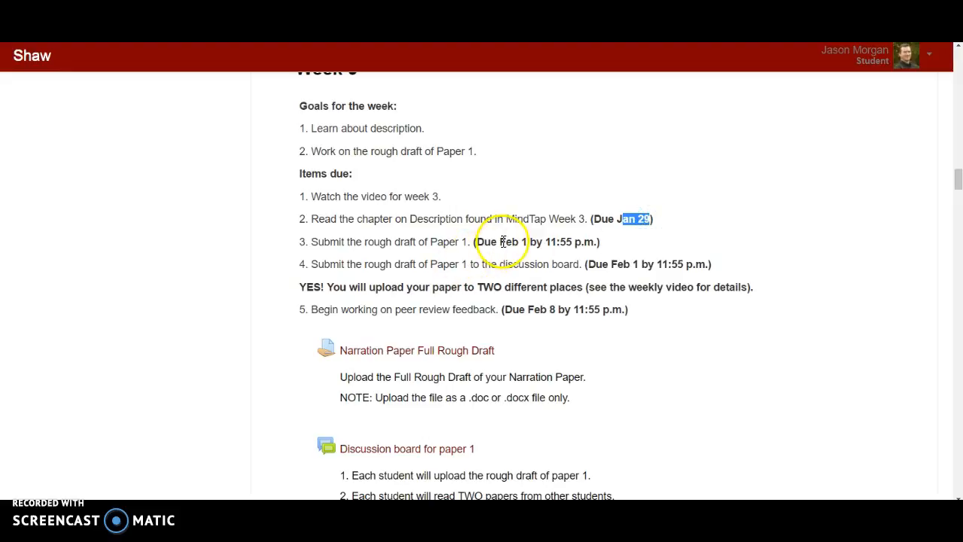
pyautogui.doubleClick(510, 241)
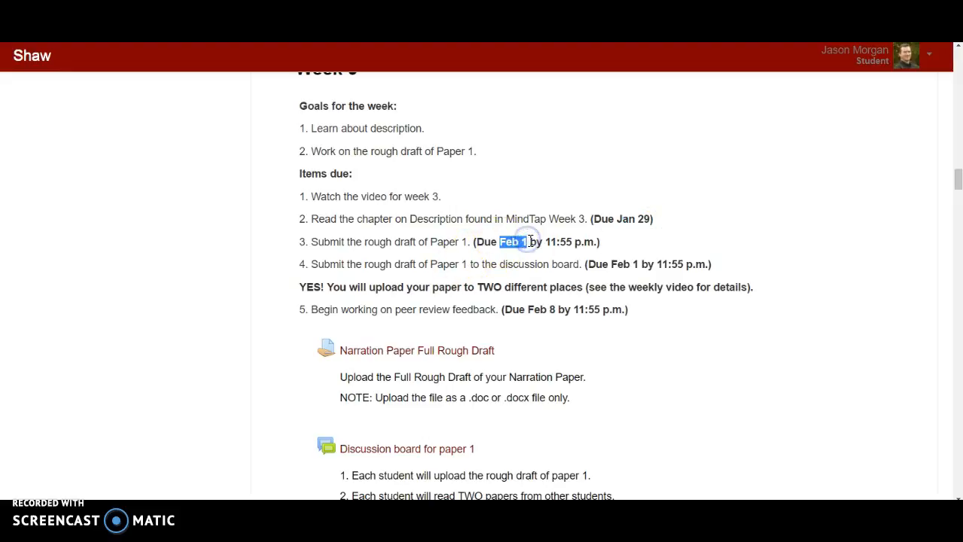
pyautogui.moveTo(580, 239)
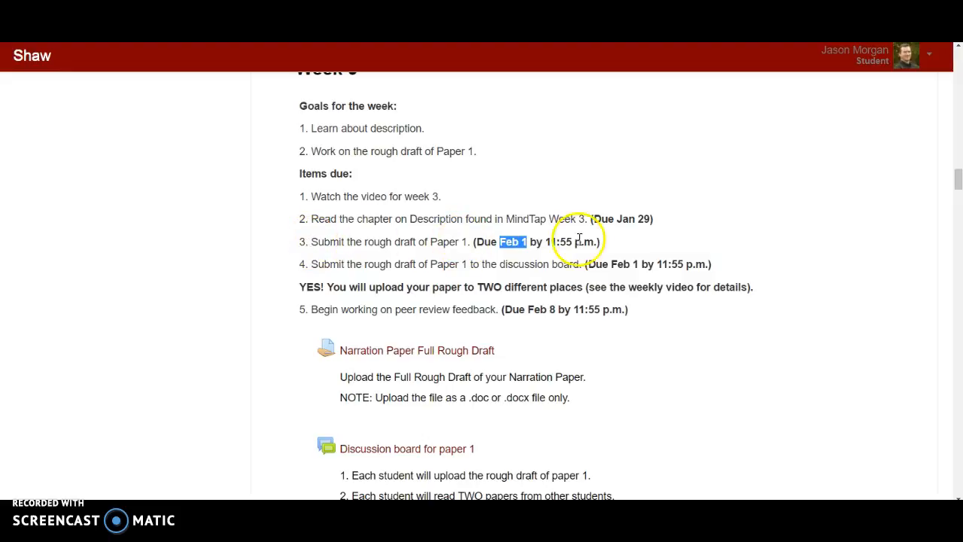
pyautogui.moveTo(624, 307)
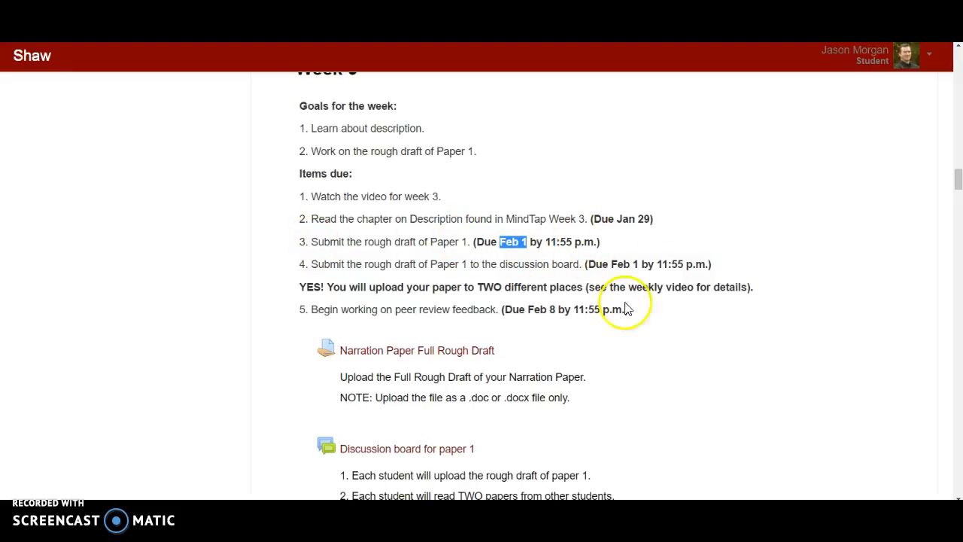
pyautogui.scroll(-3)
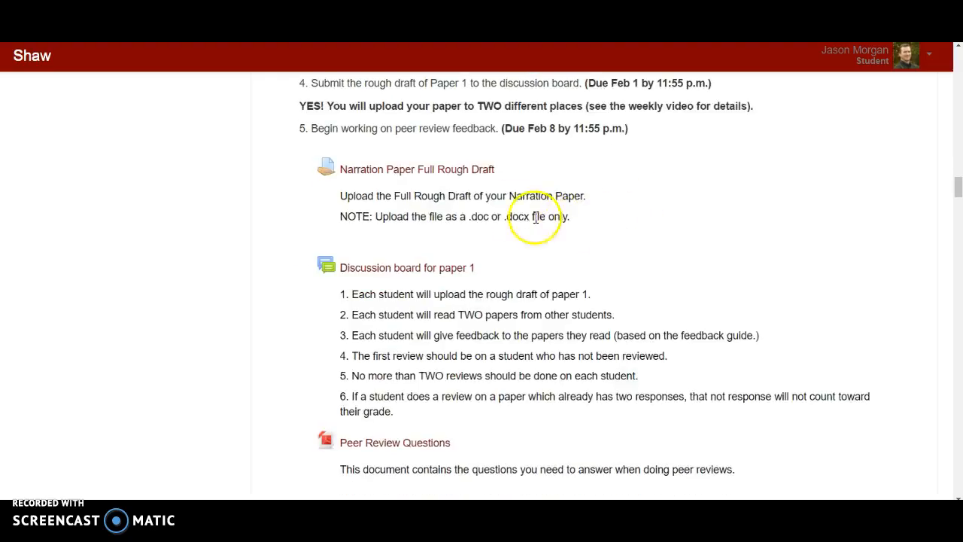
pyautogui.scroll(3)
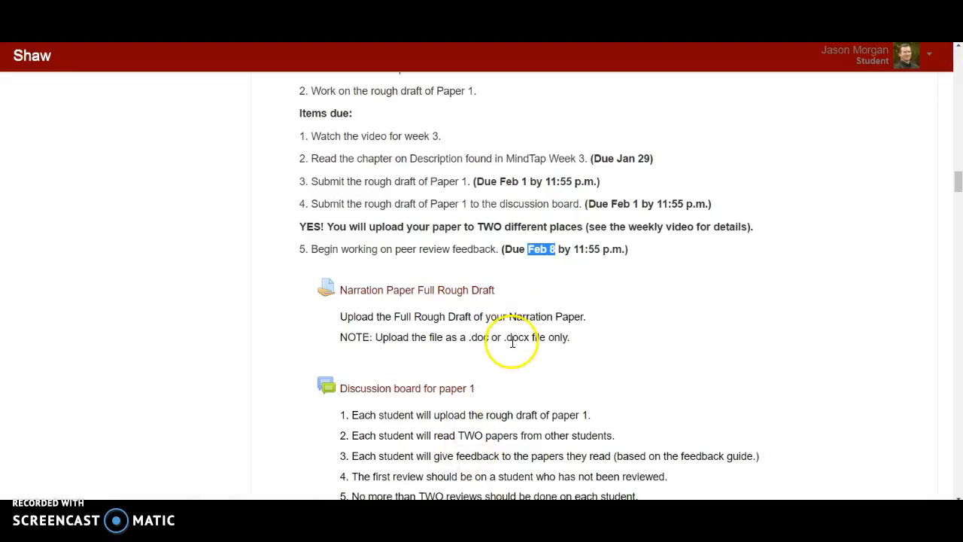
pyautogui.scroll(-3)
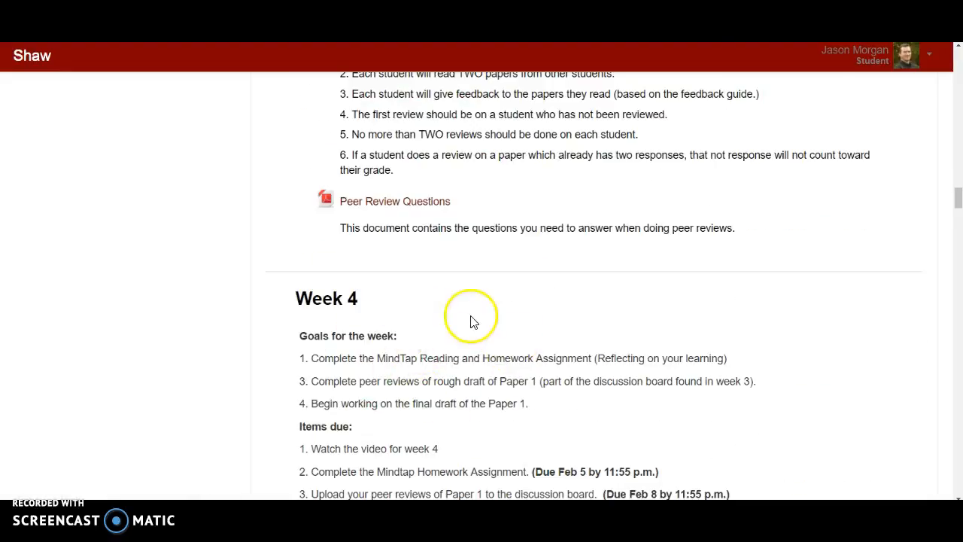
# Scroll from Week 4 back to the Week 3 Items due deadlines
pyautogui.scroll(3)
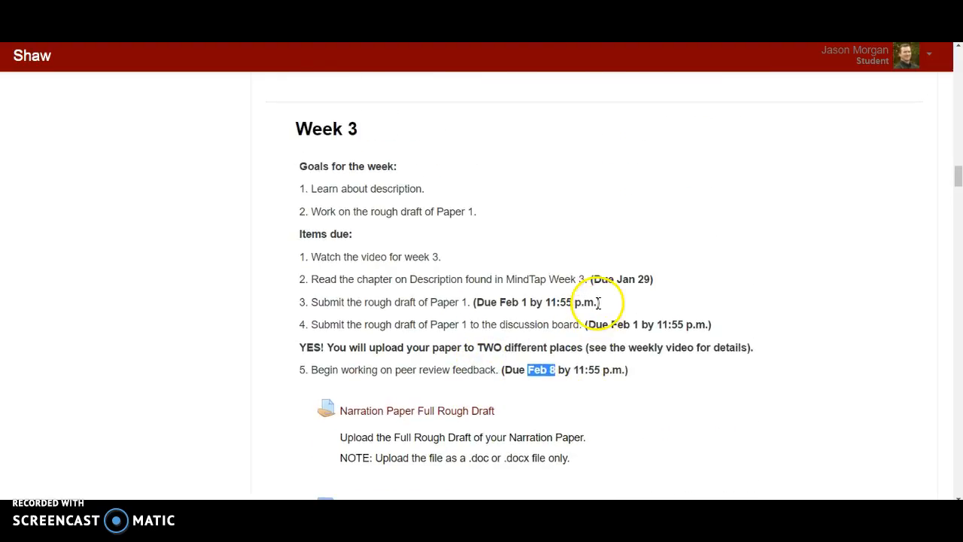
pyautogui.scroll(-3)
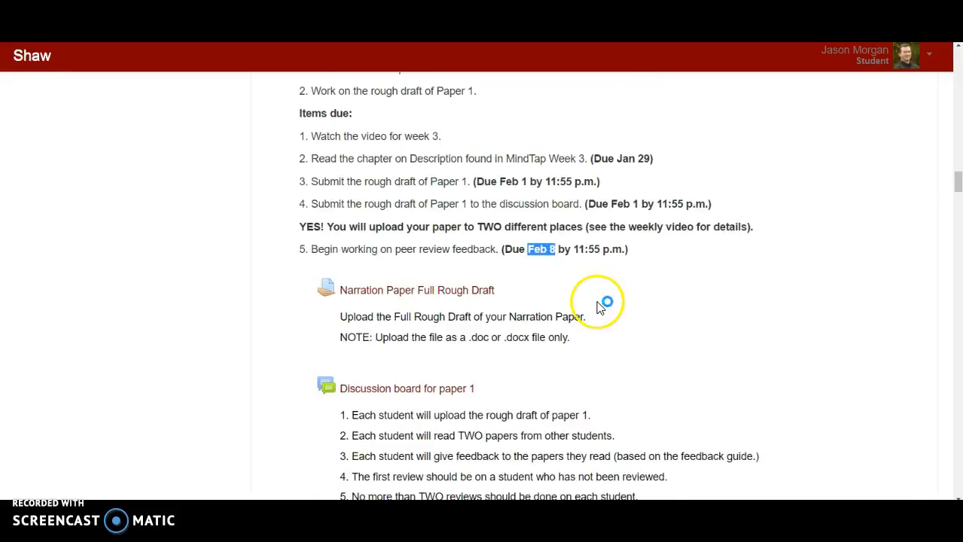
pyautogui.moveTo(450, 158)
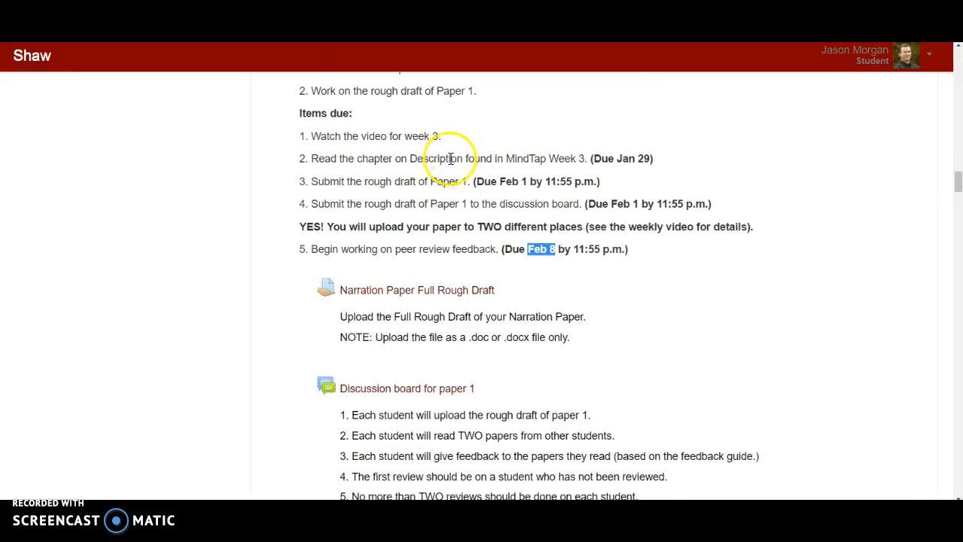
pyautogui.moveTo(481, 279)
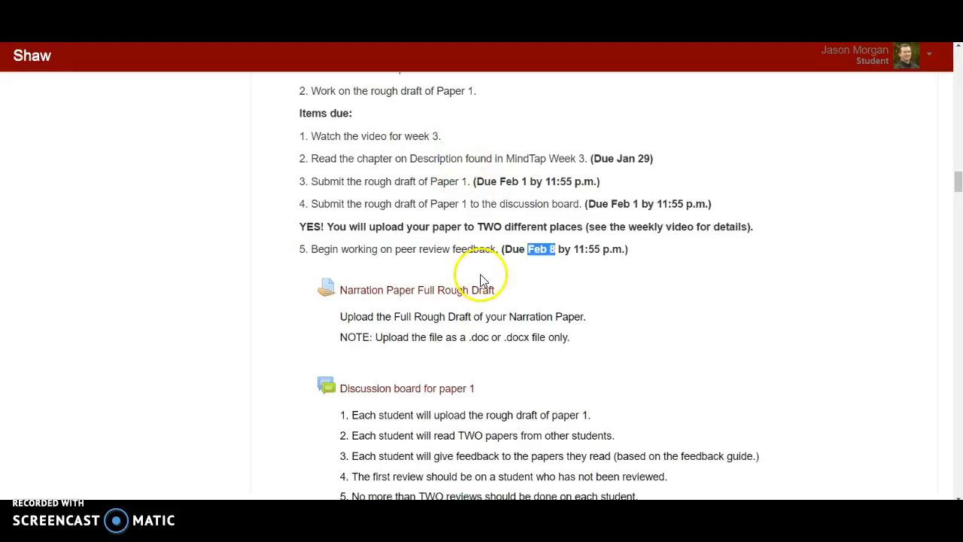
pyautogui.moveTo(598, 288)
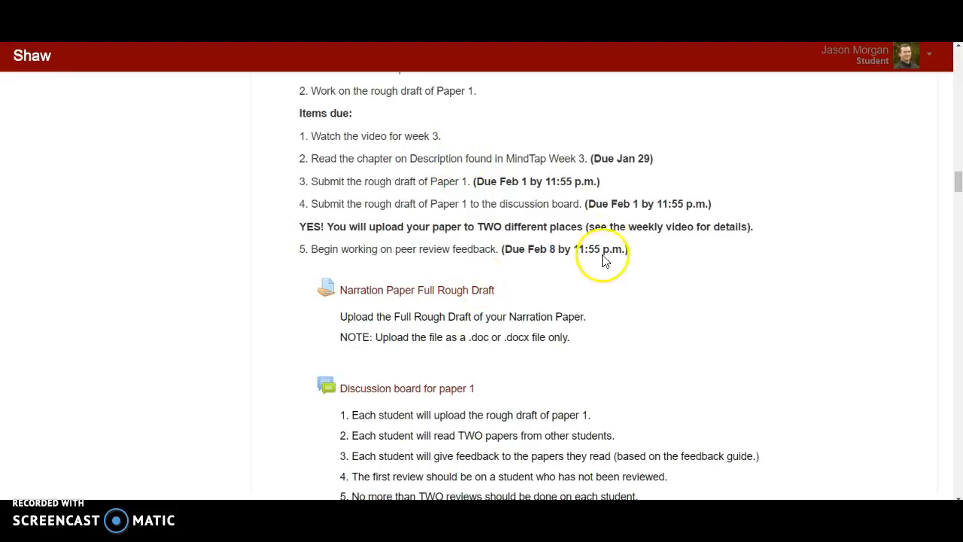
pyautogui.moveTo(609, 187)
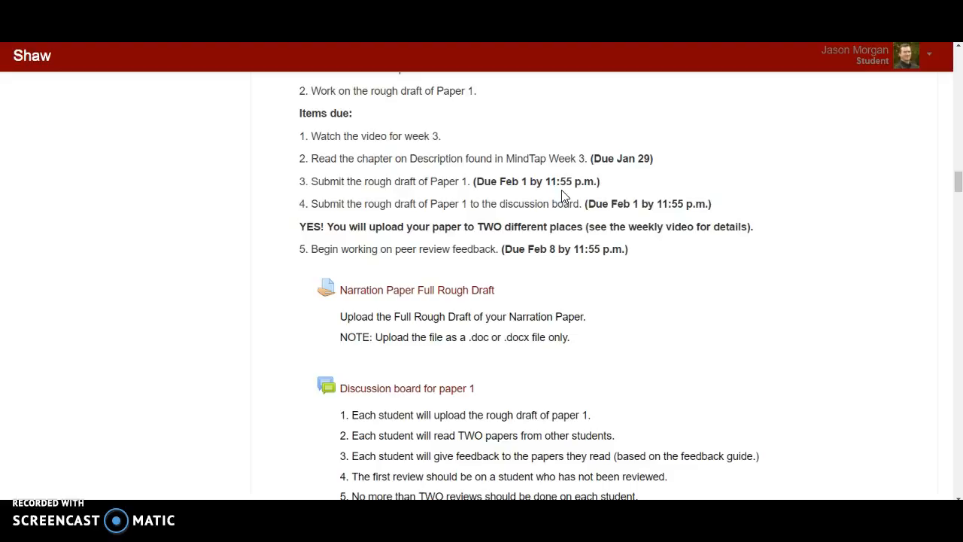
pyautogui.moveTo(612, 187)
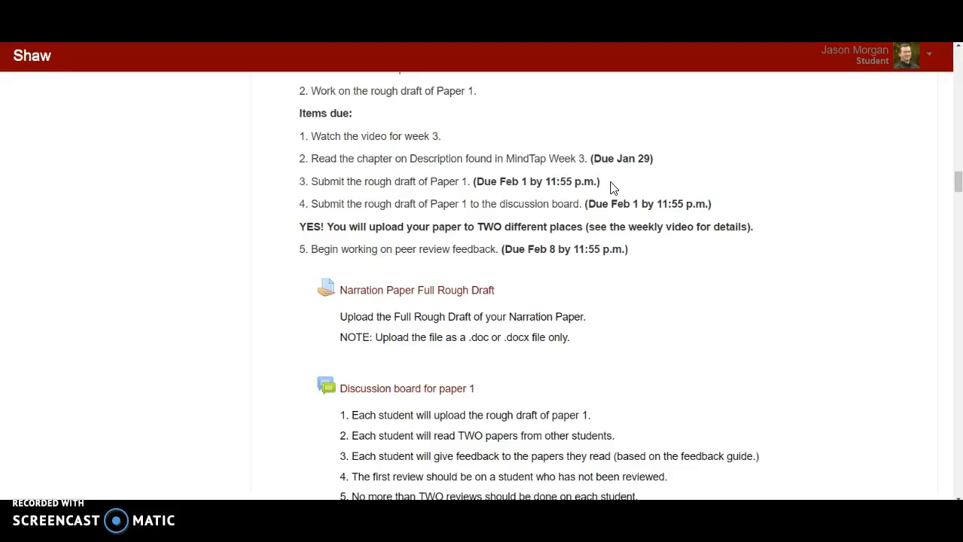
pyautogui.scroll(3)
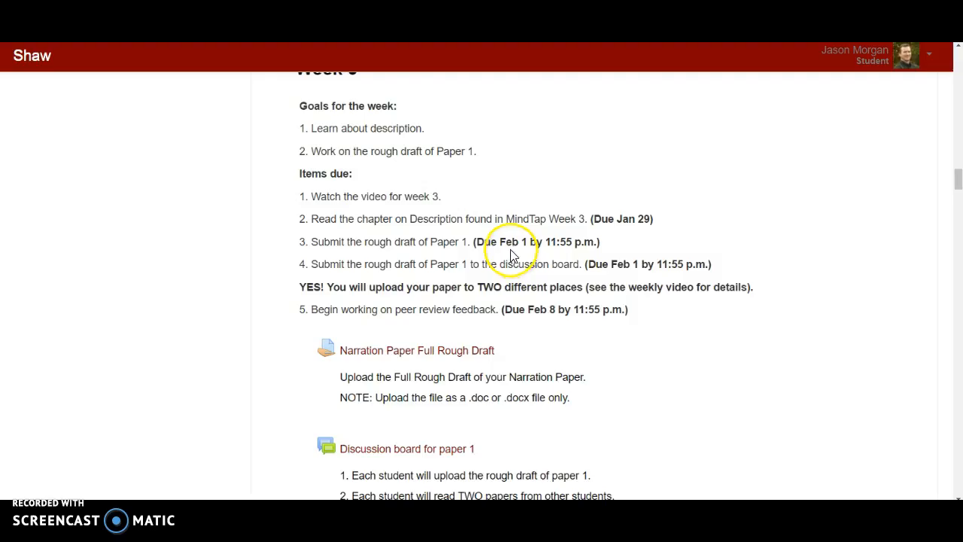
pyautogui.moveTo(392, 207)
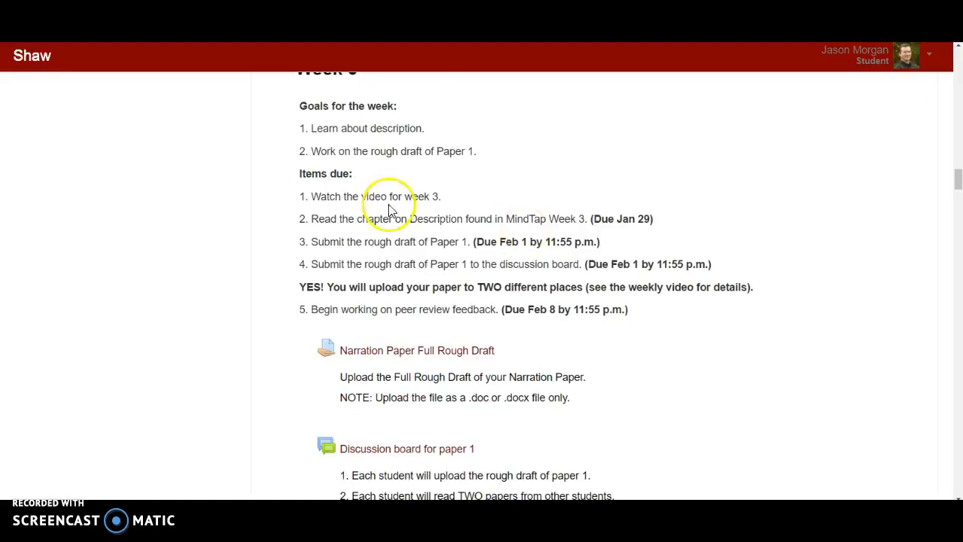
pyautogui.moveTo(389, 209)
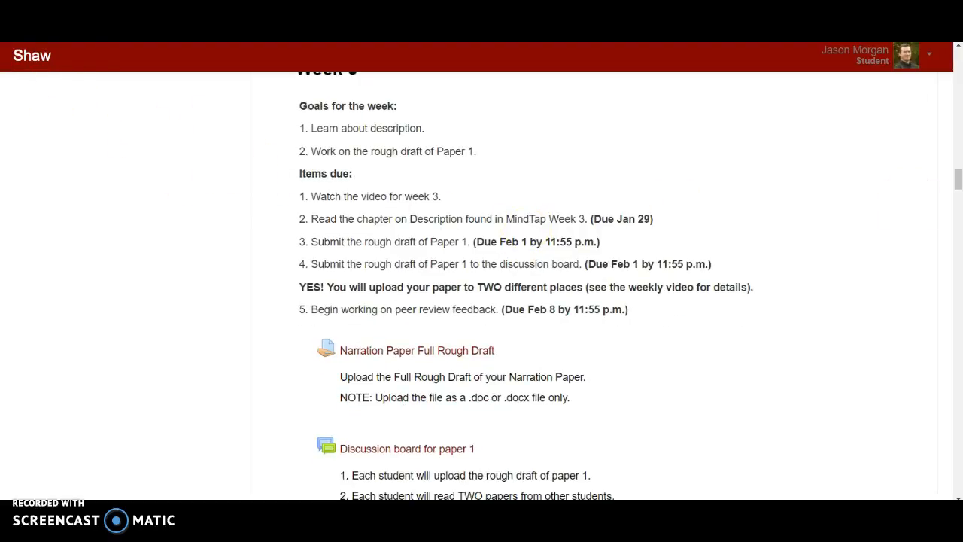
pyautogui.scroll(3)
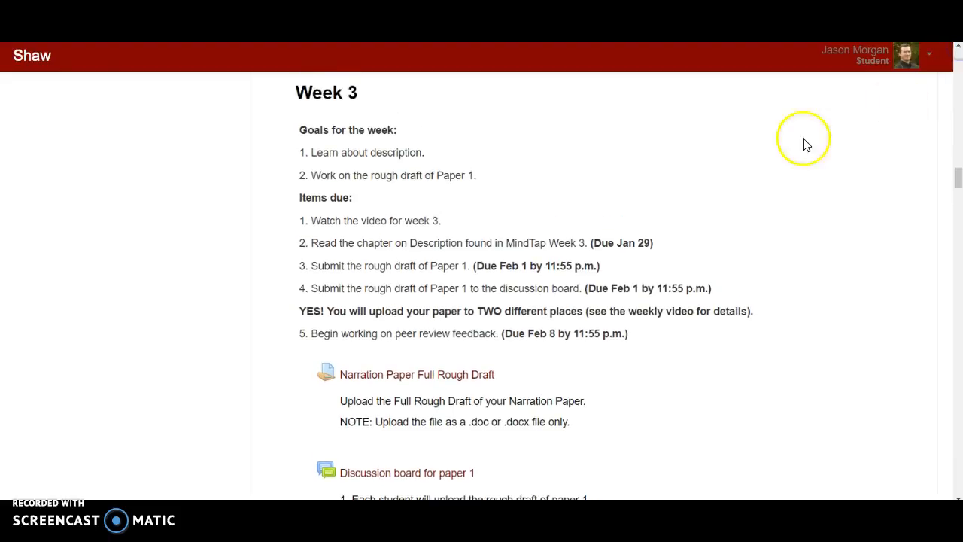
pyautogui.moveTo(438, 235)
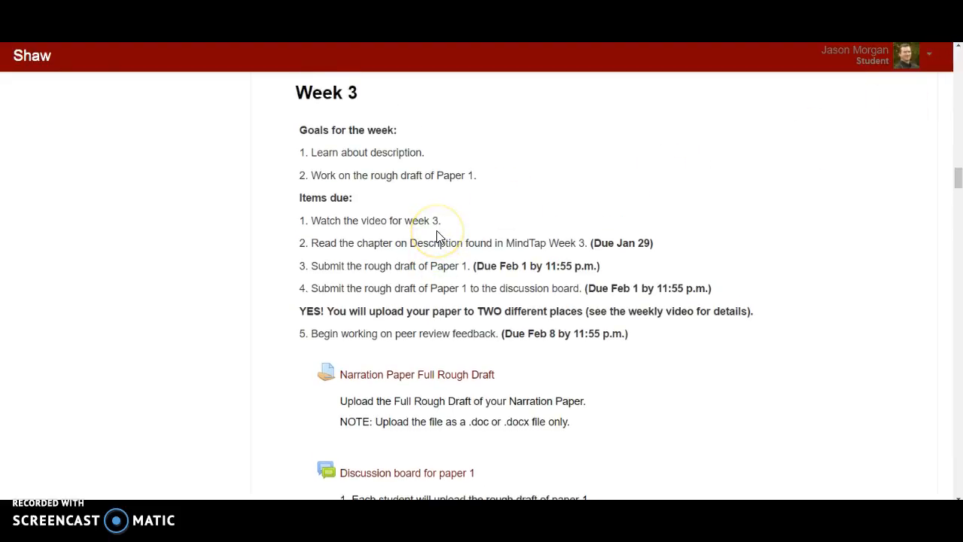
pyautogui.moveTo(440, 239)
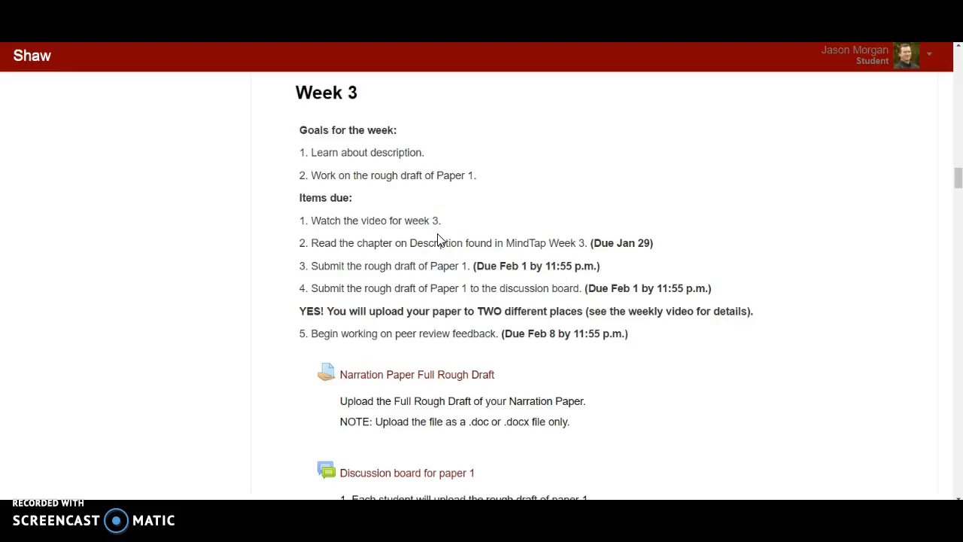